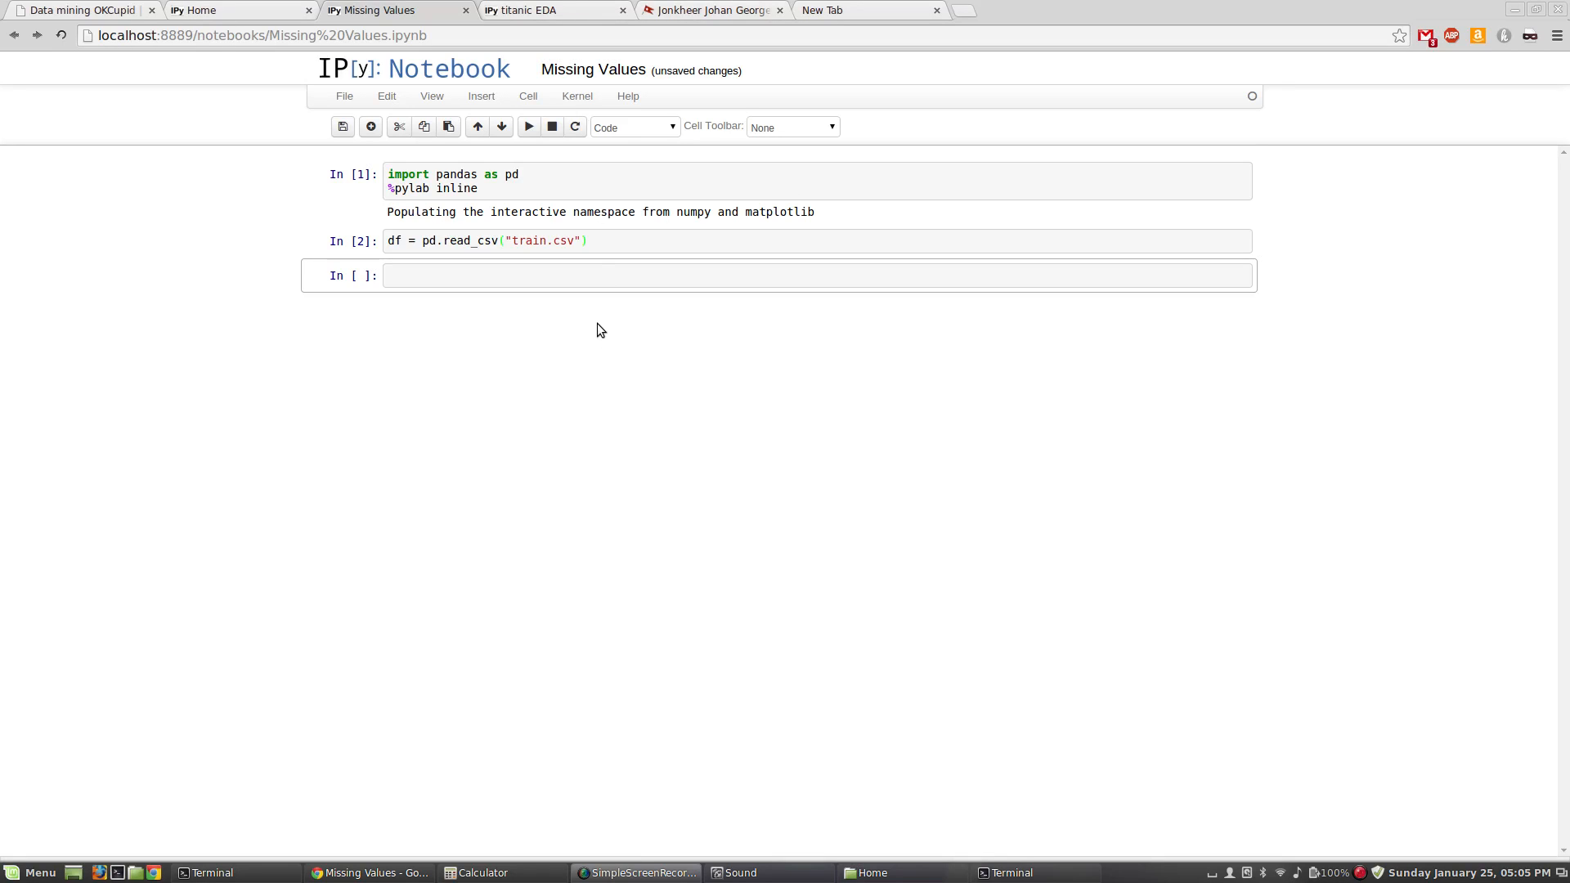
Step: Run df[df.Age.isnull()] to list passengers whose Age is NaN and inspect the first missing value
click(597, 278)
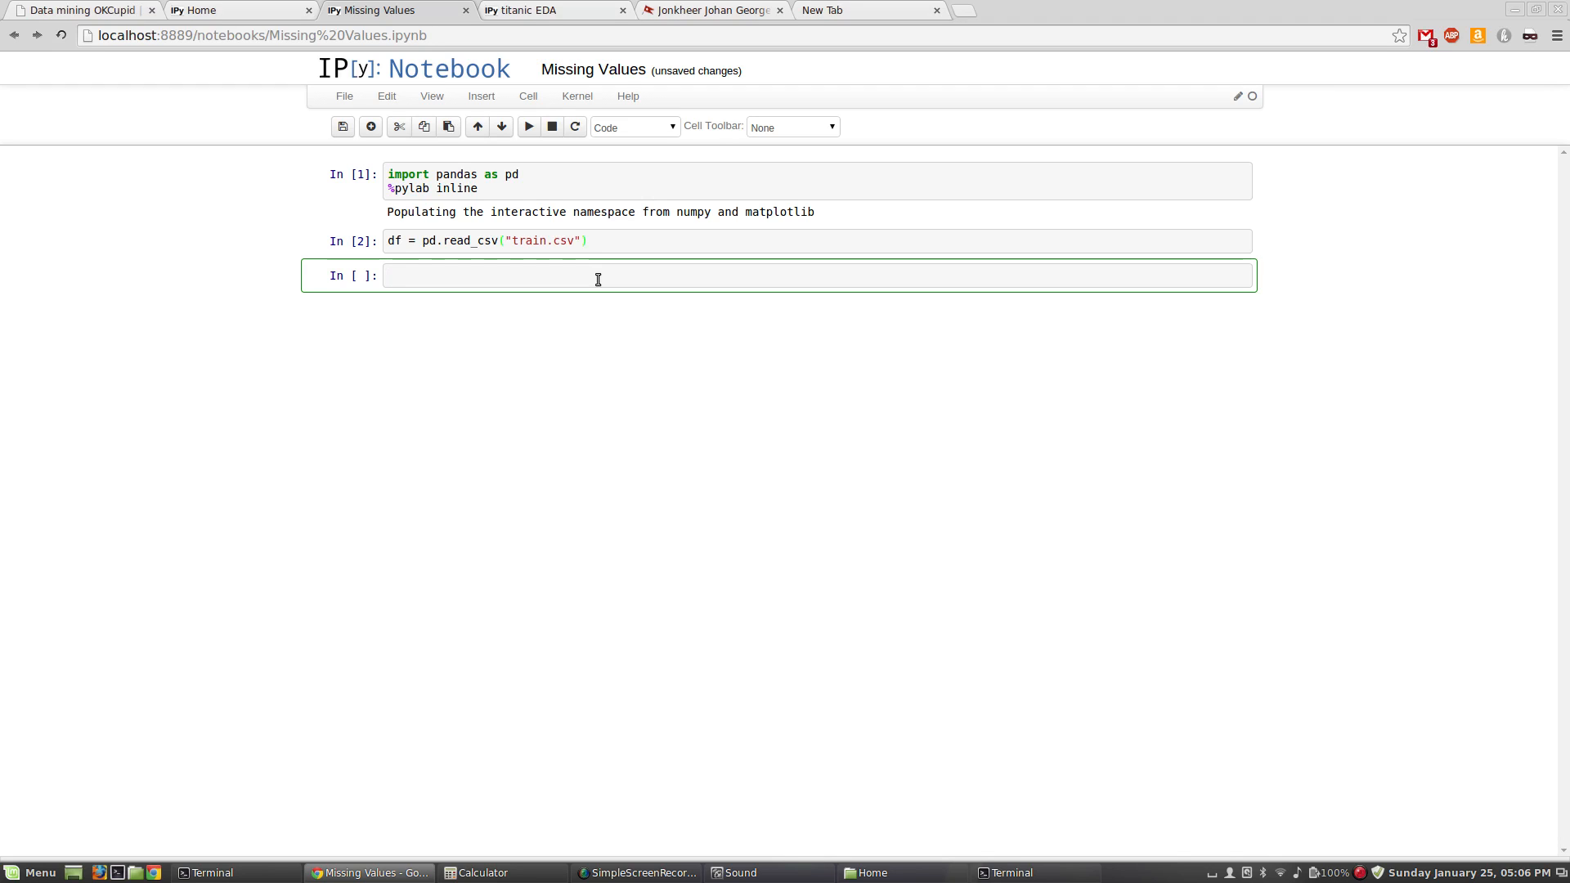
text(df)
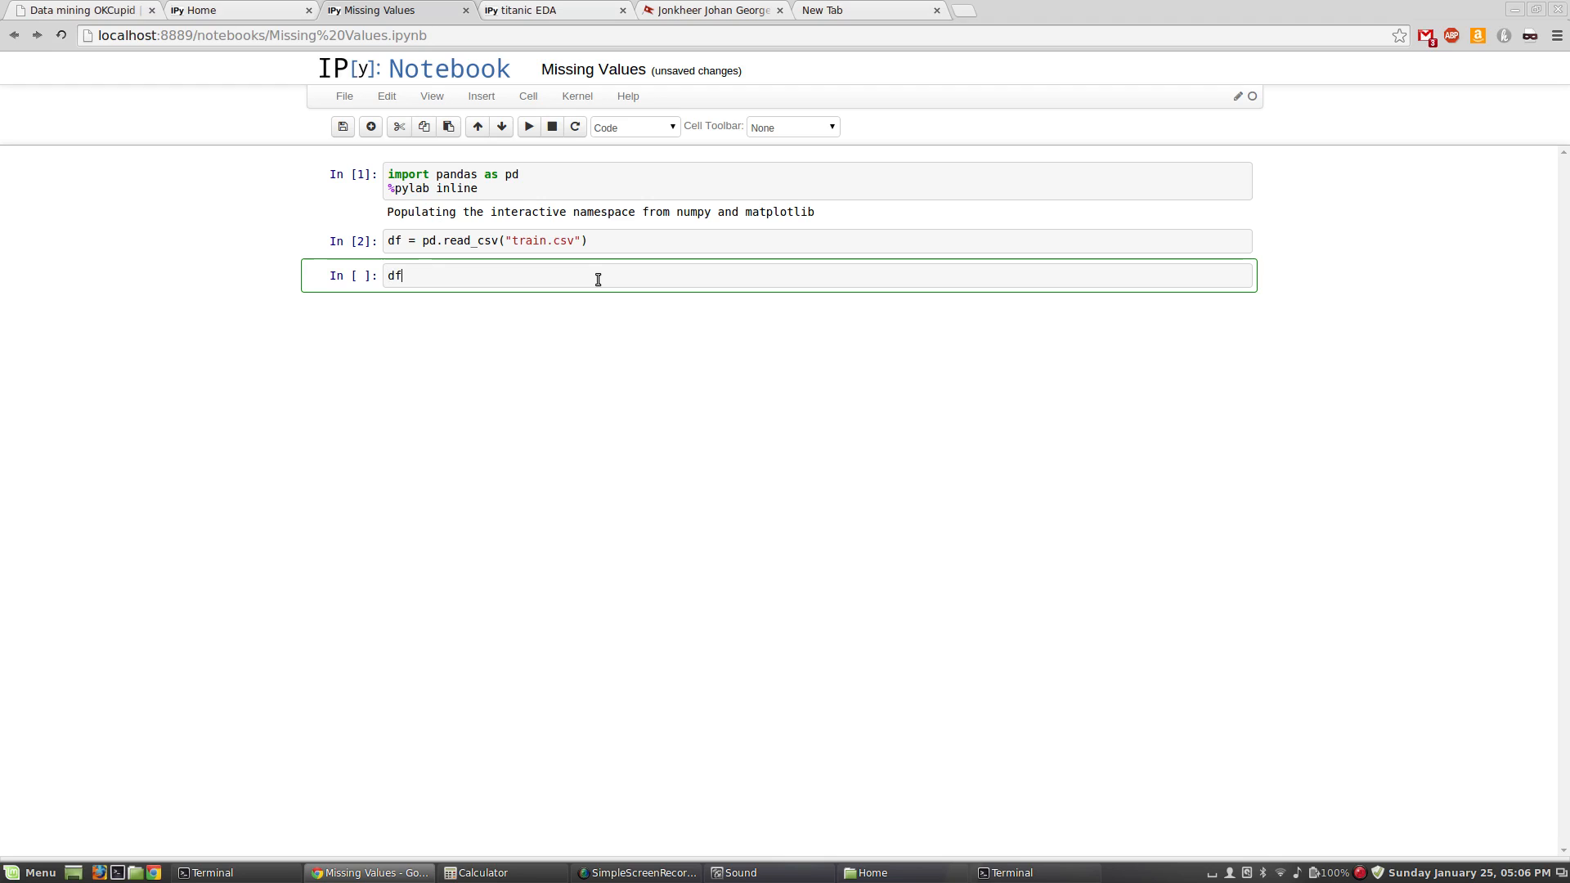
text([df)
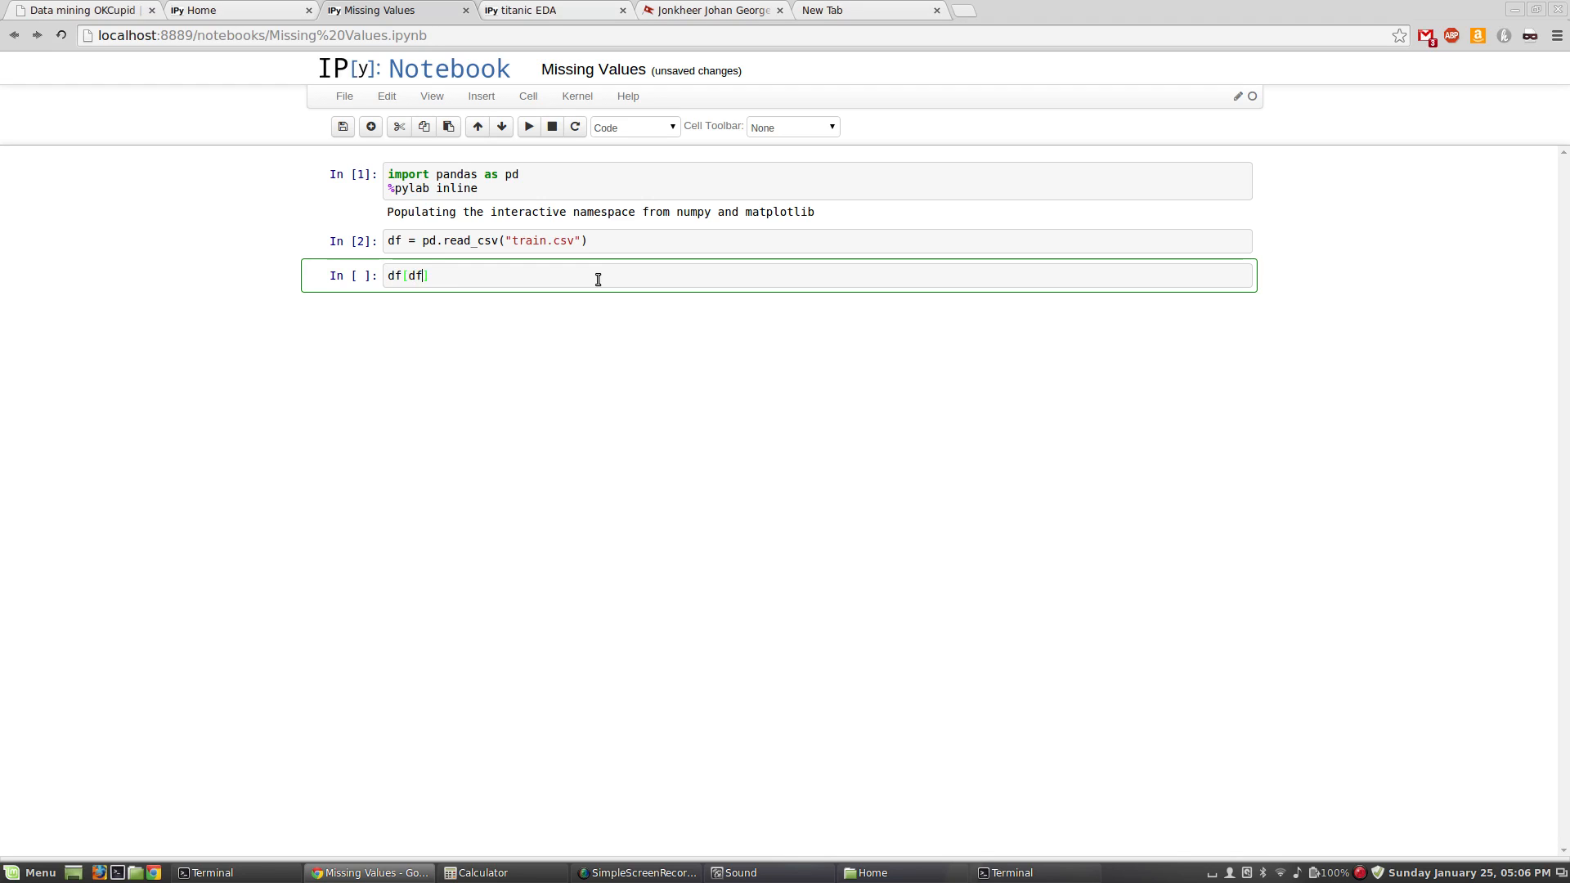
text(.Age])
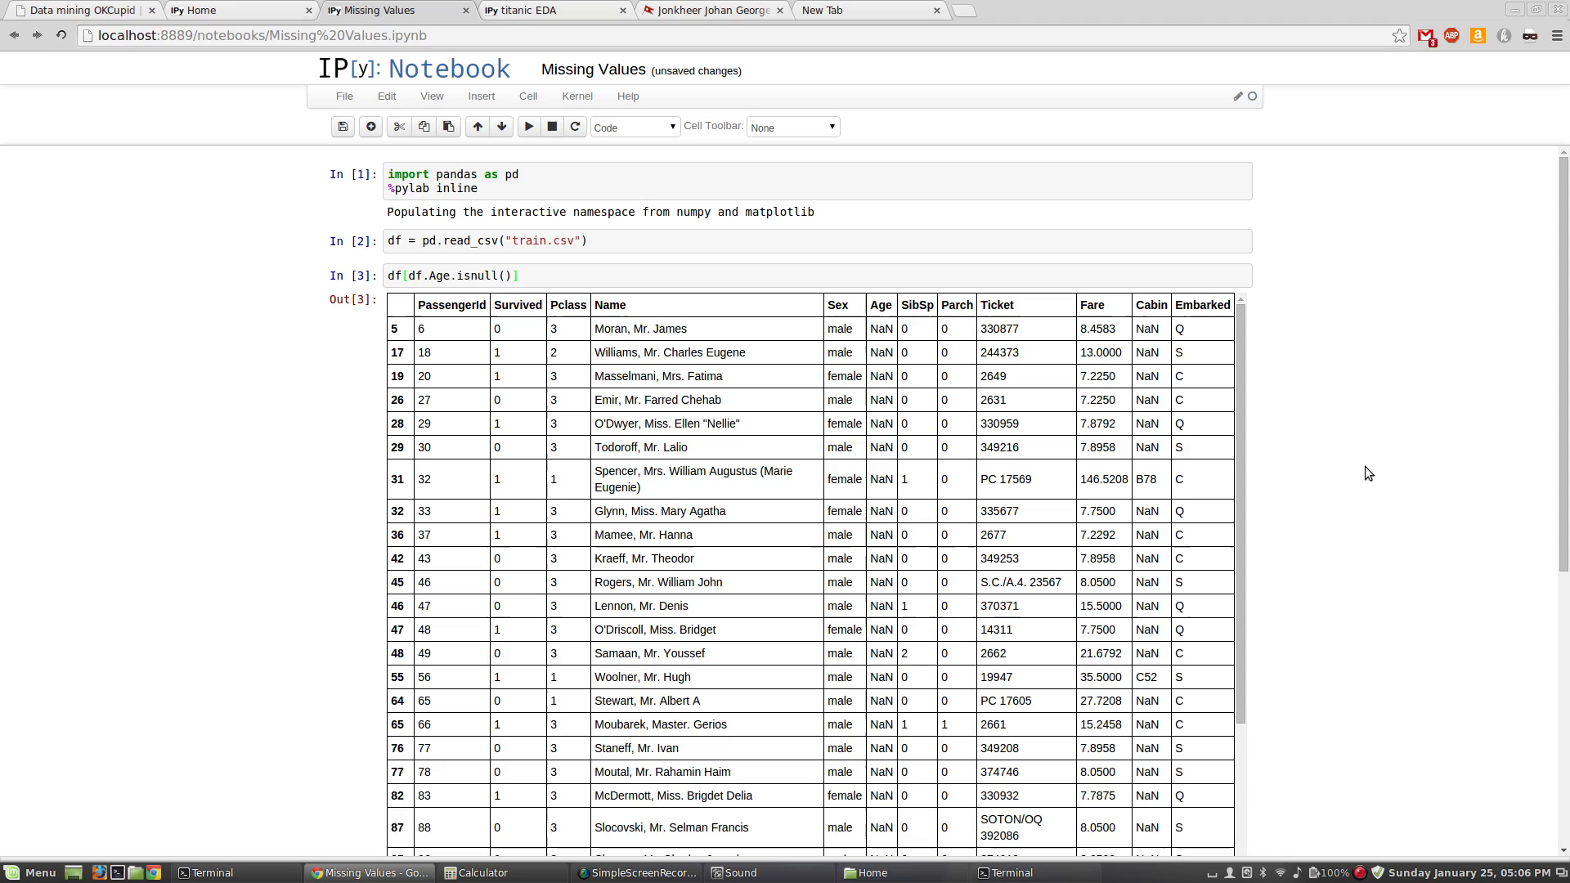
mouse_move(1226, 402)
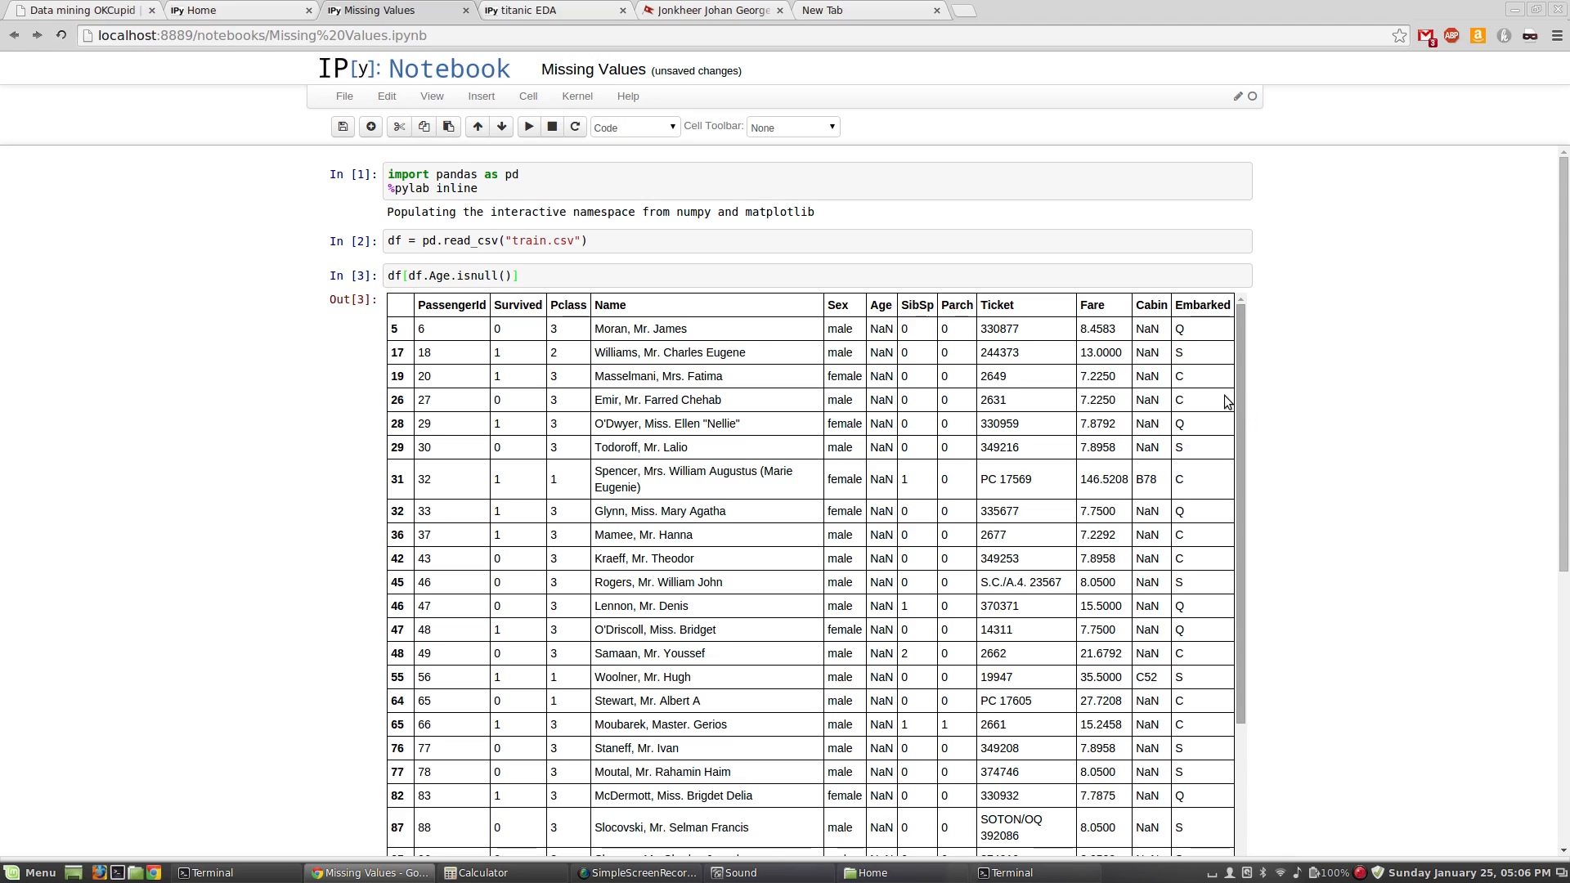
double_click(882, 327)
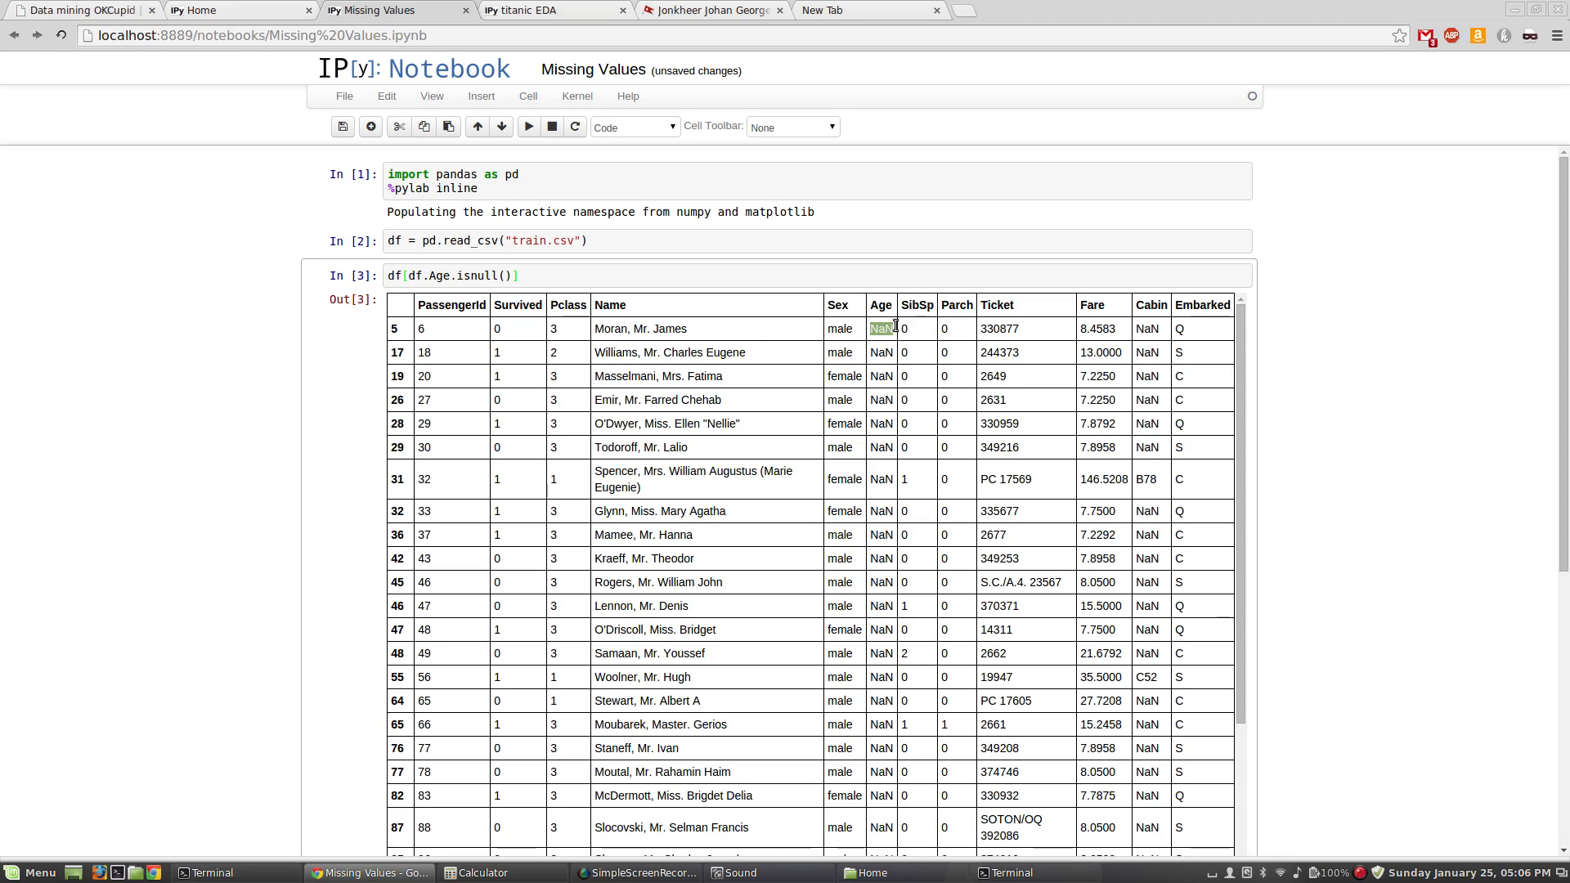
mouse_move(1202, 451)
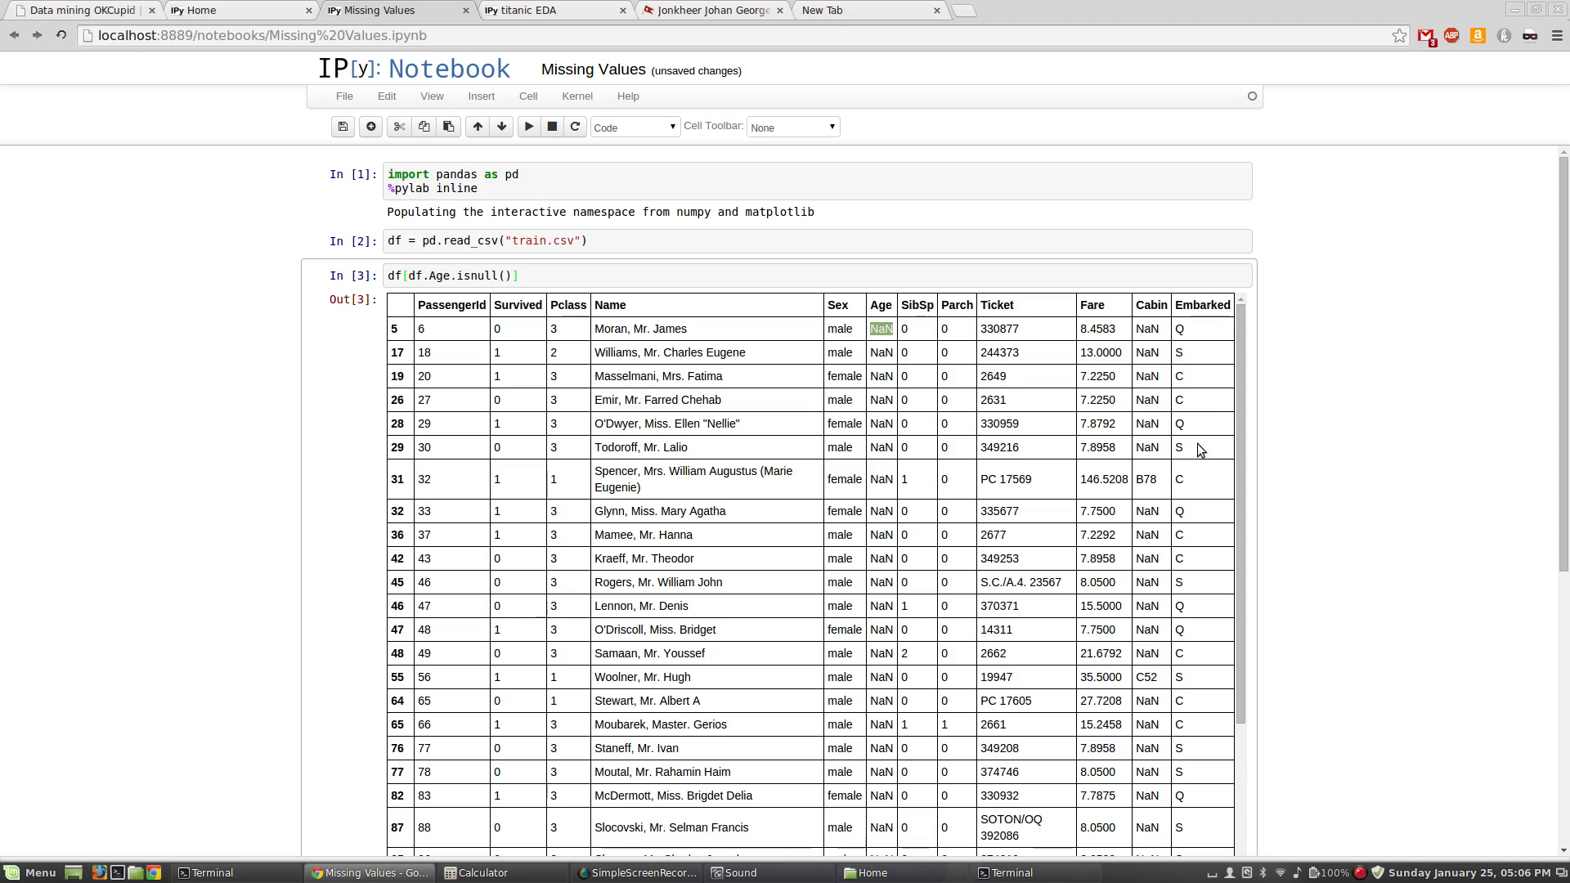
scroll(down, 3)
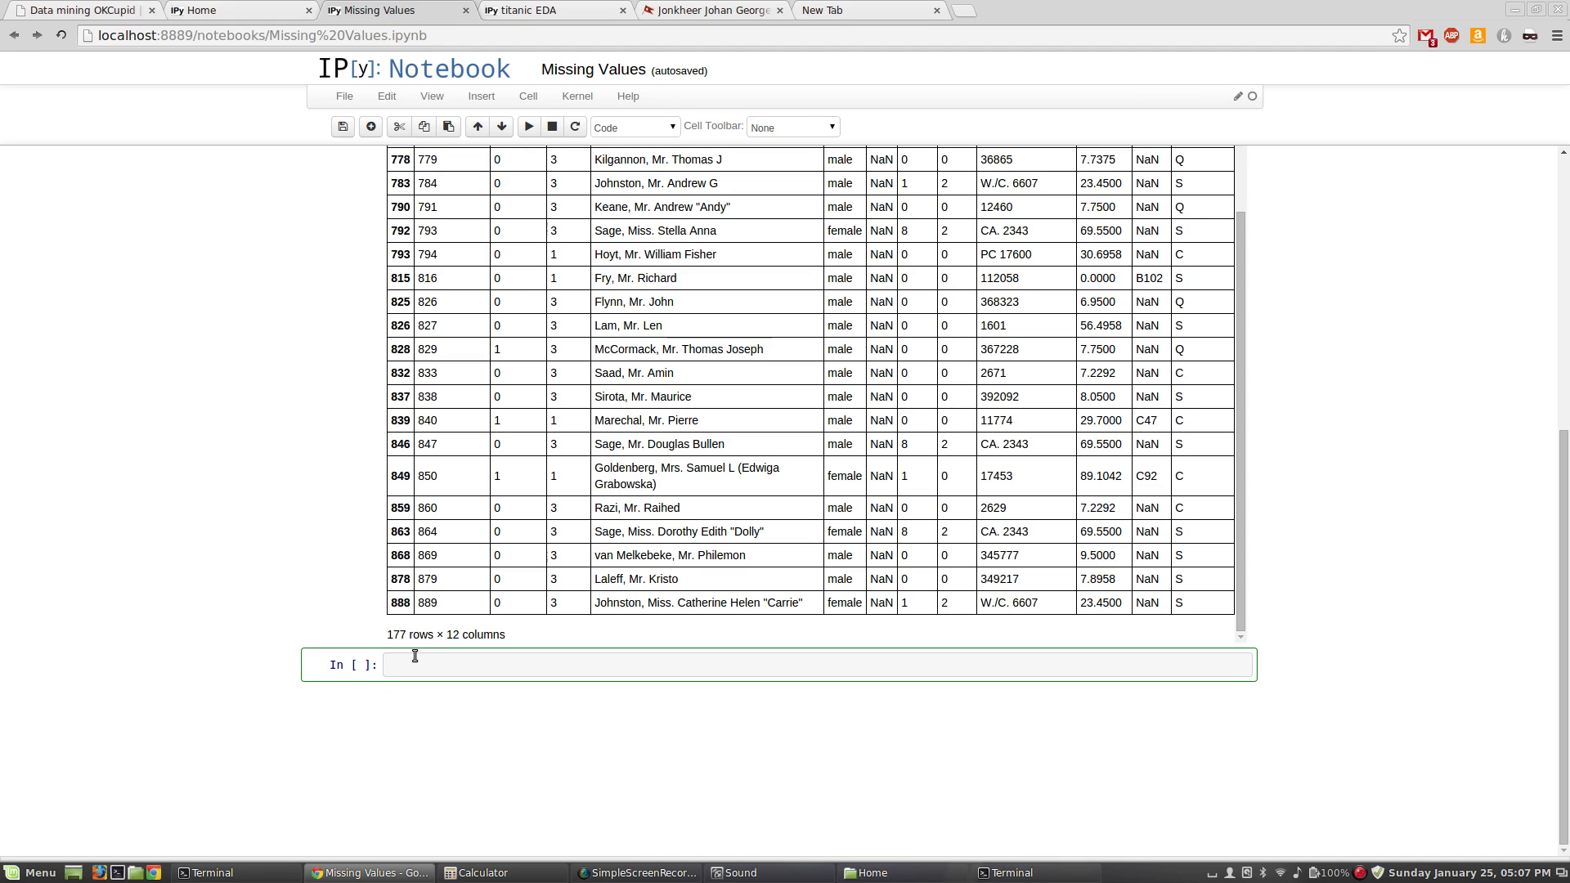
mouse_move(608, 128)
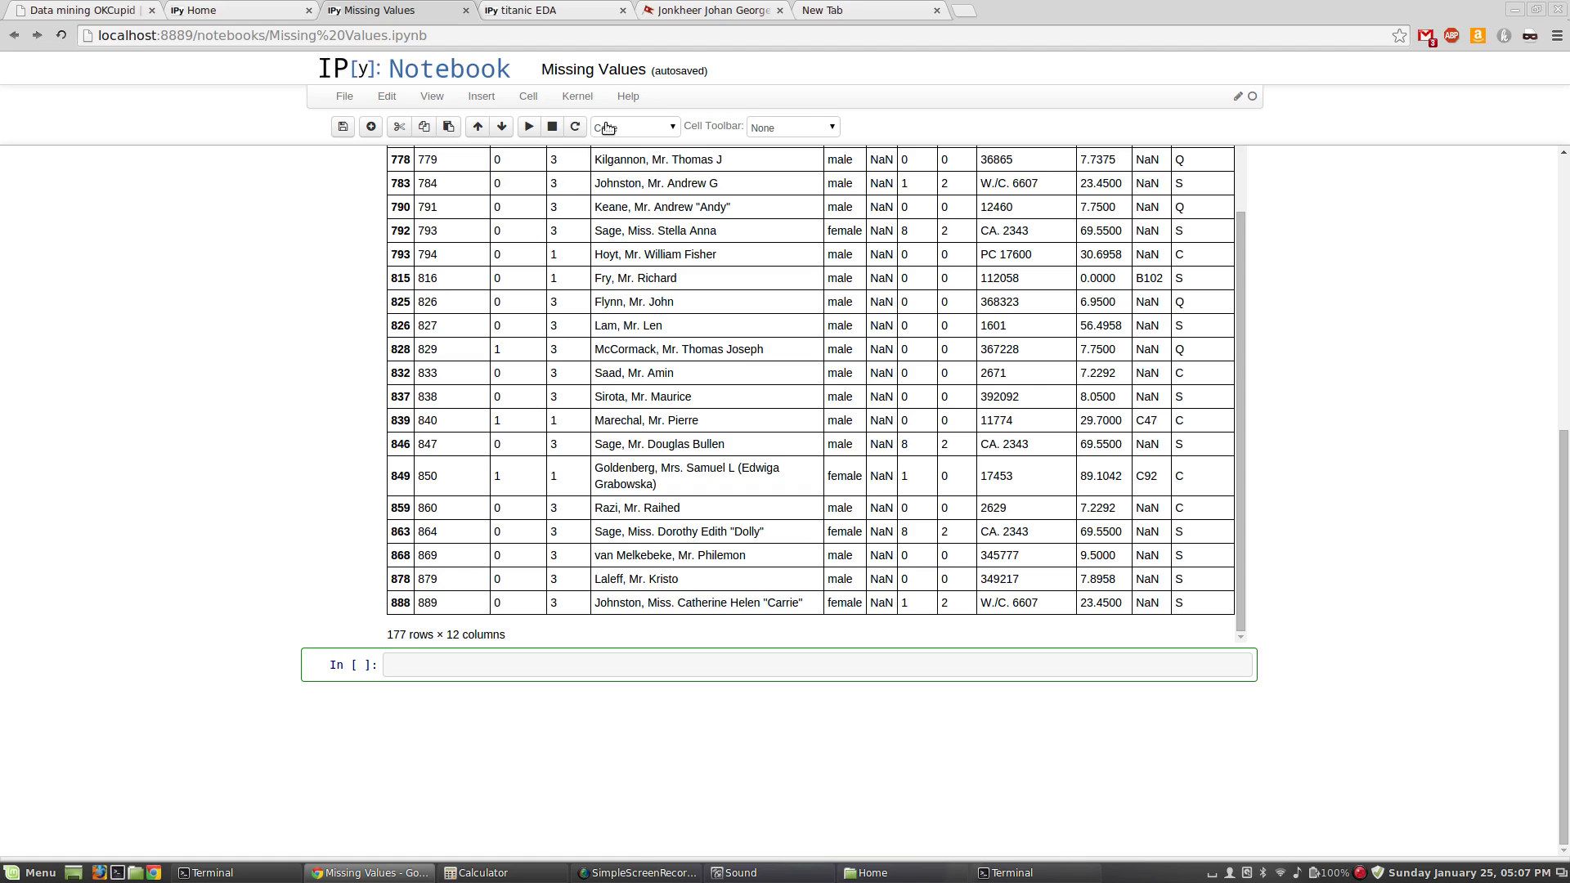
Step: Start a markdown cell headed 'Handling Missing Age...' with a 'Strategies' line
click(633, 126)
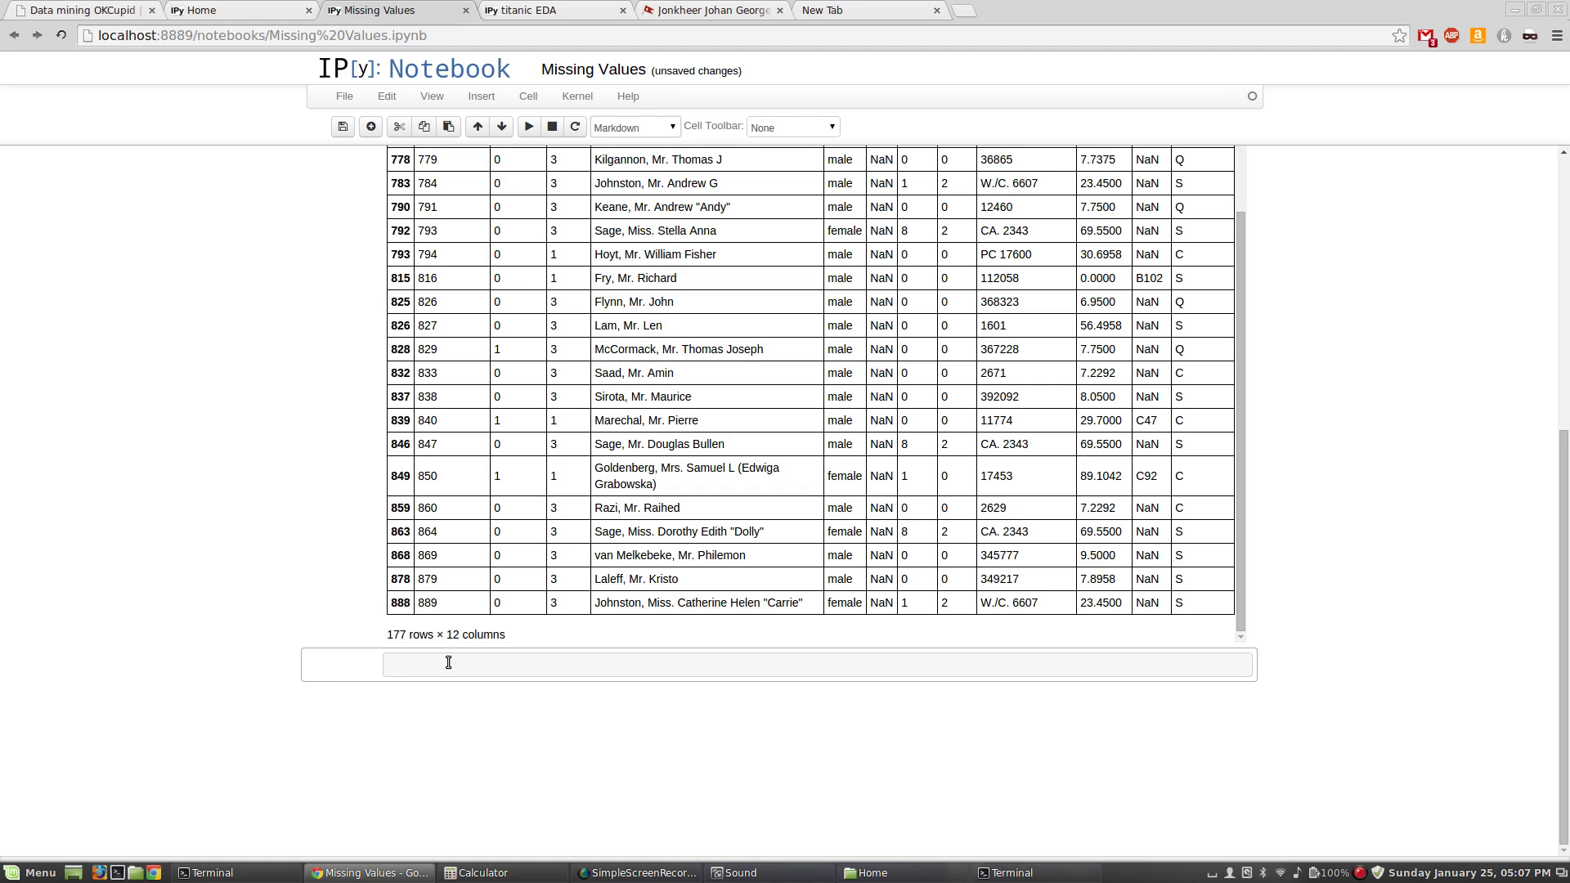
text(Handl)
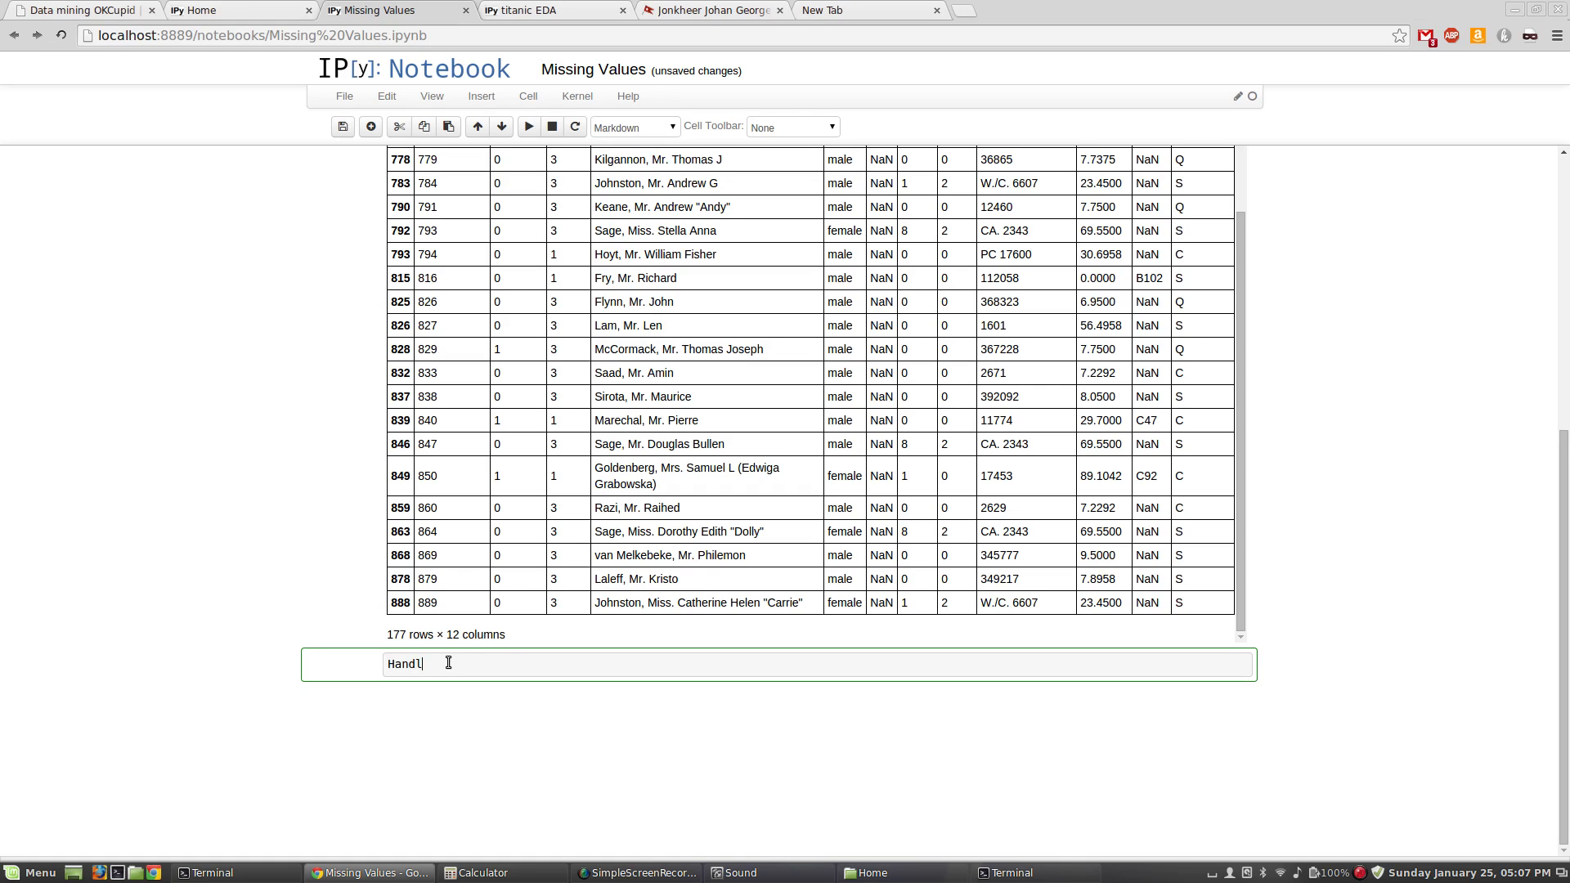
text(ing Miss)
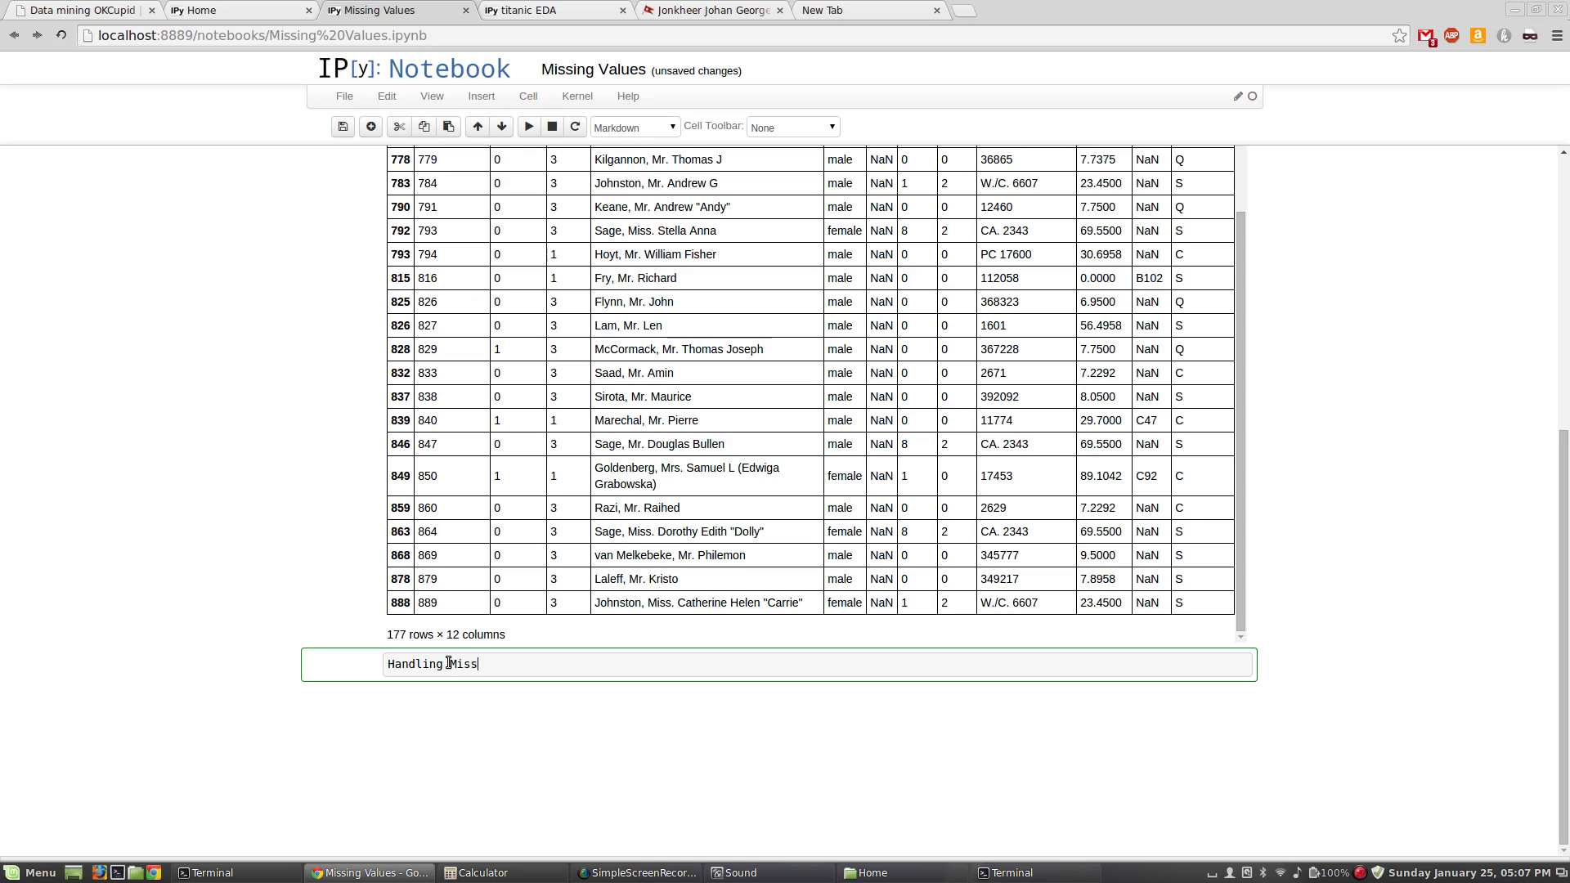
text(Age)
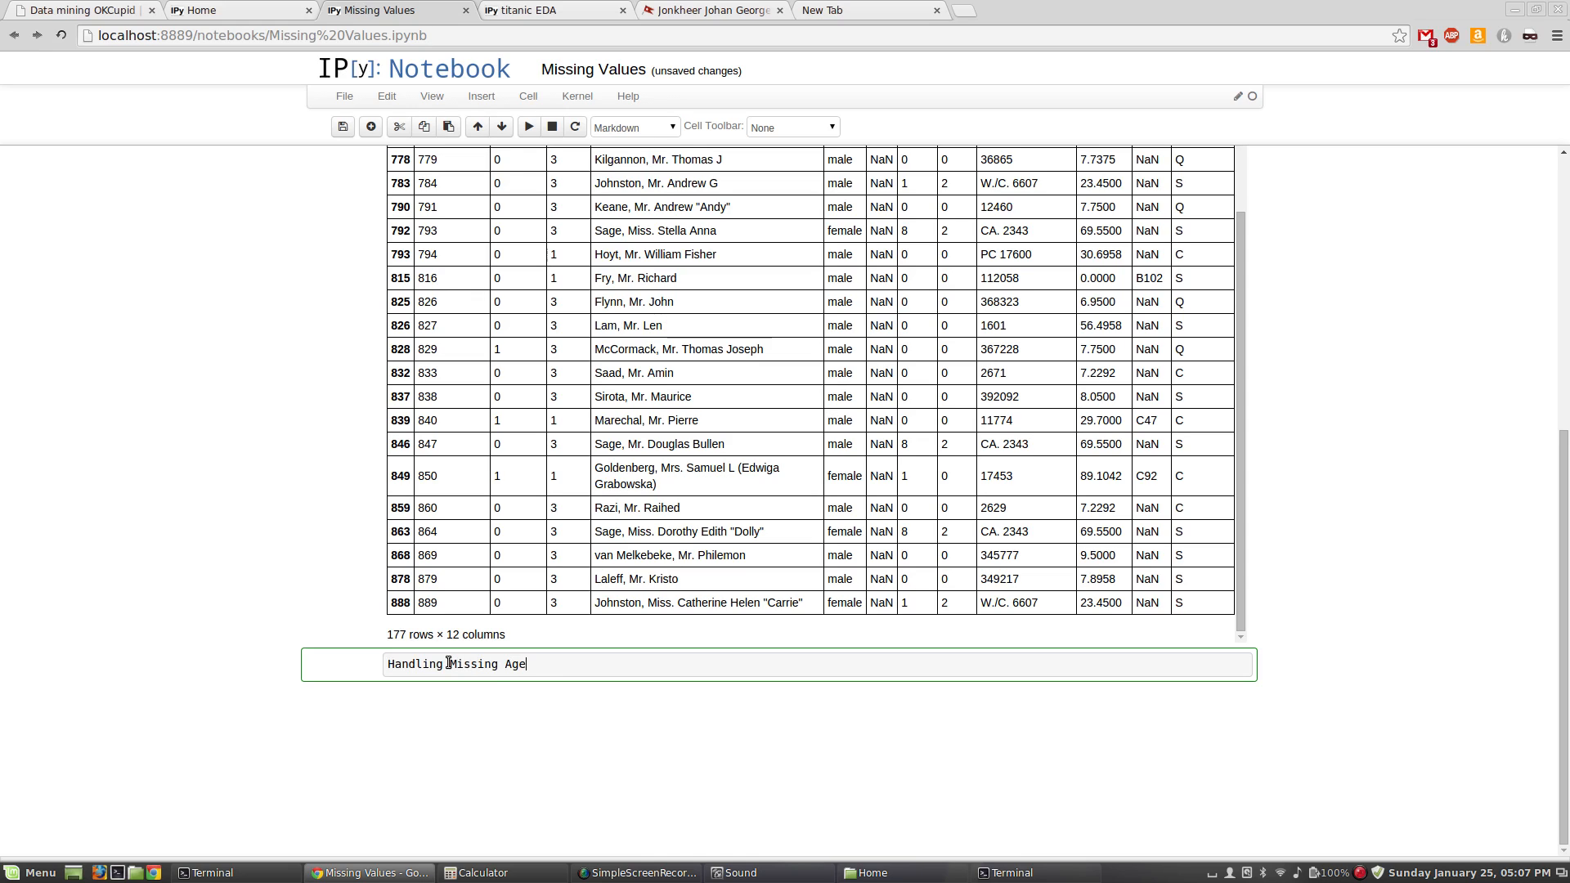
text(...\nStrag)
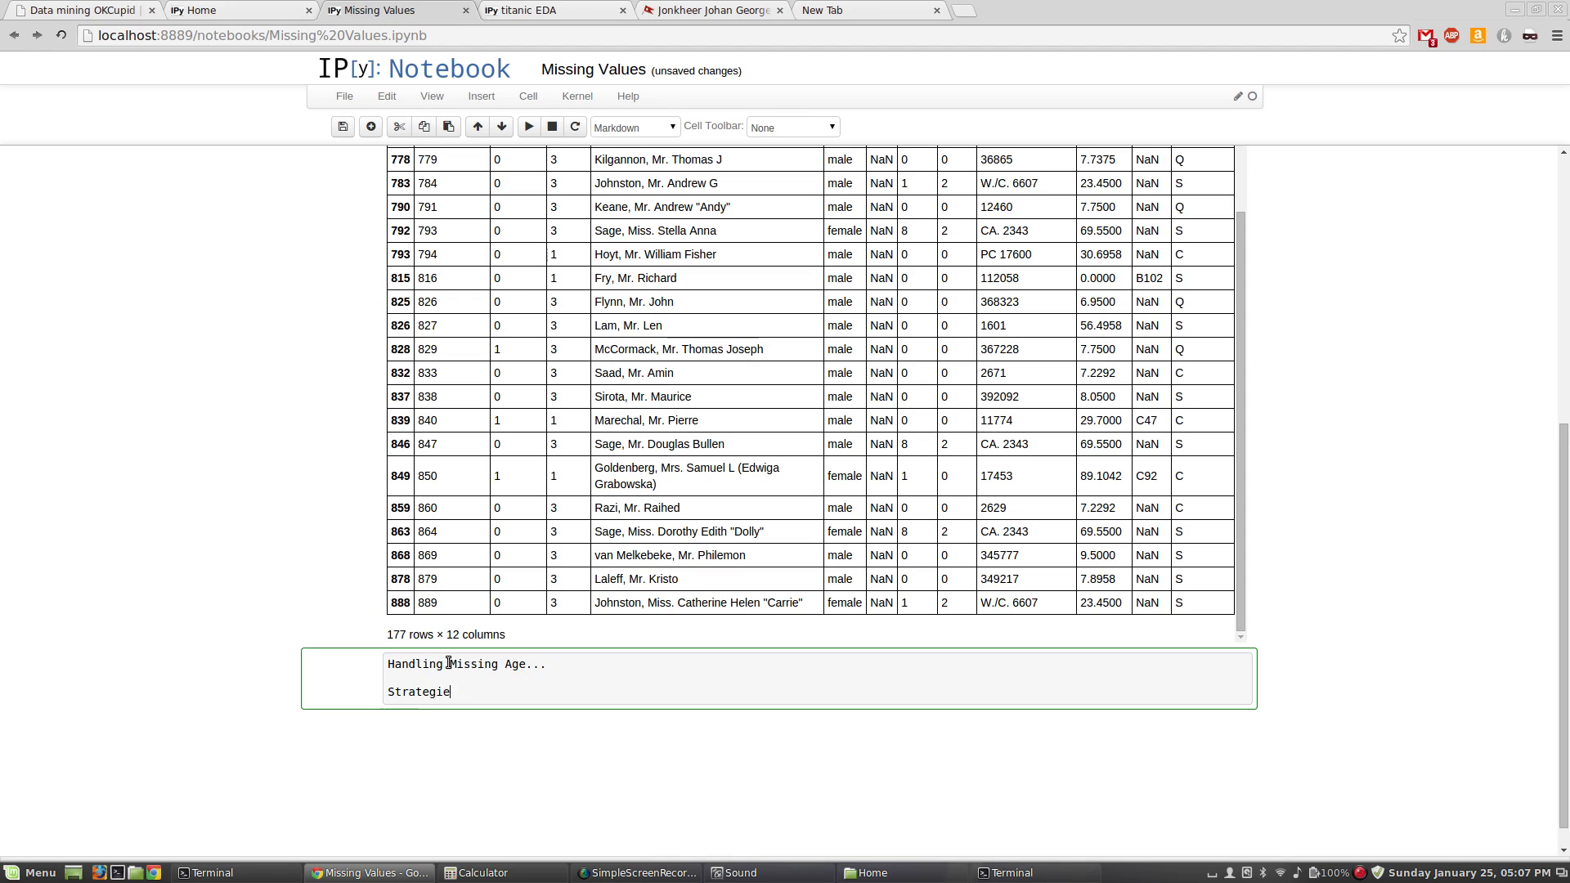
text(s)
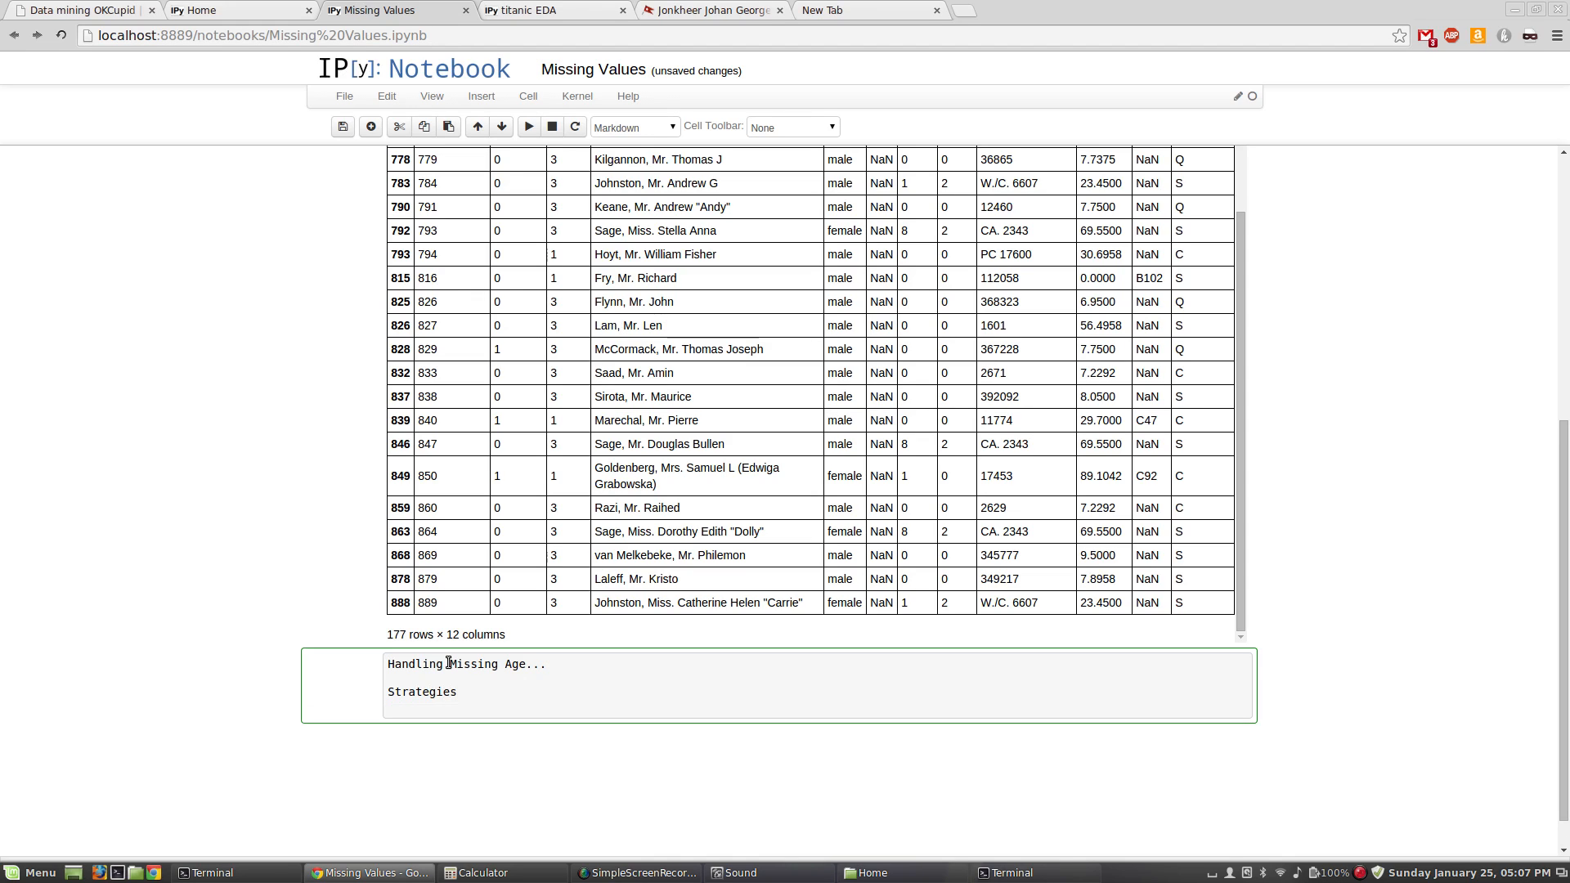
Step: Add the first bullet '<li> Drop any observation with missing age...'
text(<)
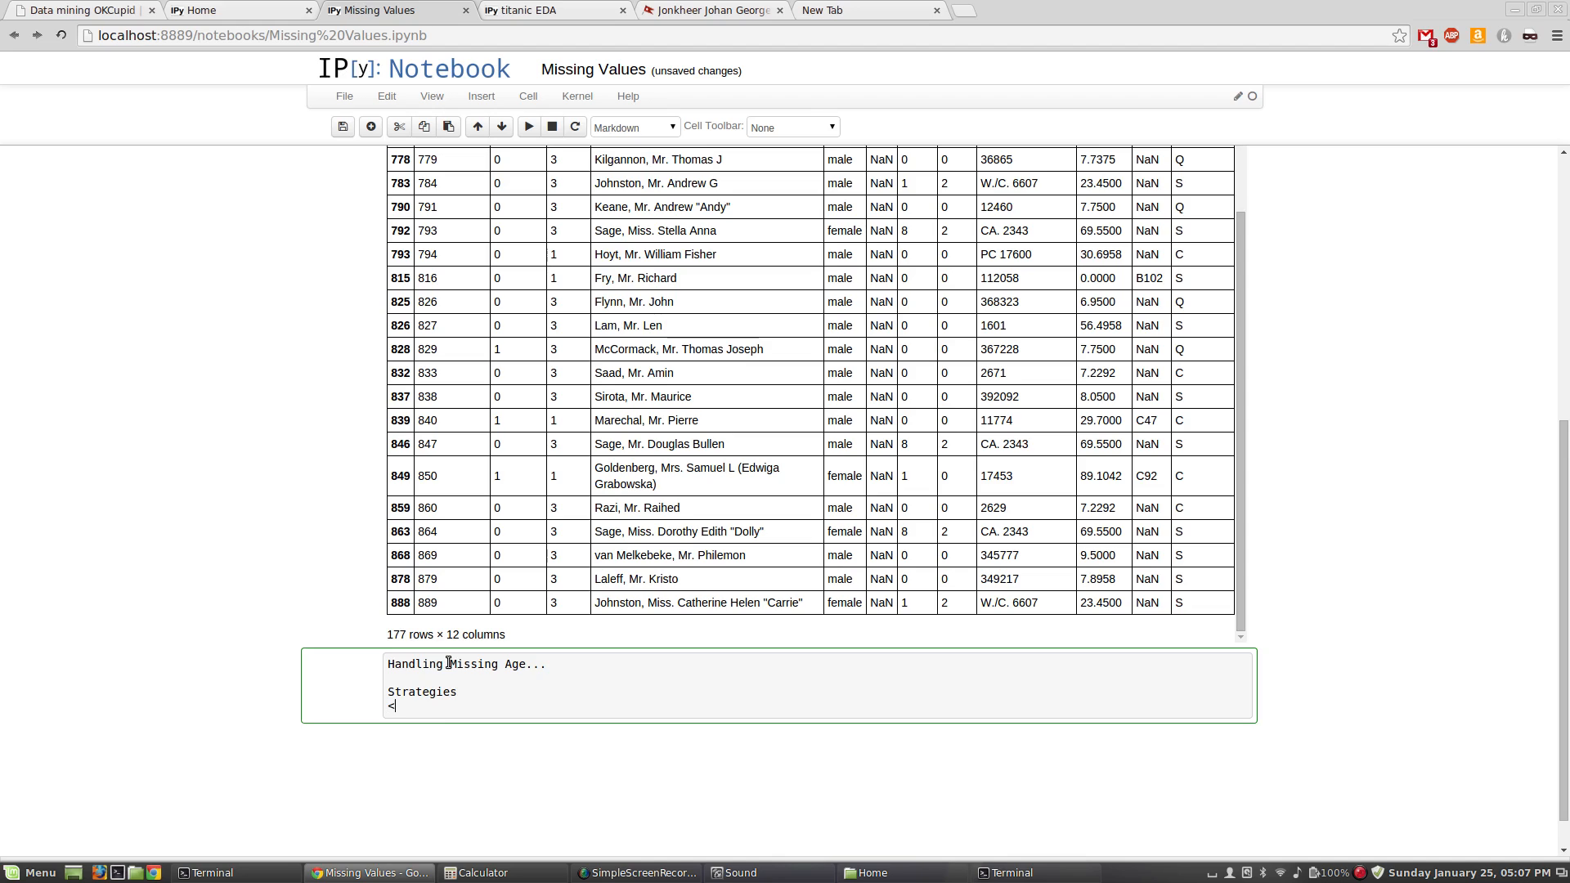
text(li>)
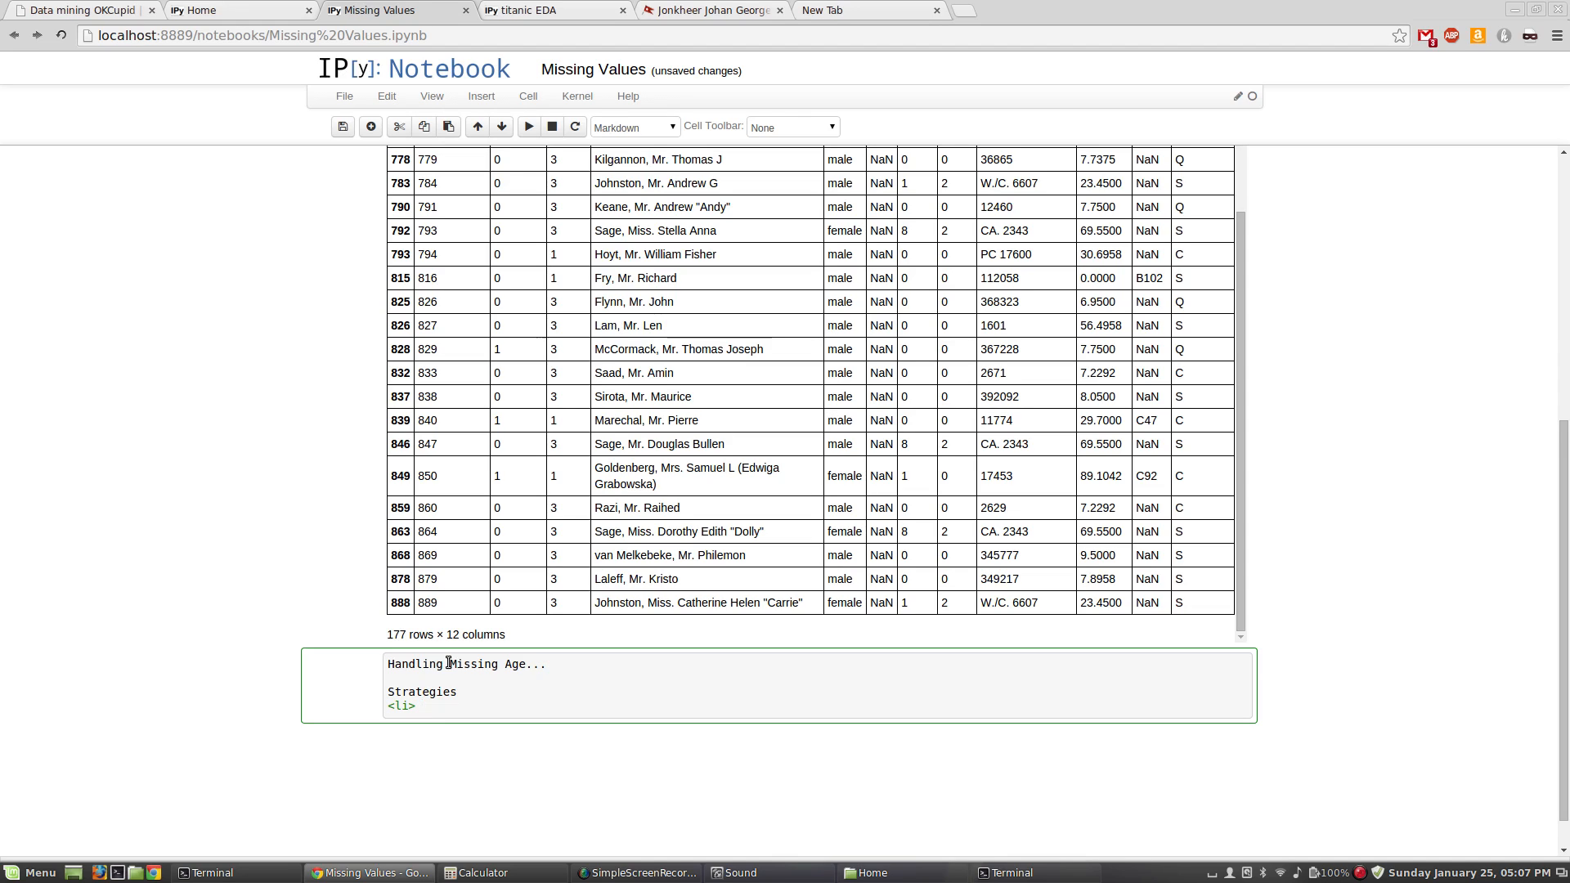
text(Drop)
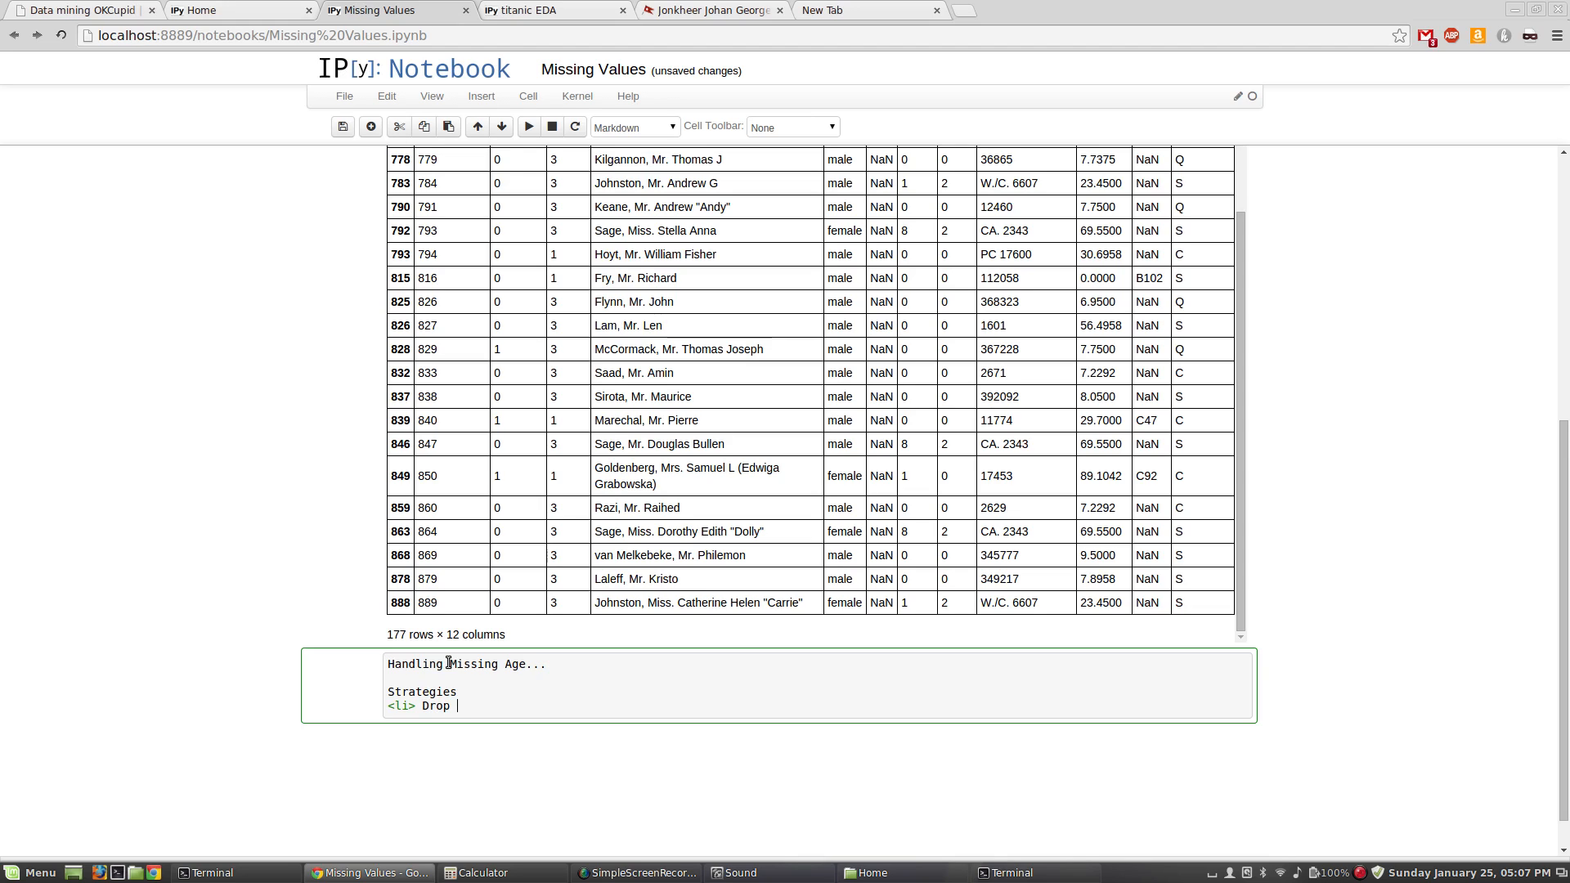
text(any observat)
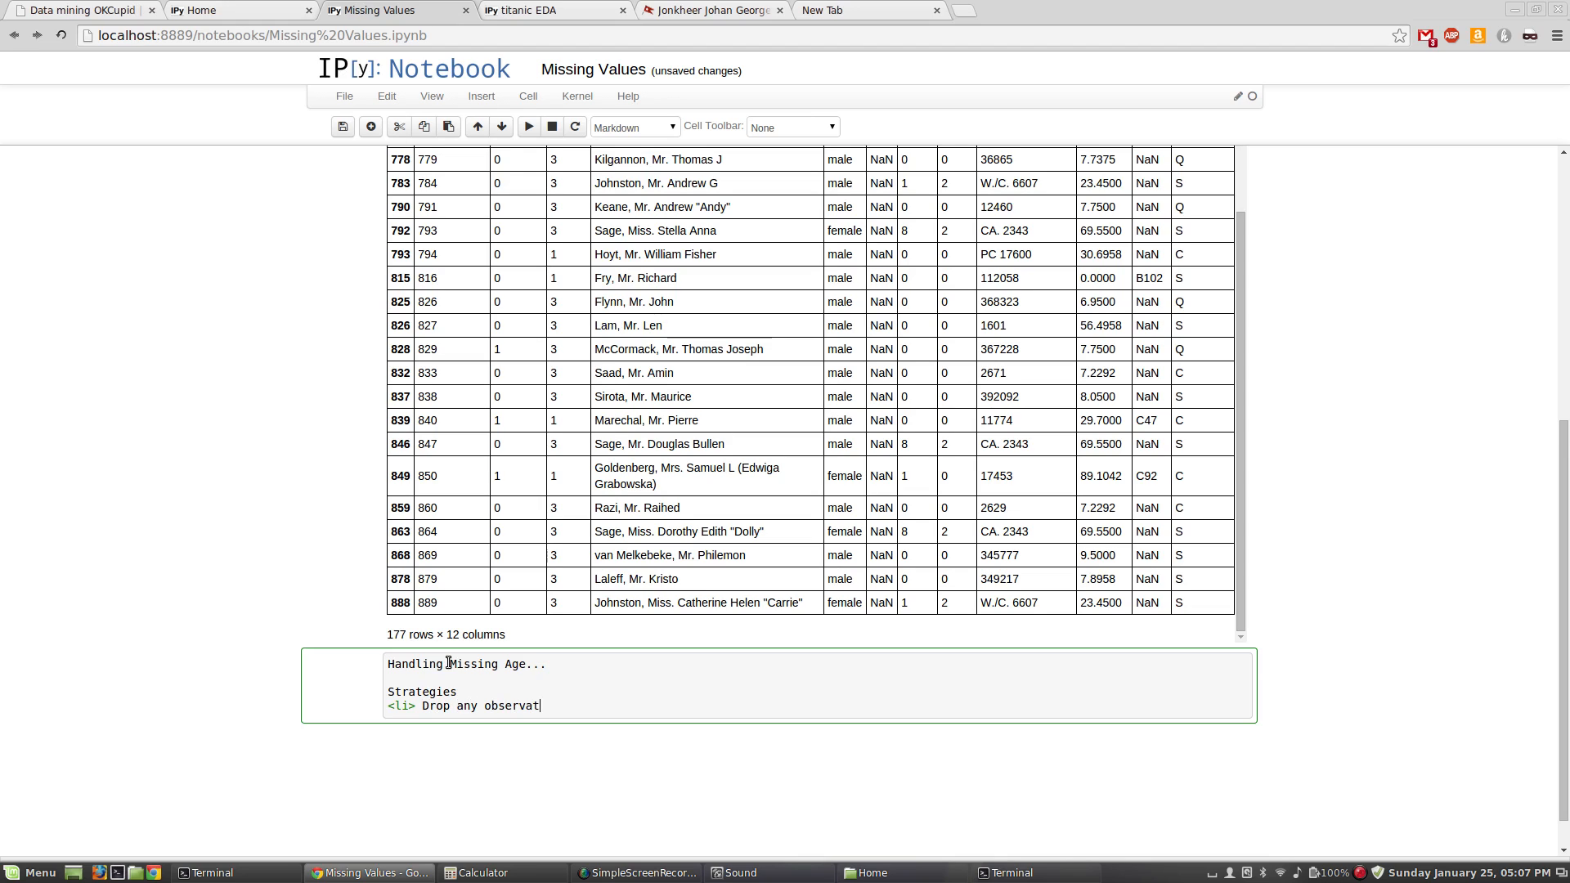
text(ion with missing age...)
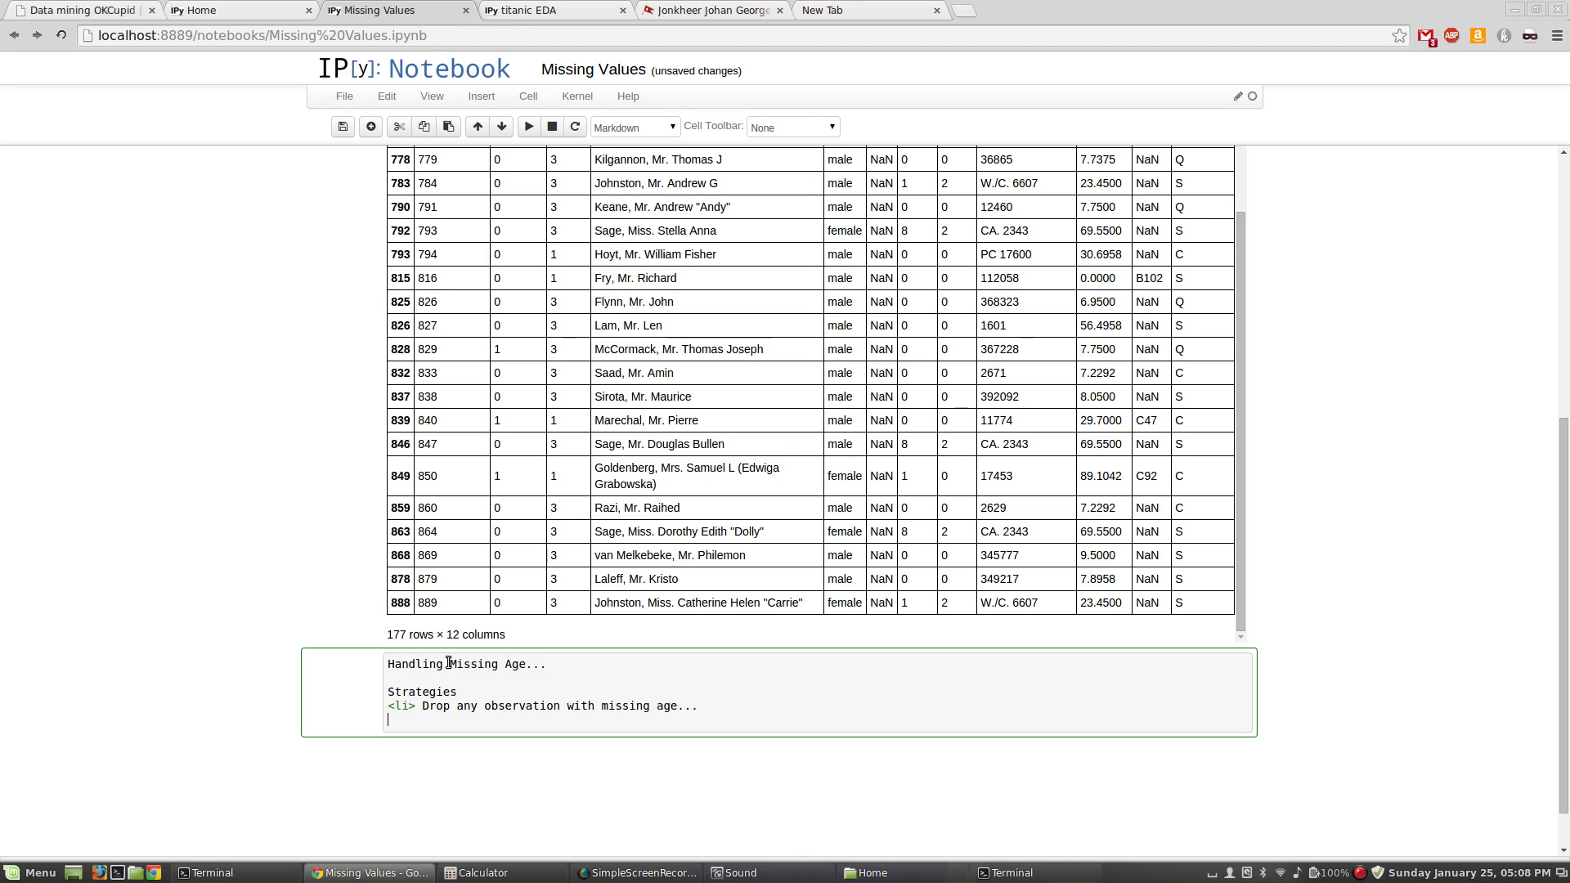
Step: Add the bullet '<li> Set NaN to 0 in the case continuous / Categorical create some new category for Nas?'
text(<)
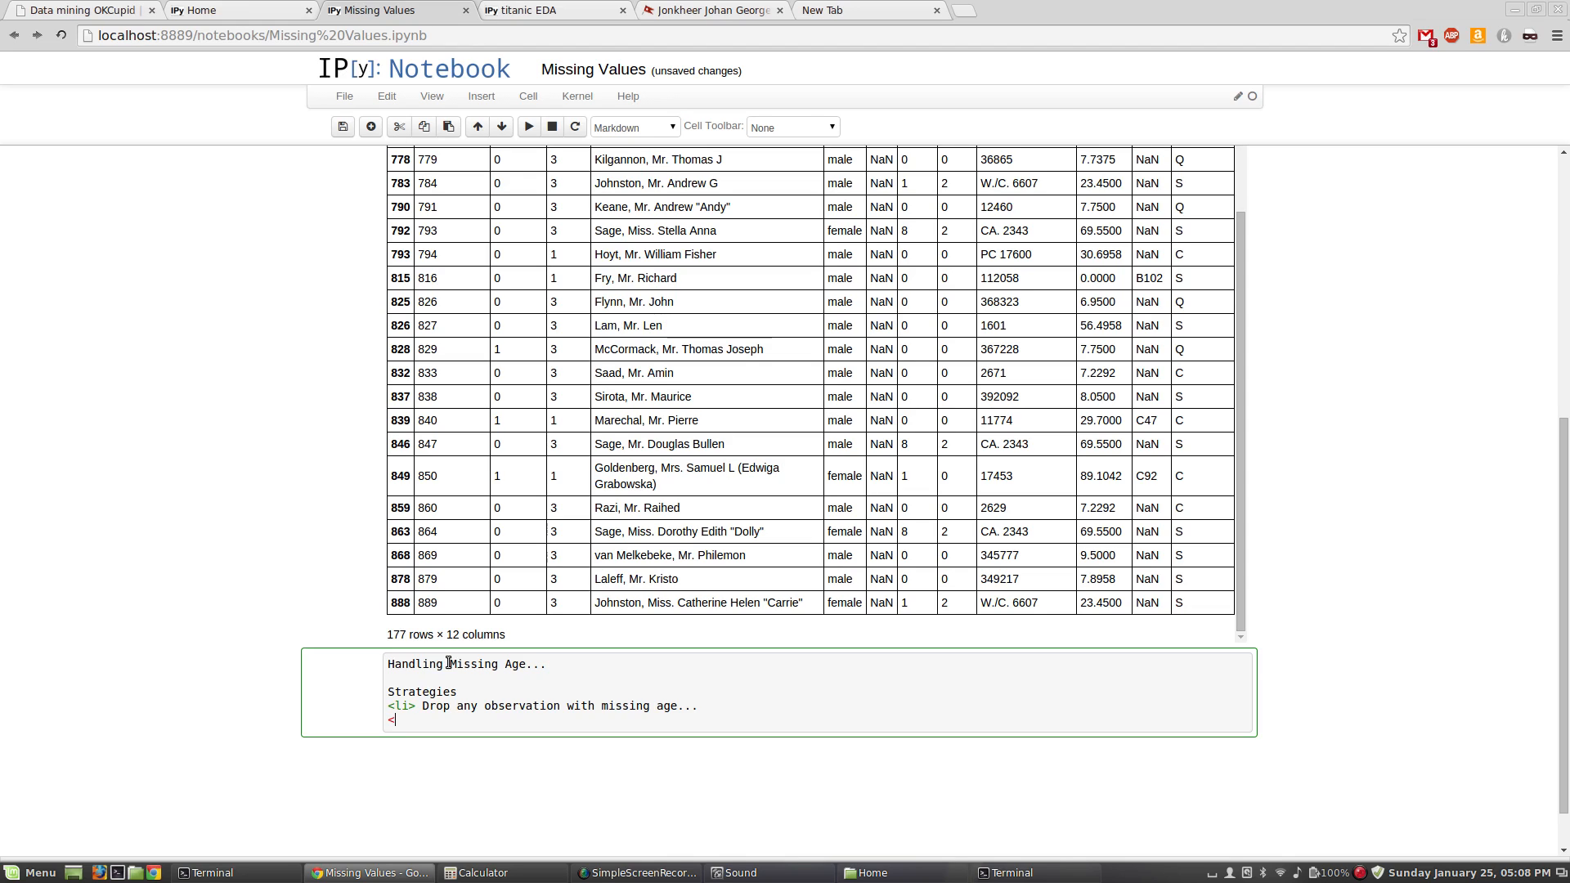
text(li> Set)
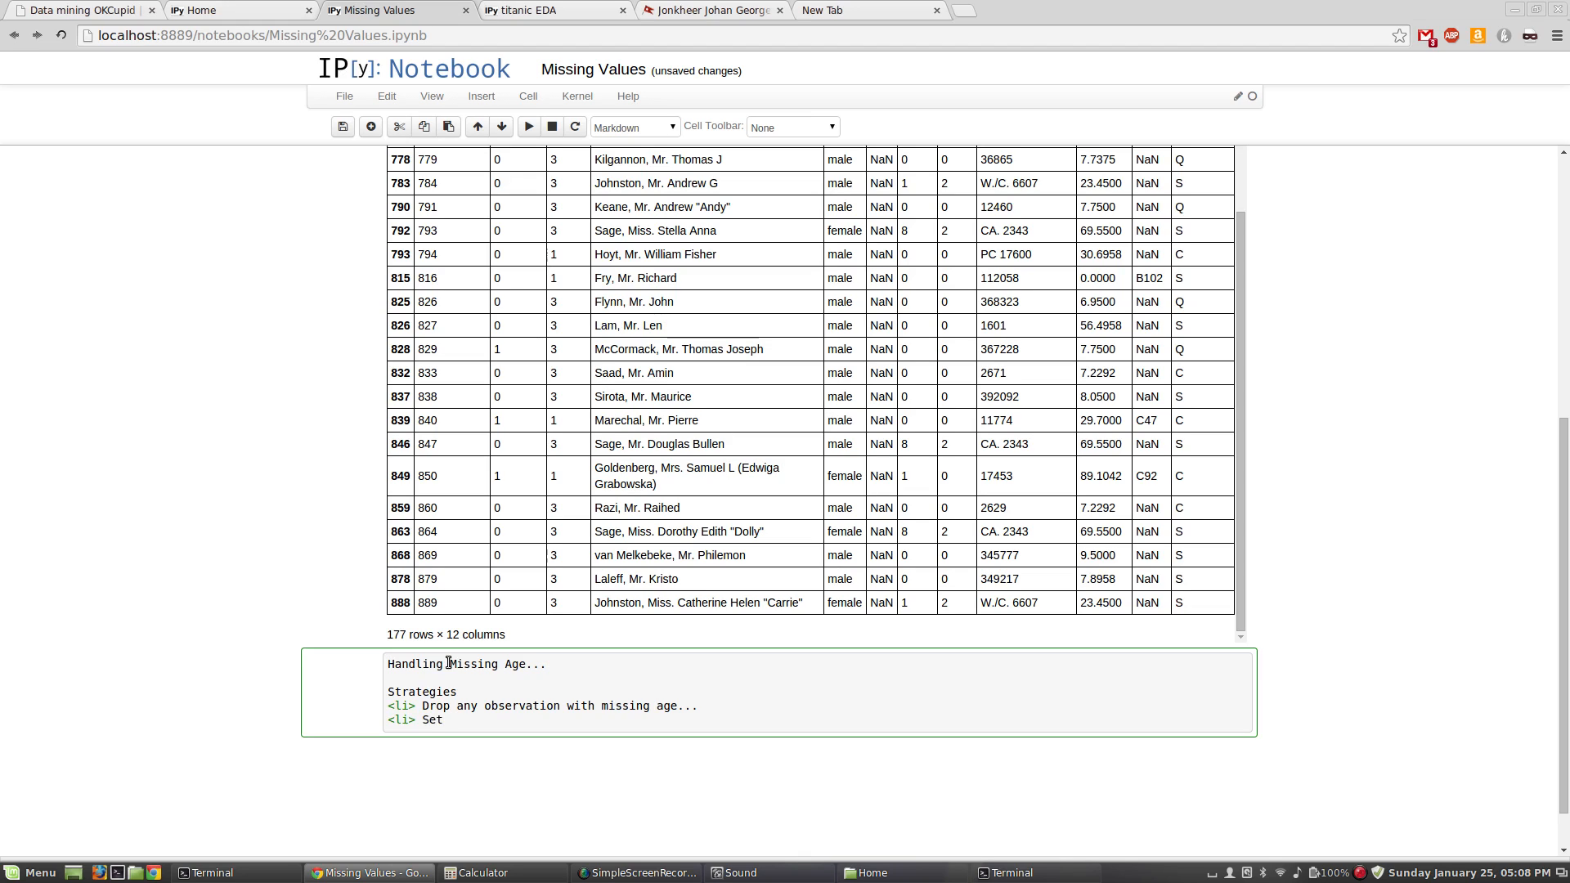
text(Na)
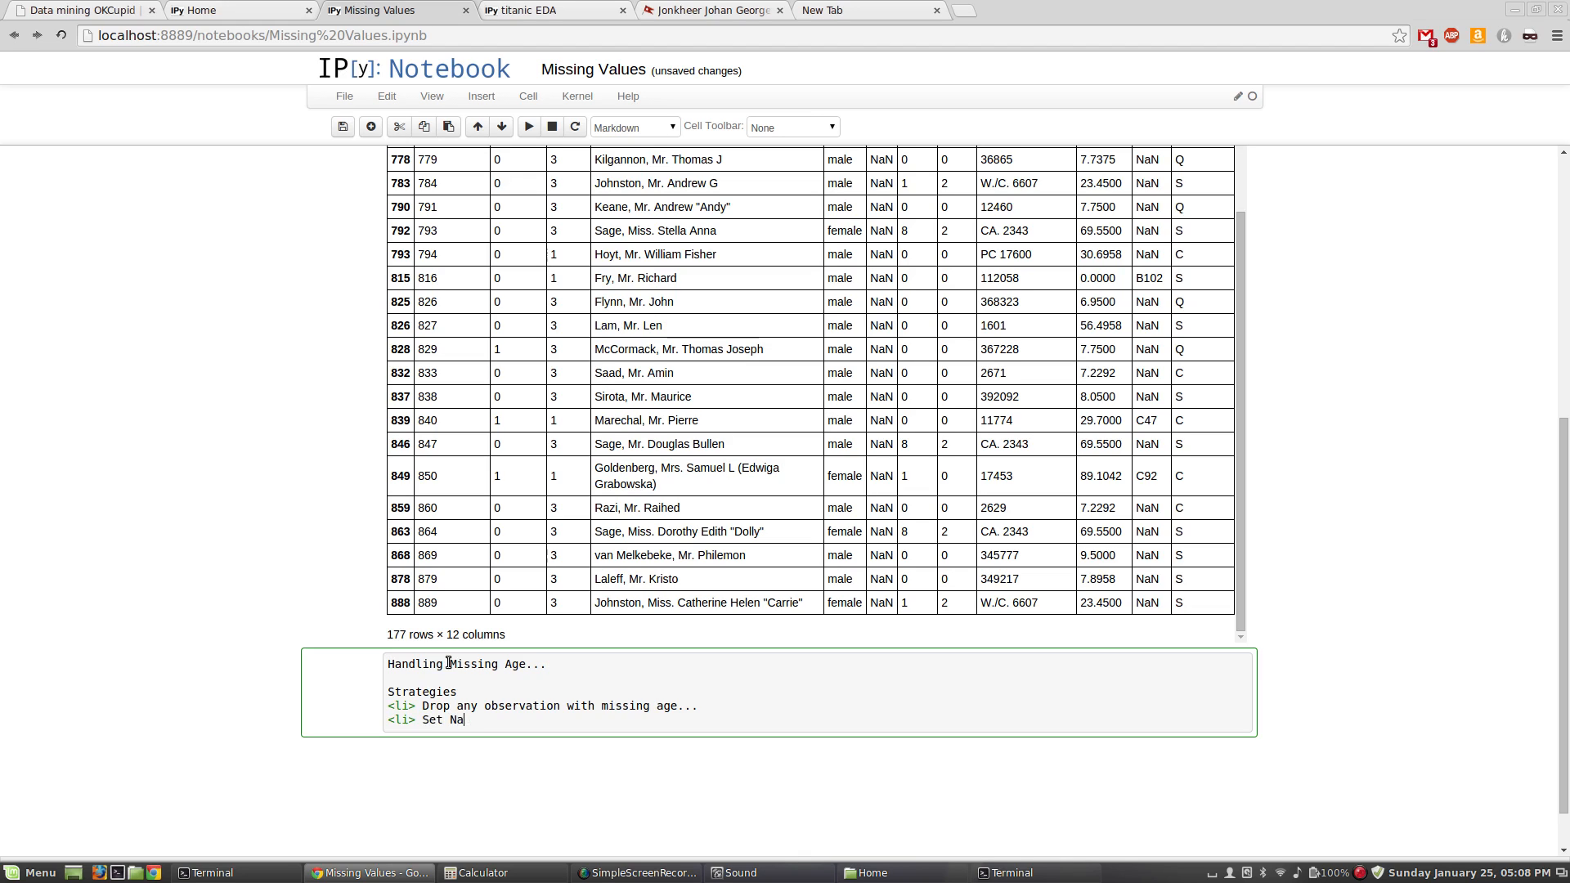
text(N to 0)
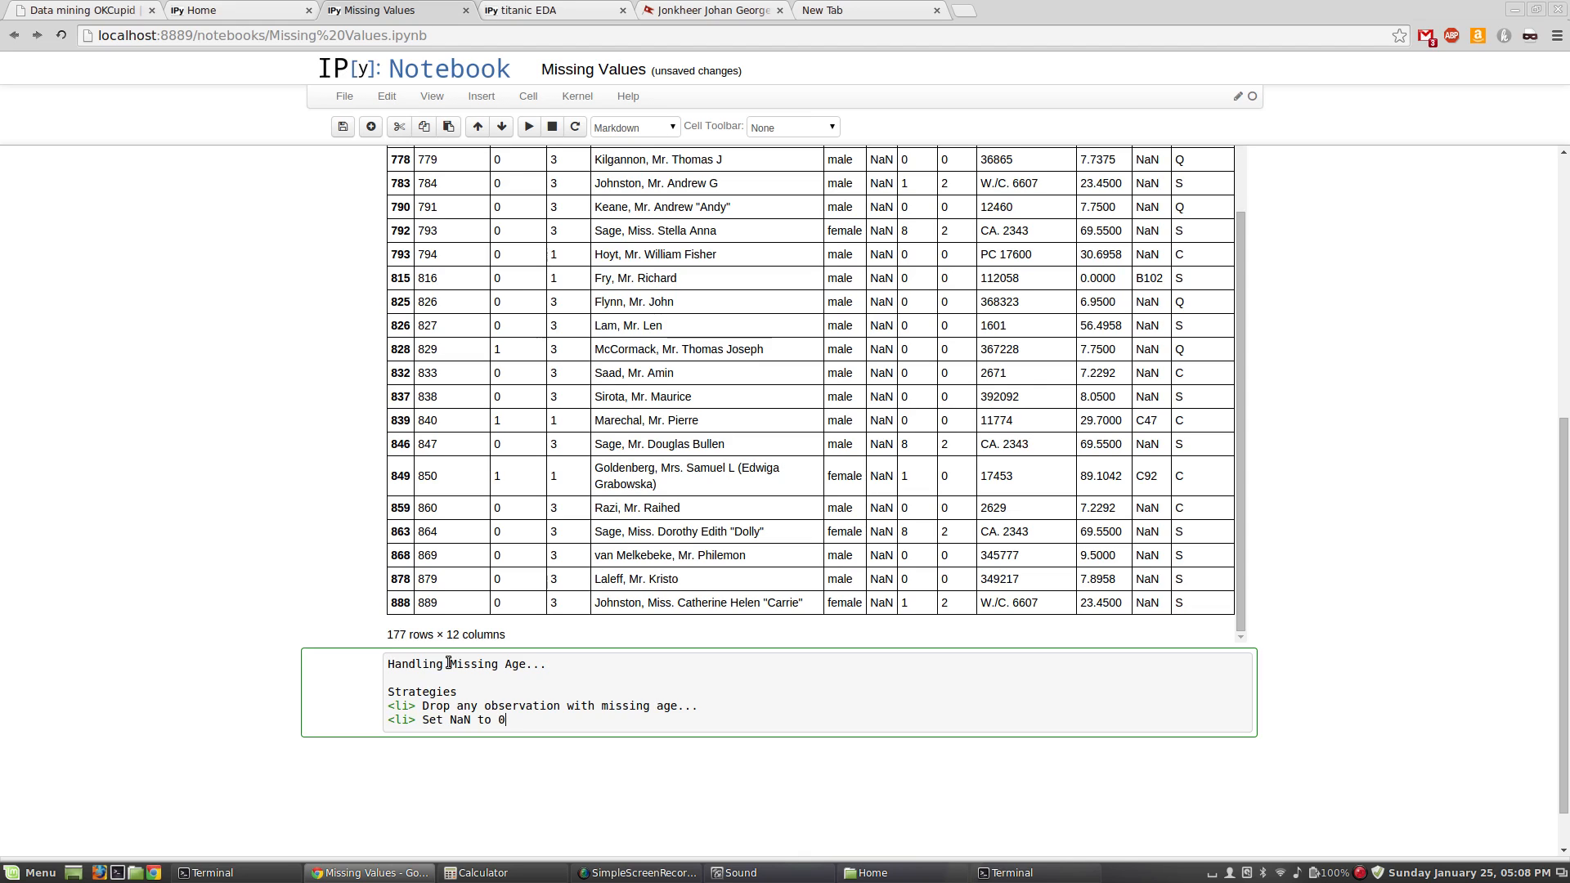
text(in the)
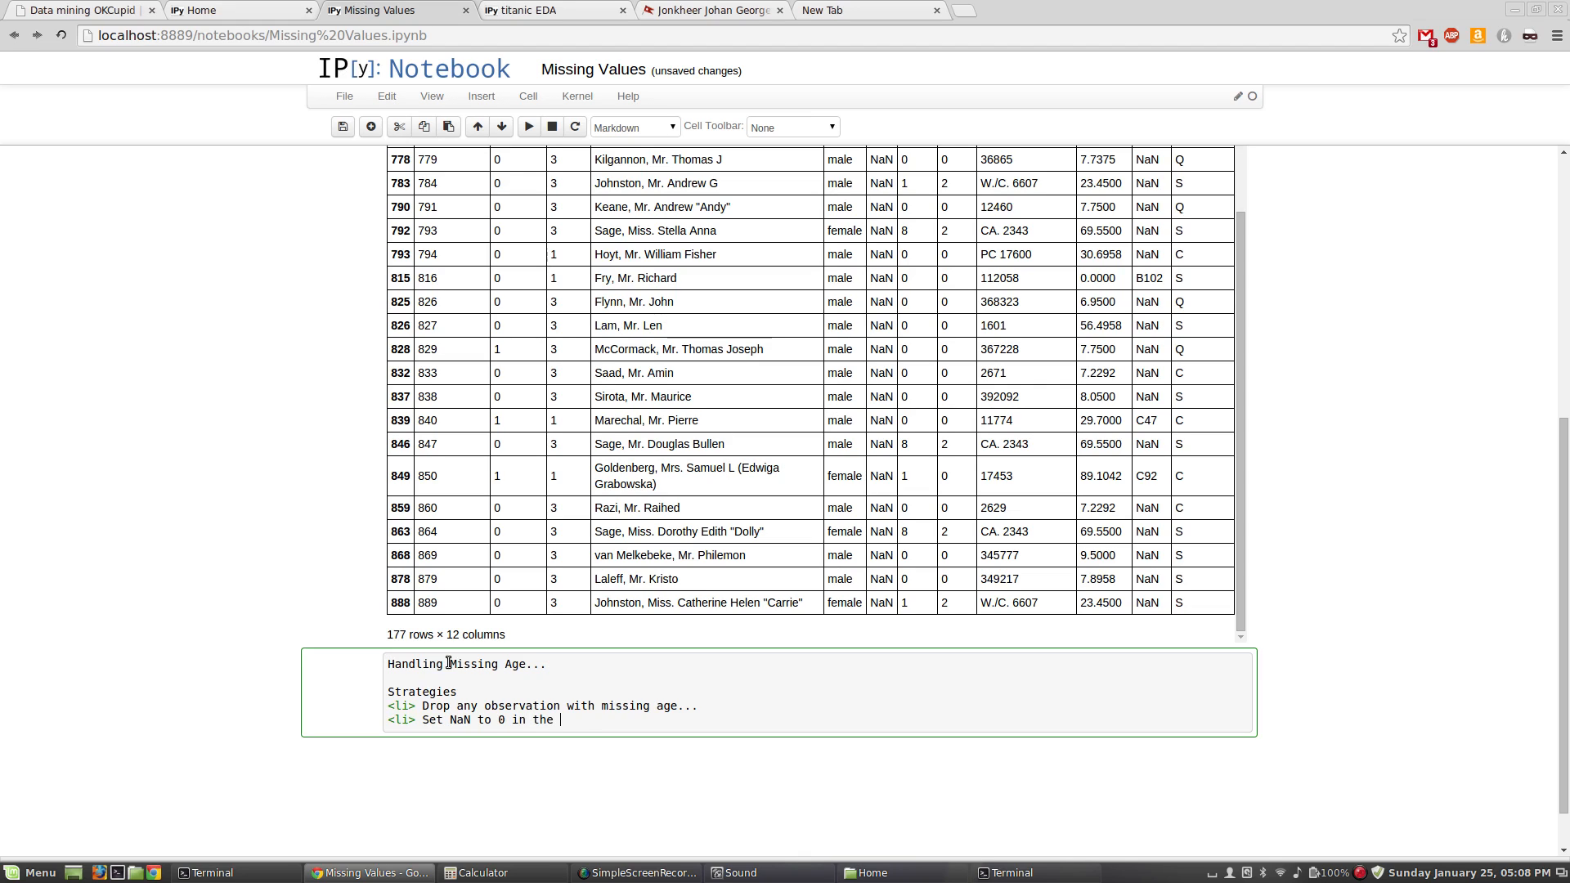
text(case continuous)
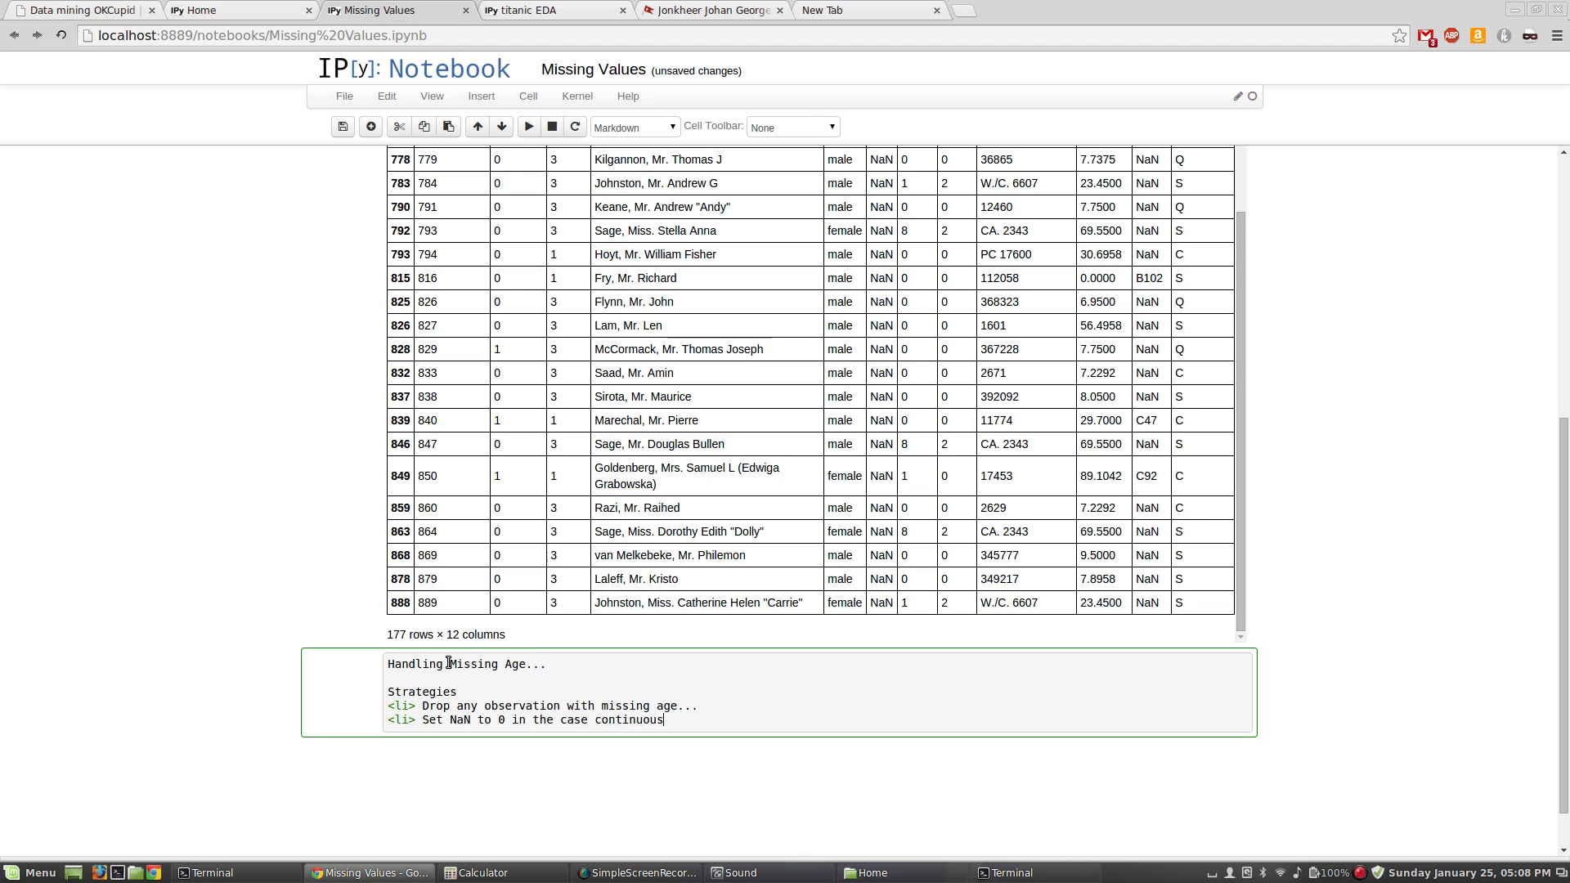
text(/ Ca)
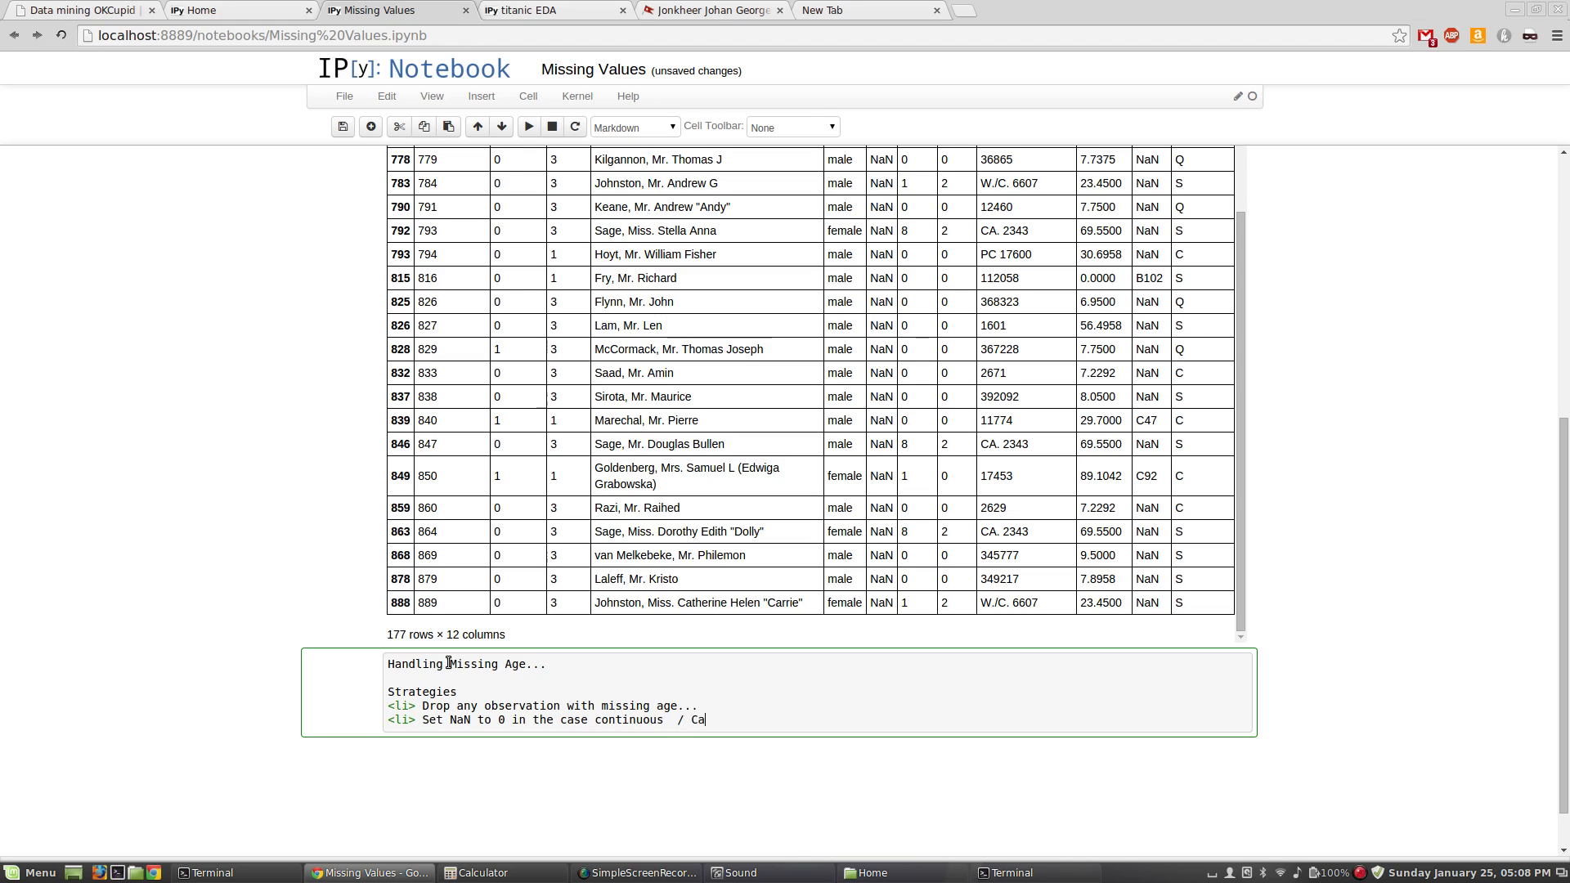
text(tegorical)
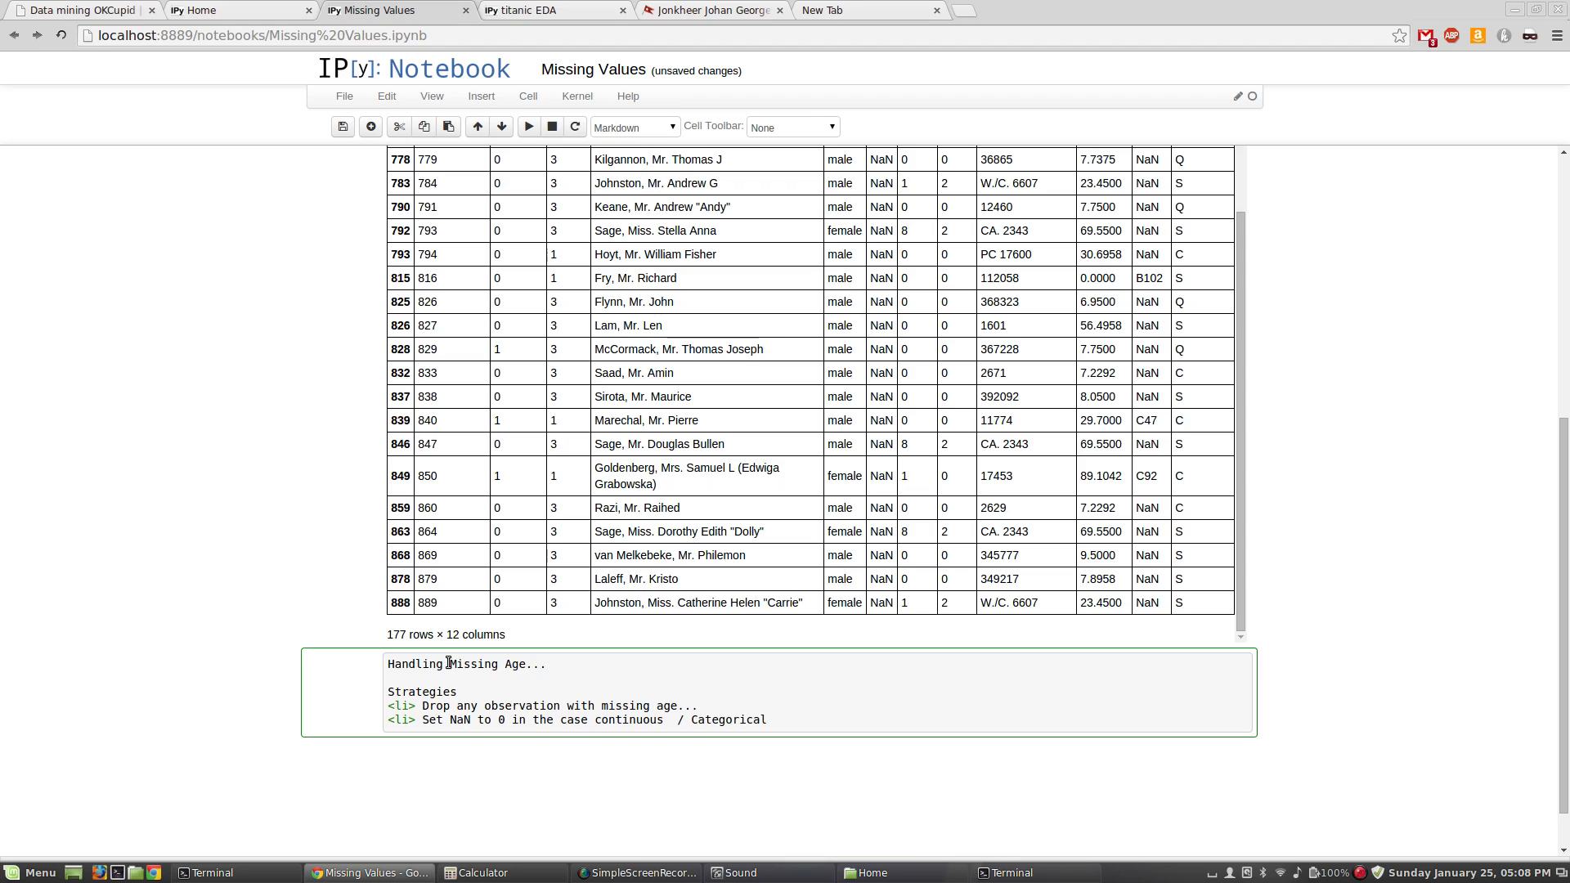
text(create some new cate)
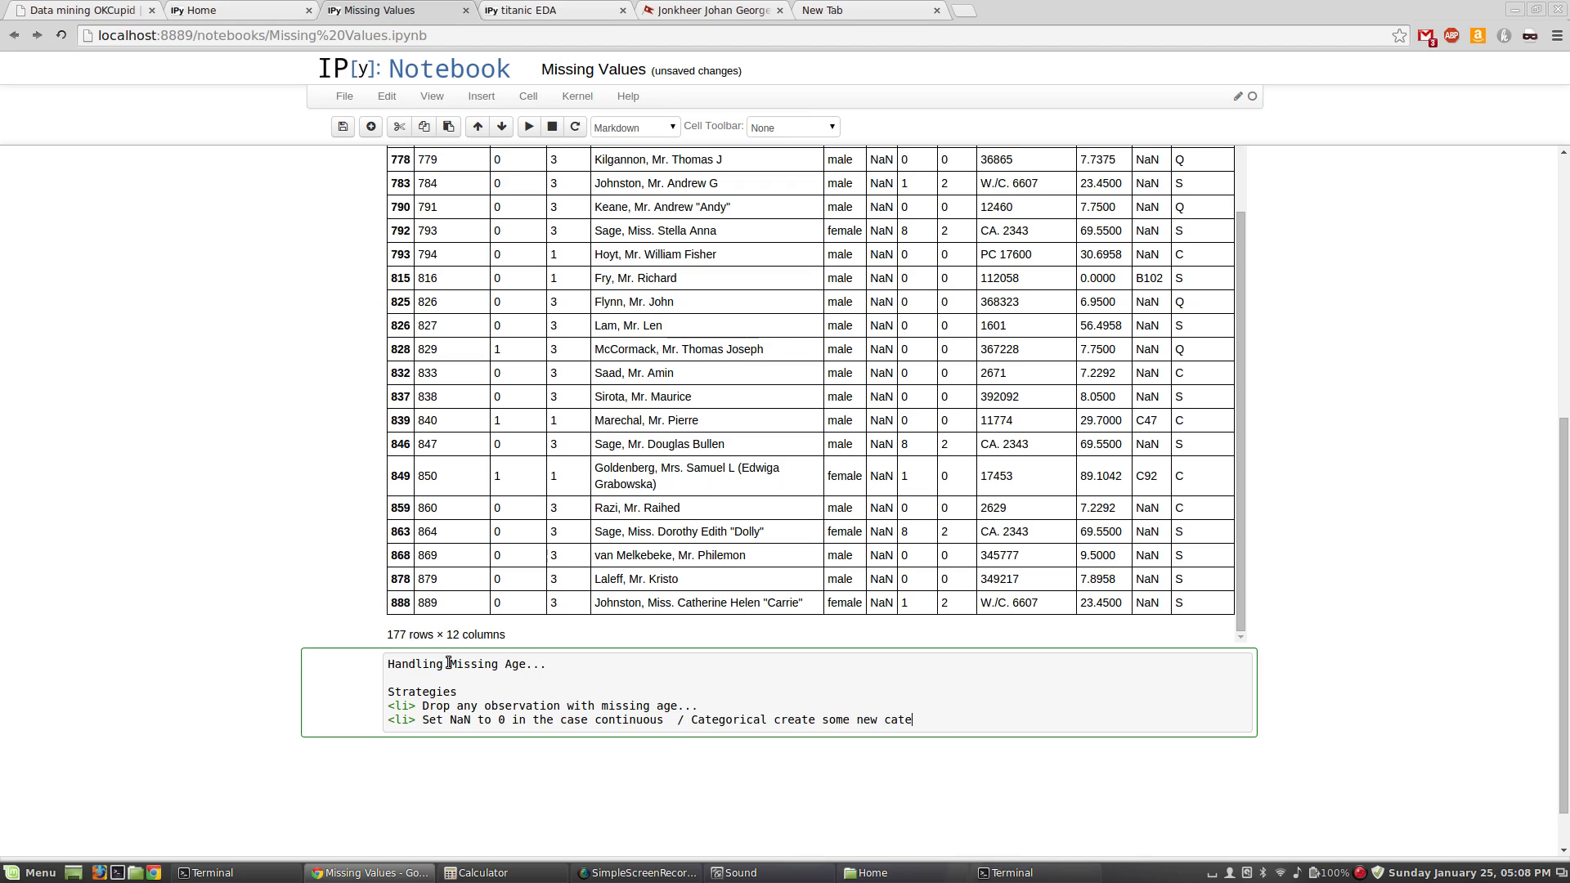
text(or)
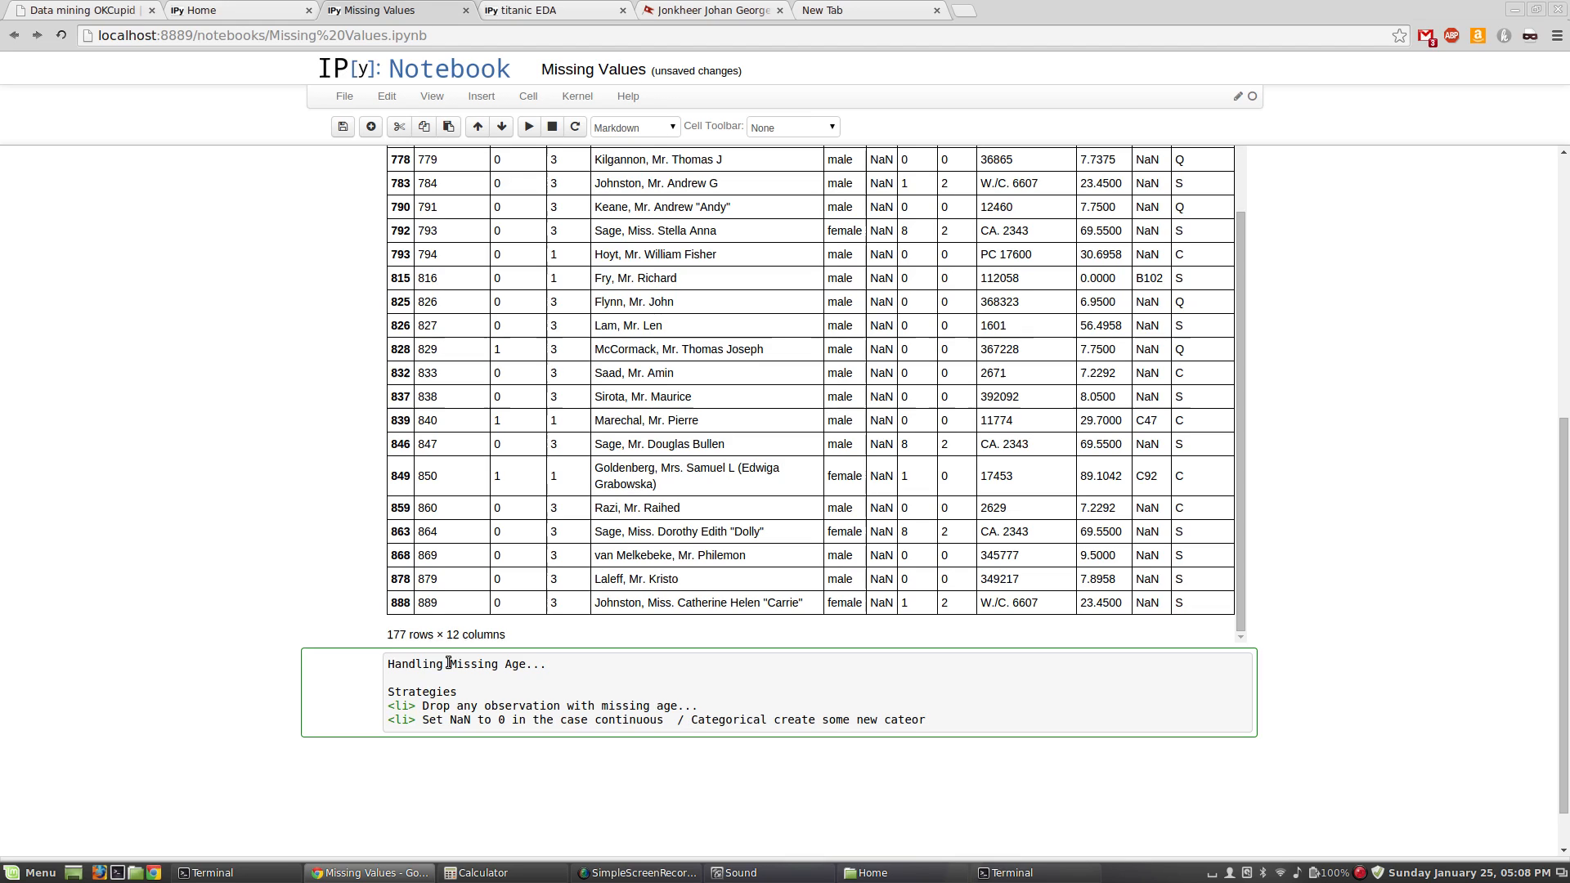
text(g)
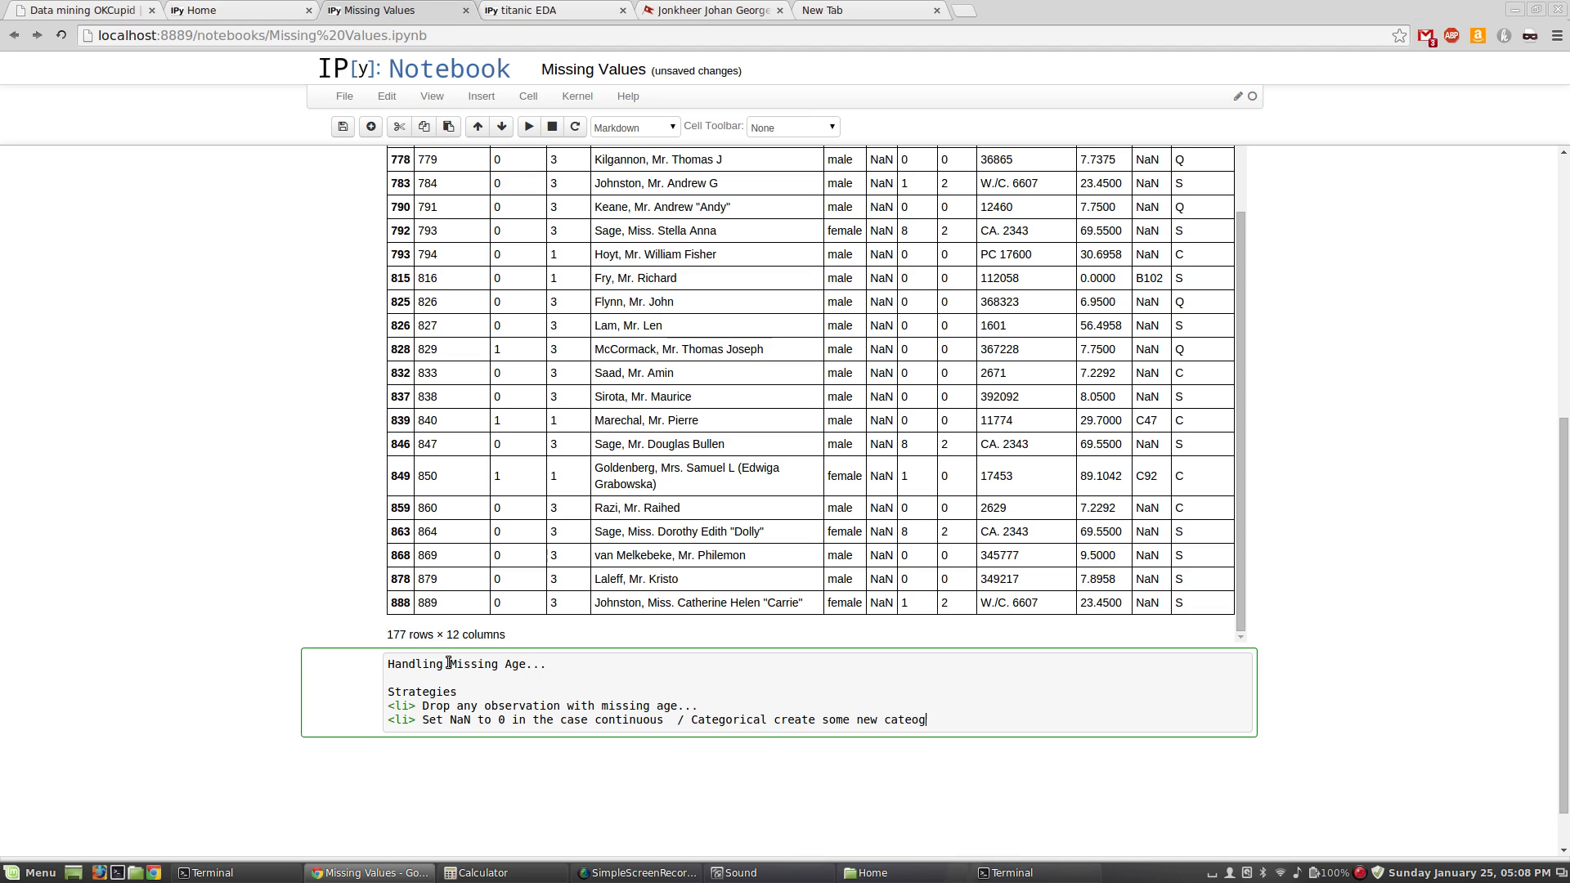
text(ry)
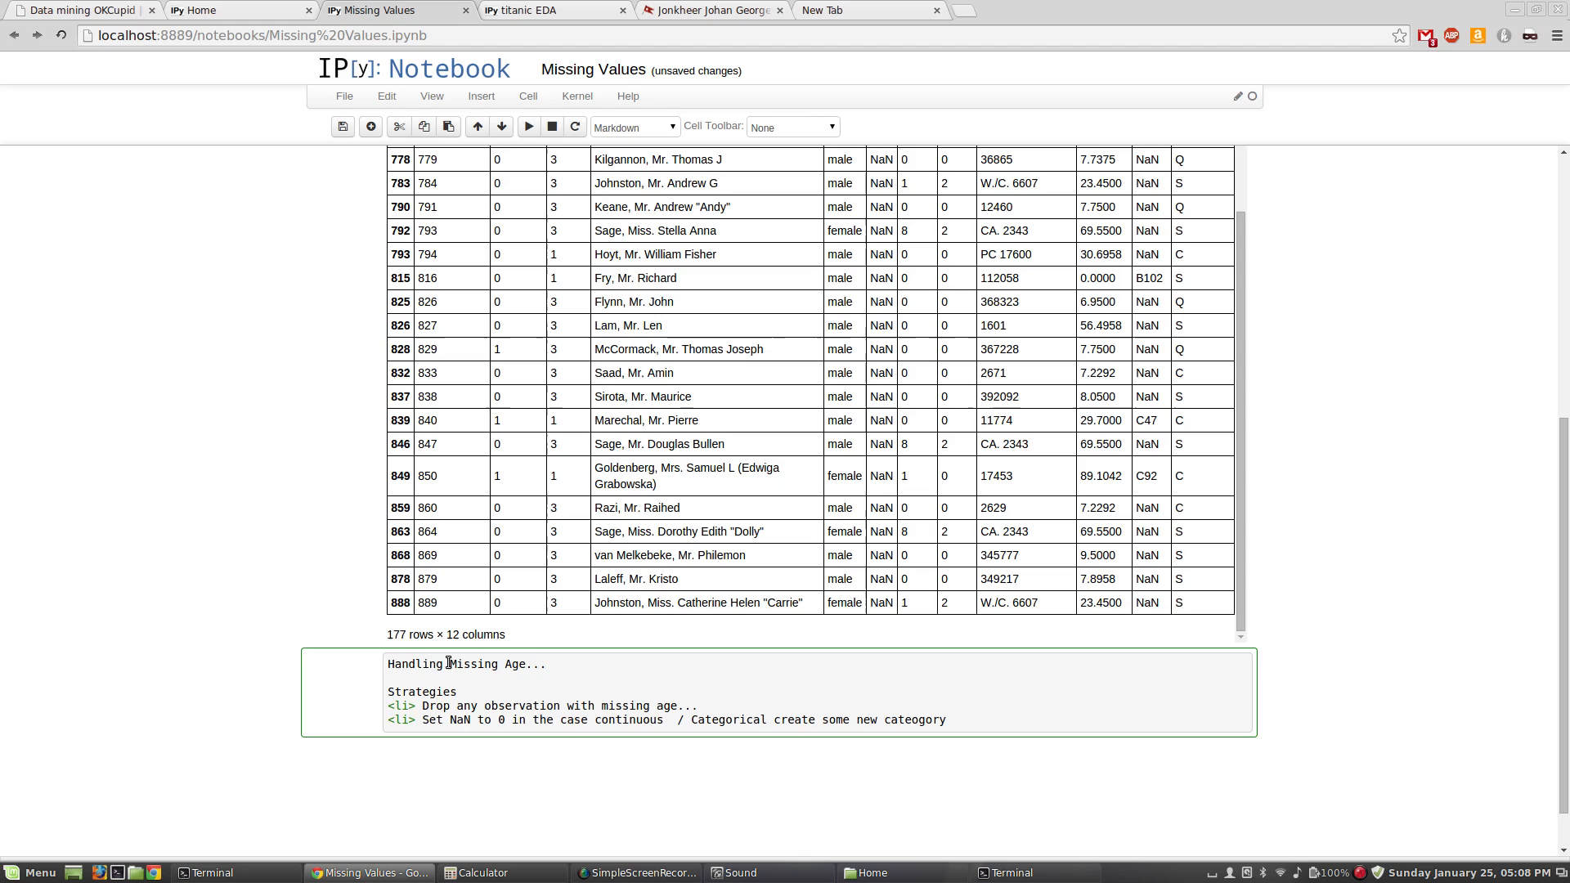
text(category)
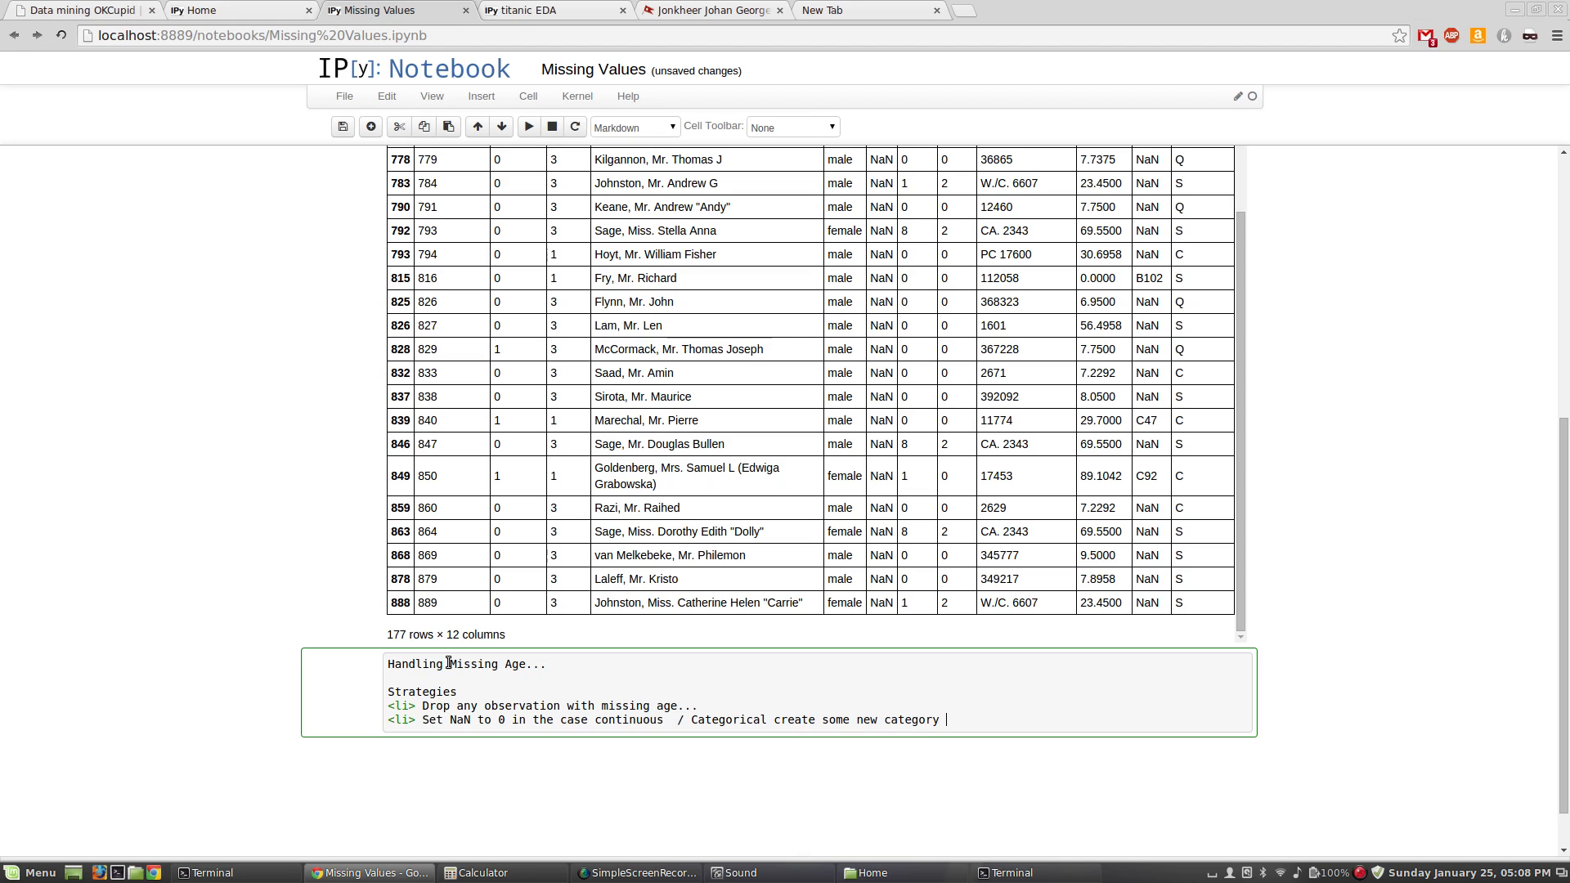
text(for N)
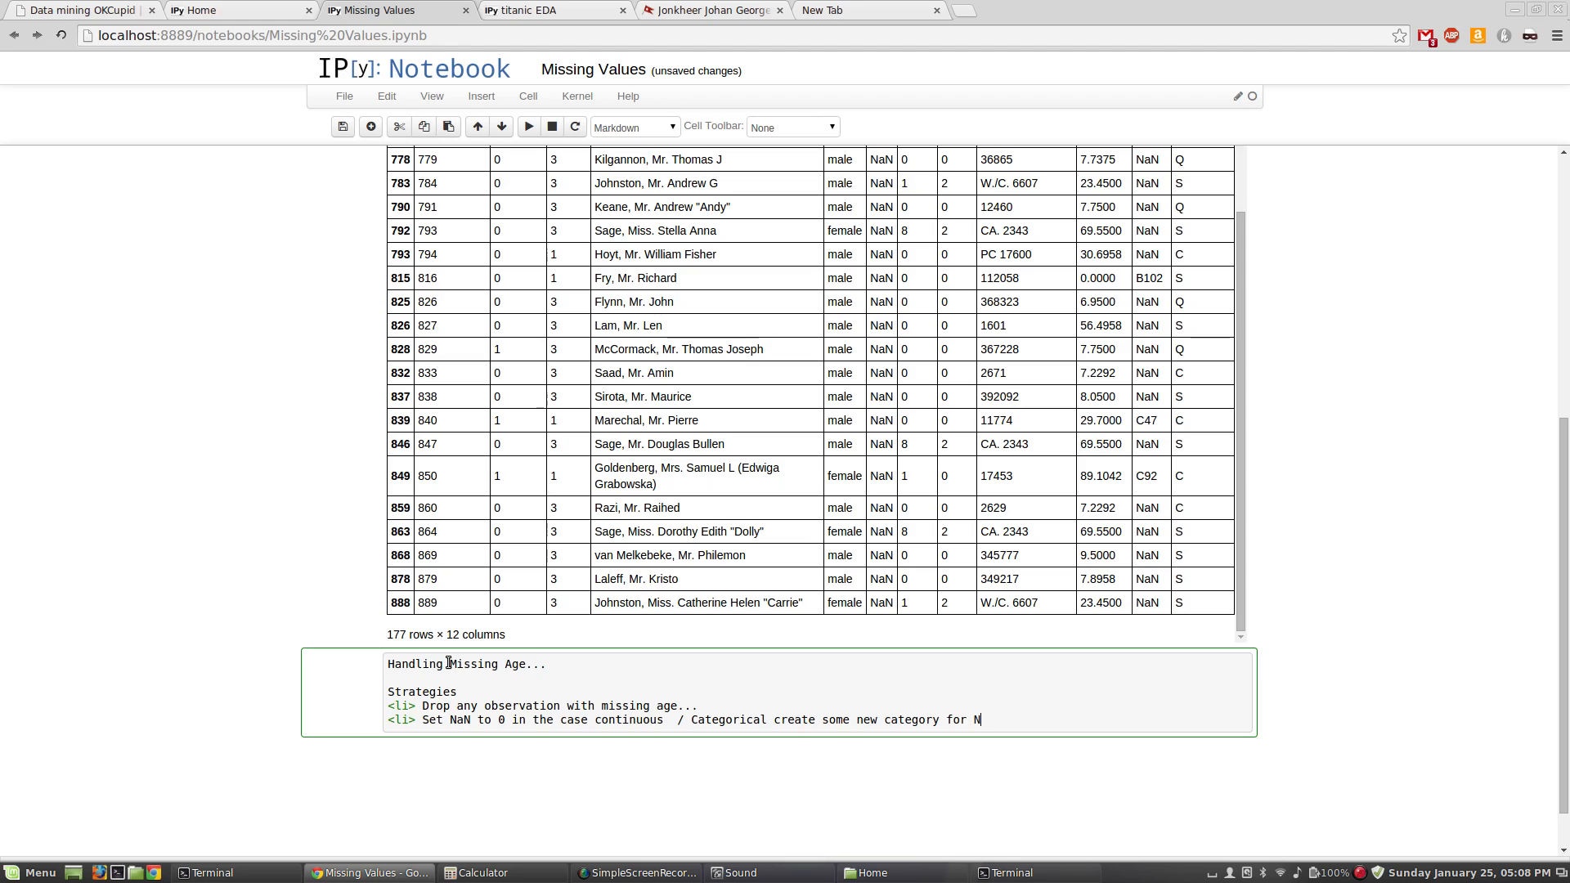
text(as?)
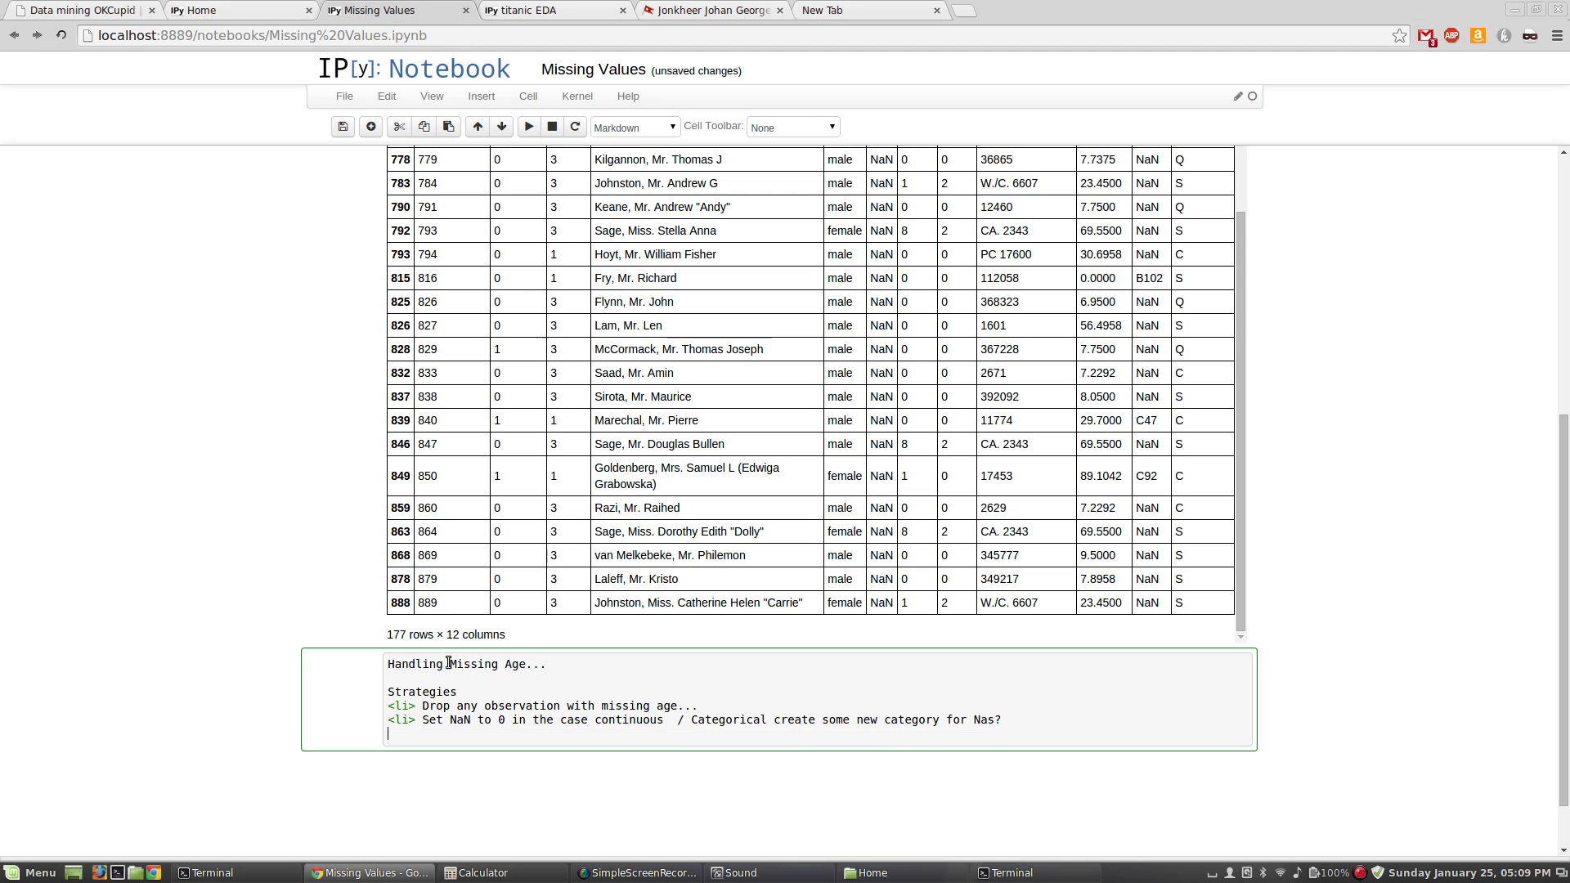
Step: Add the bullet '<li> Use some average value.'
text(<li>)
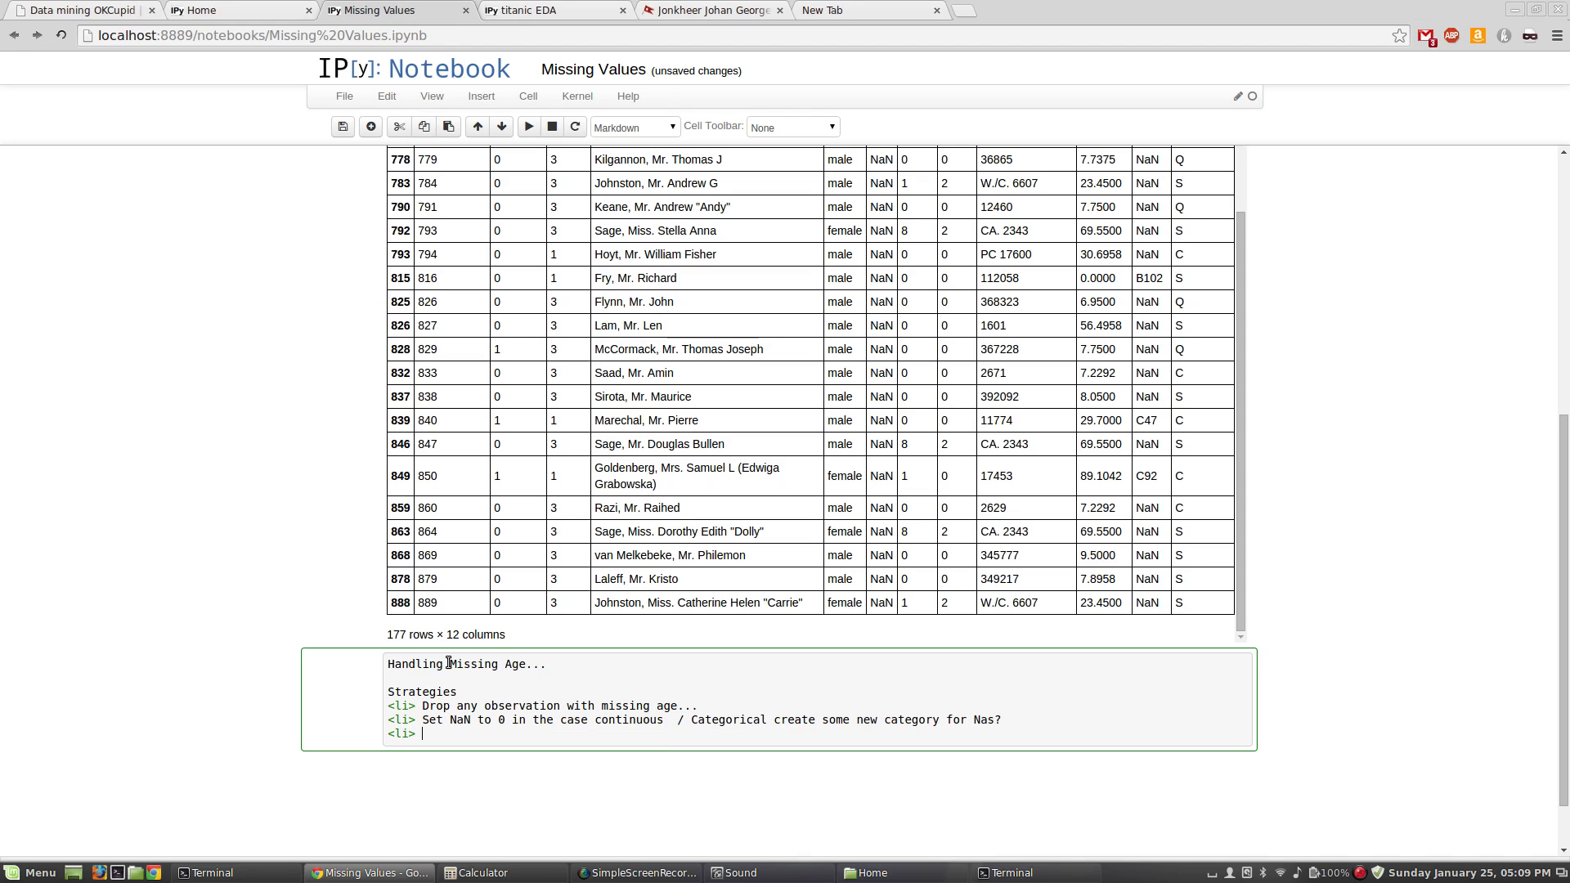
text(USe)
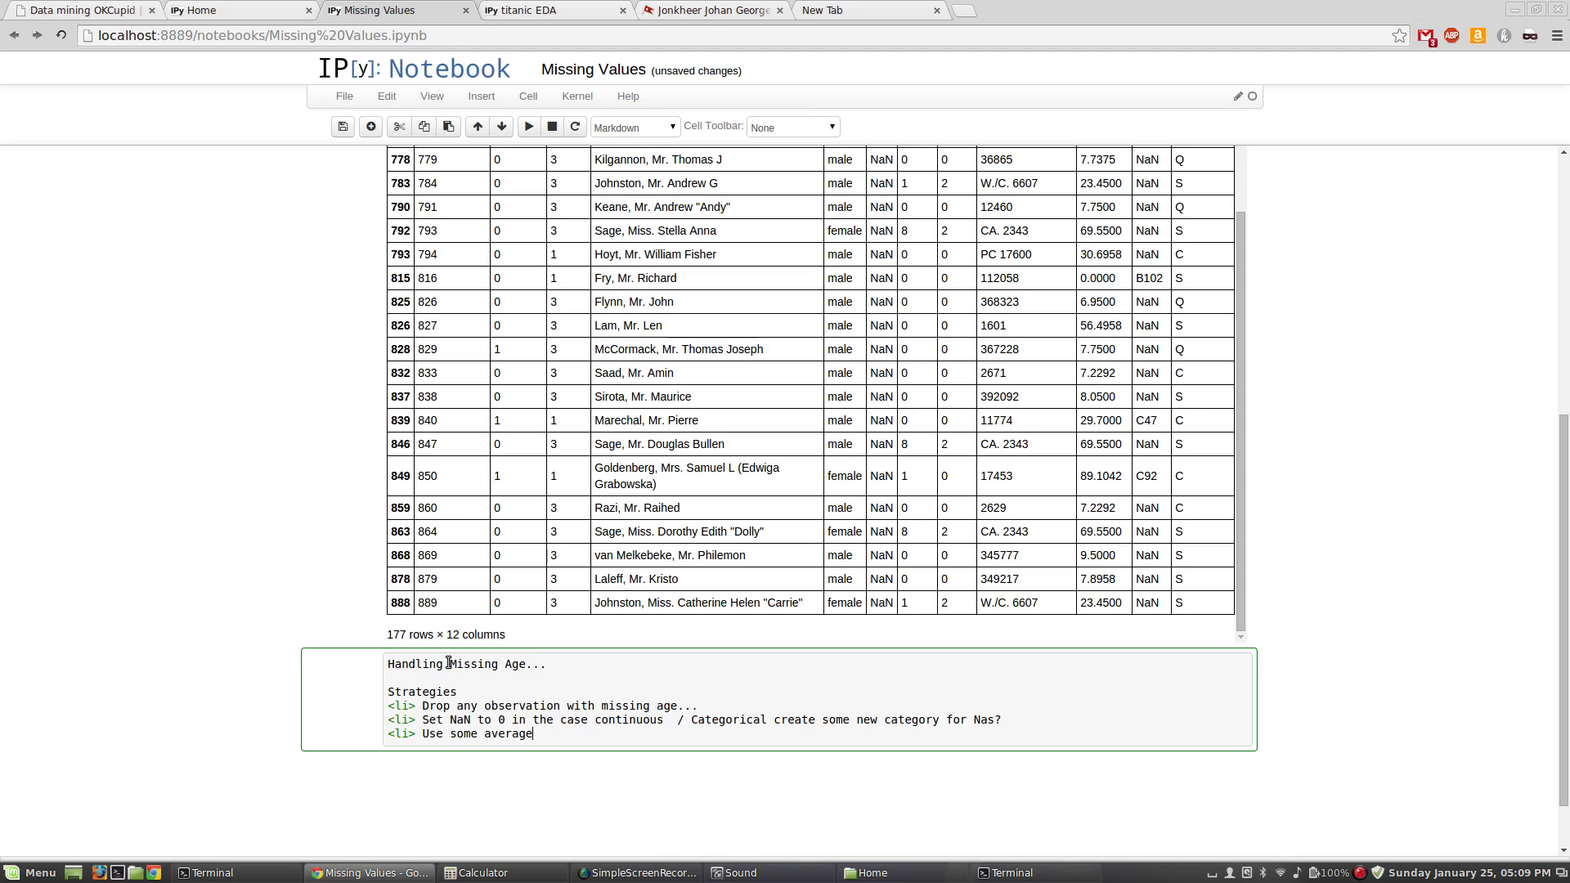
text(value.)
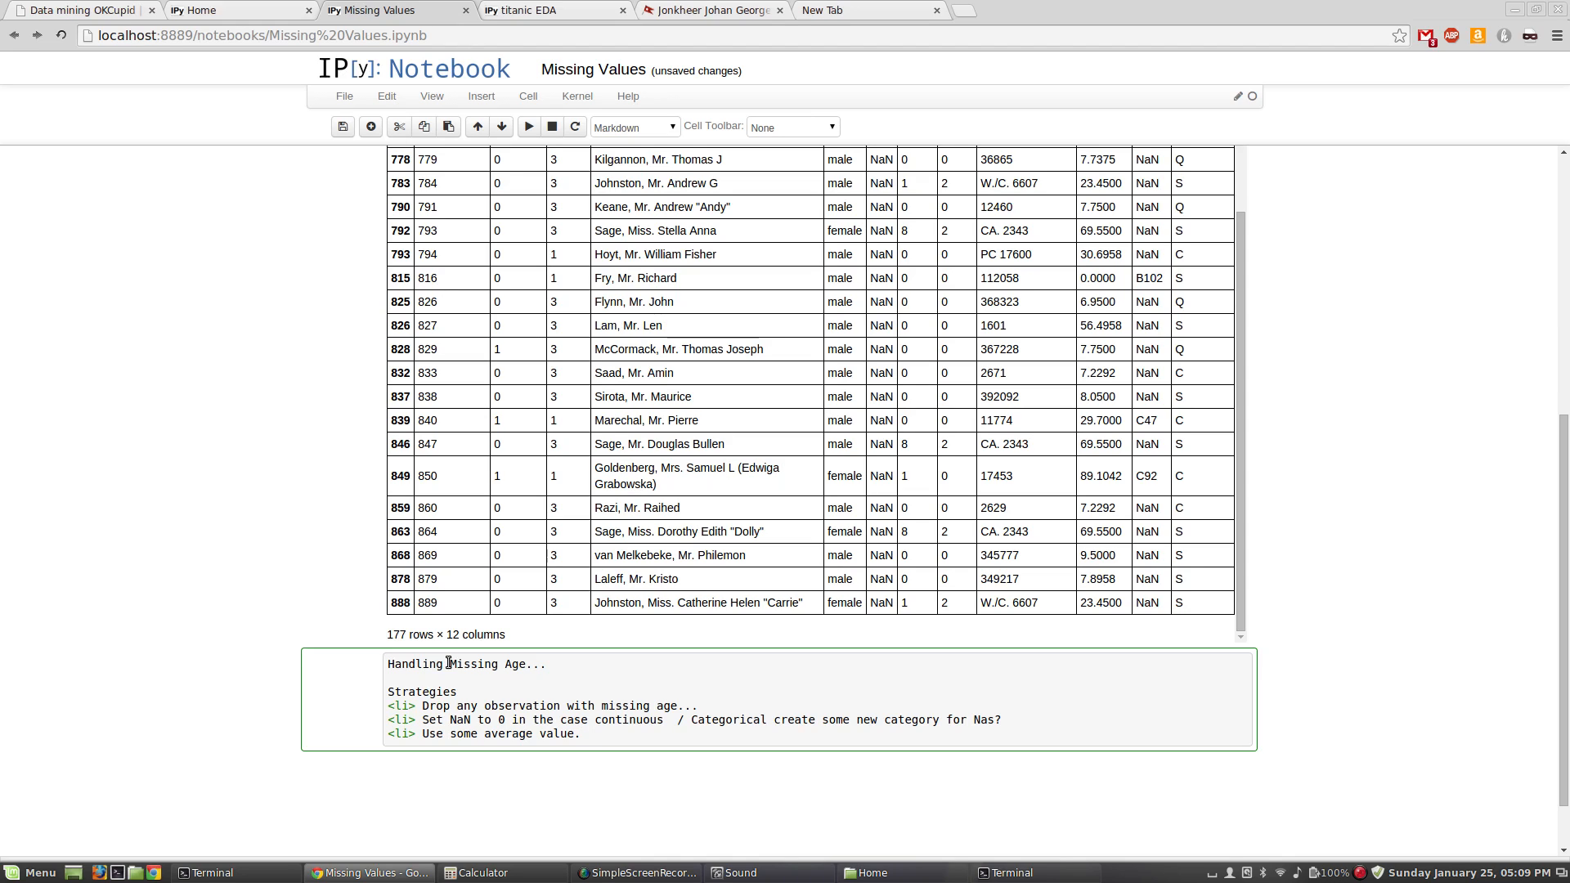
Step: Add the bullet '<li> Create a machine learning algorithm to predict the missing value!'
key(Enter)
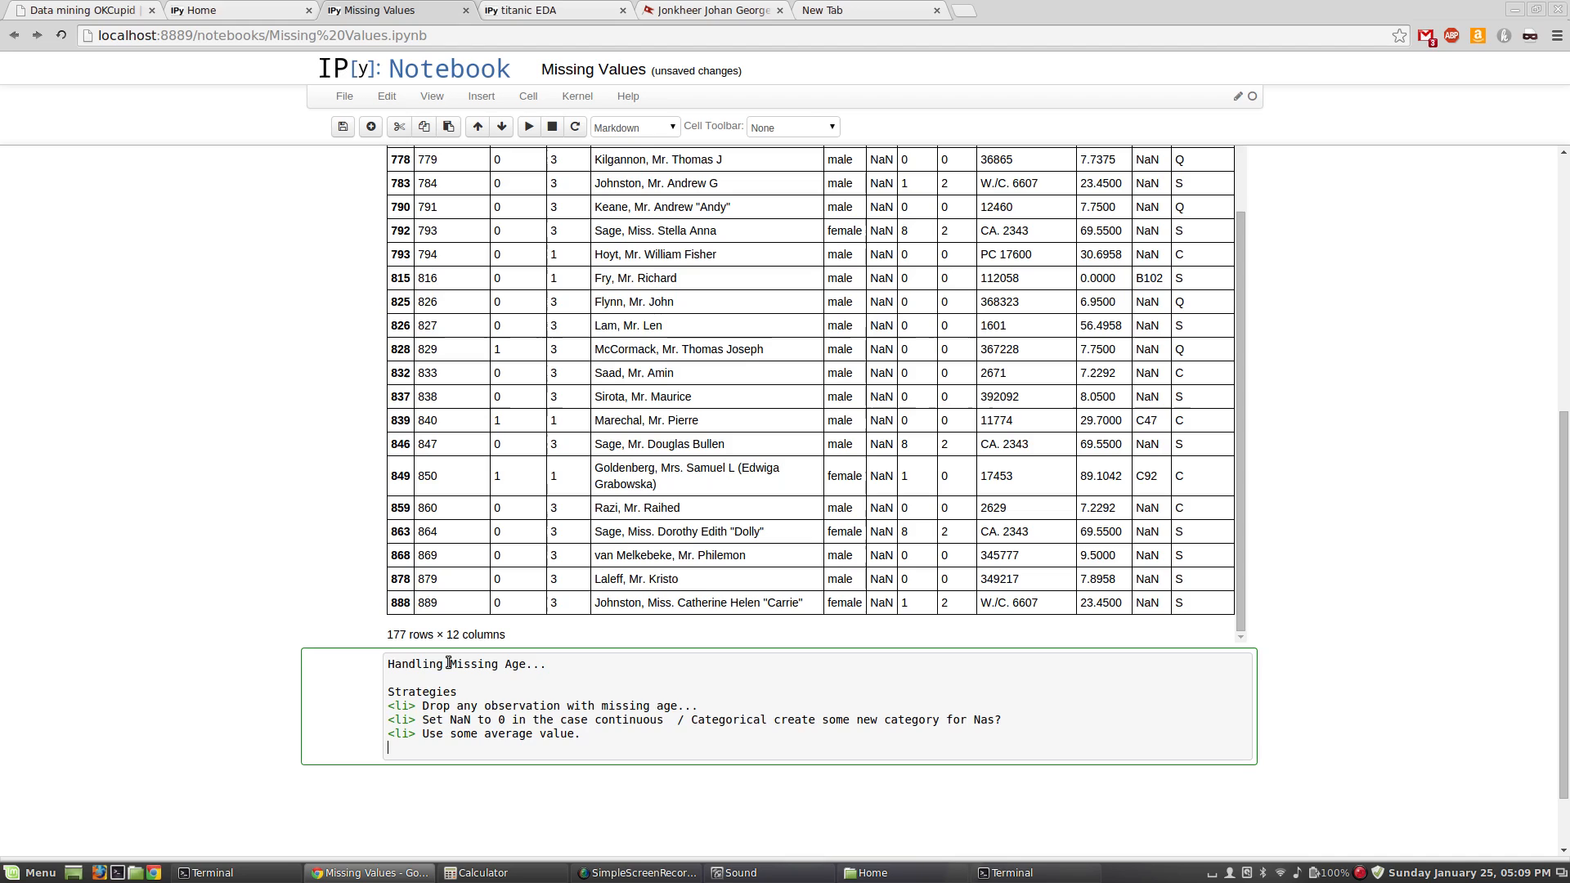
text(<li>)
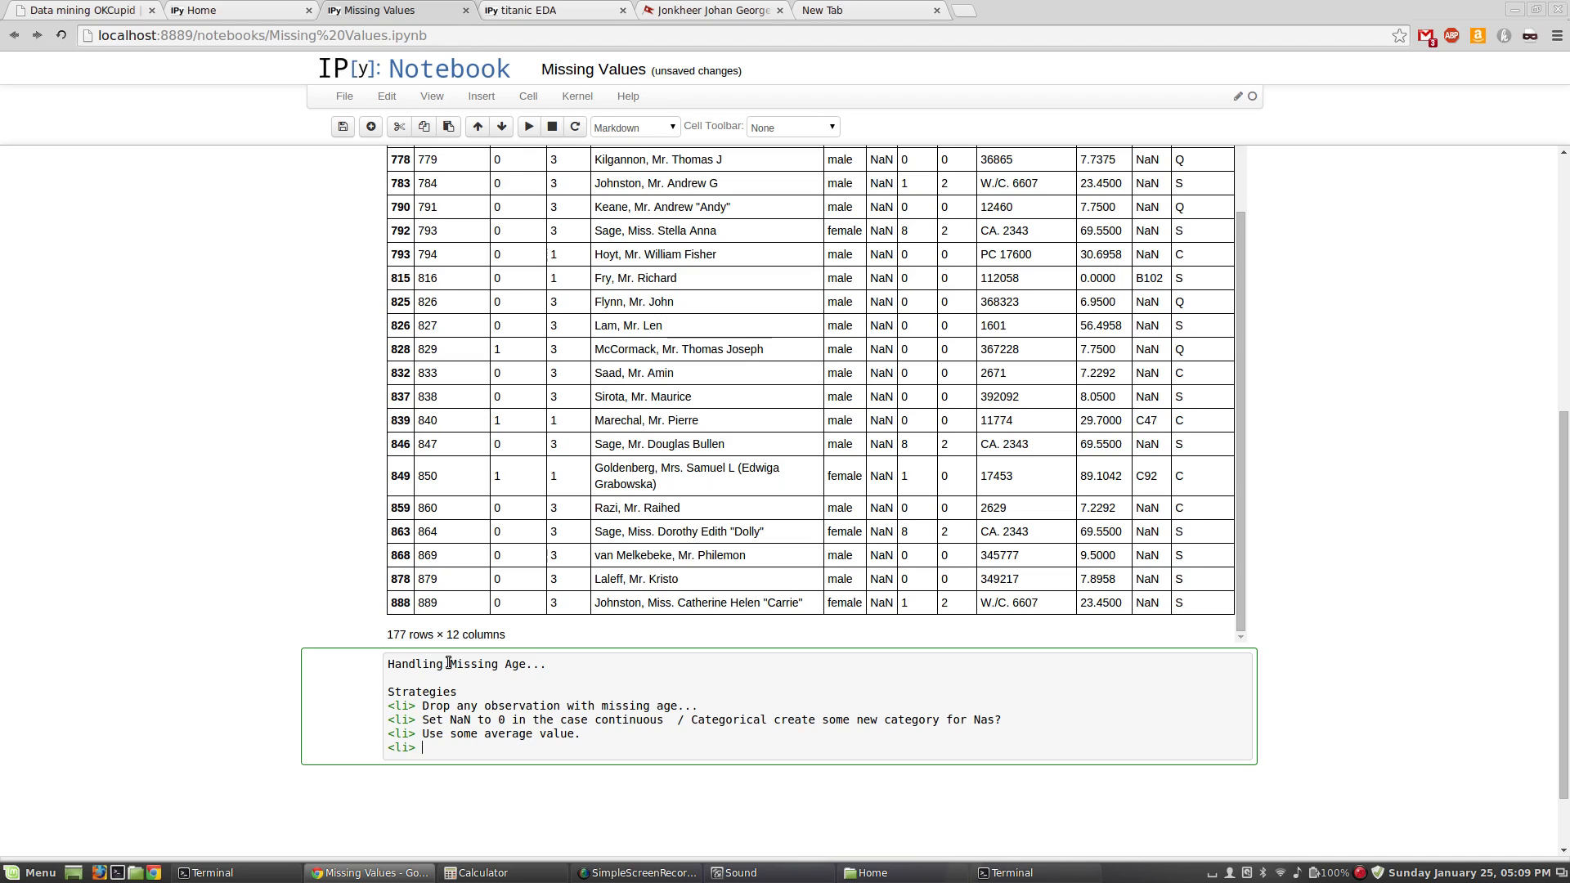
text(Create a mach)
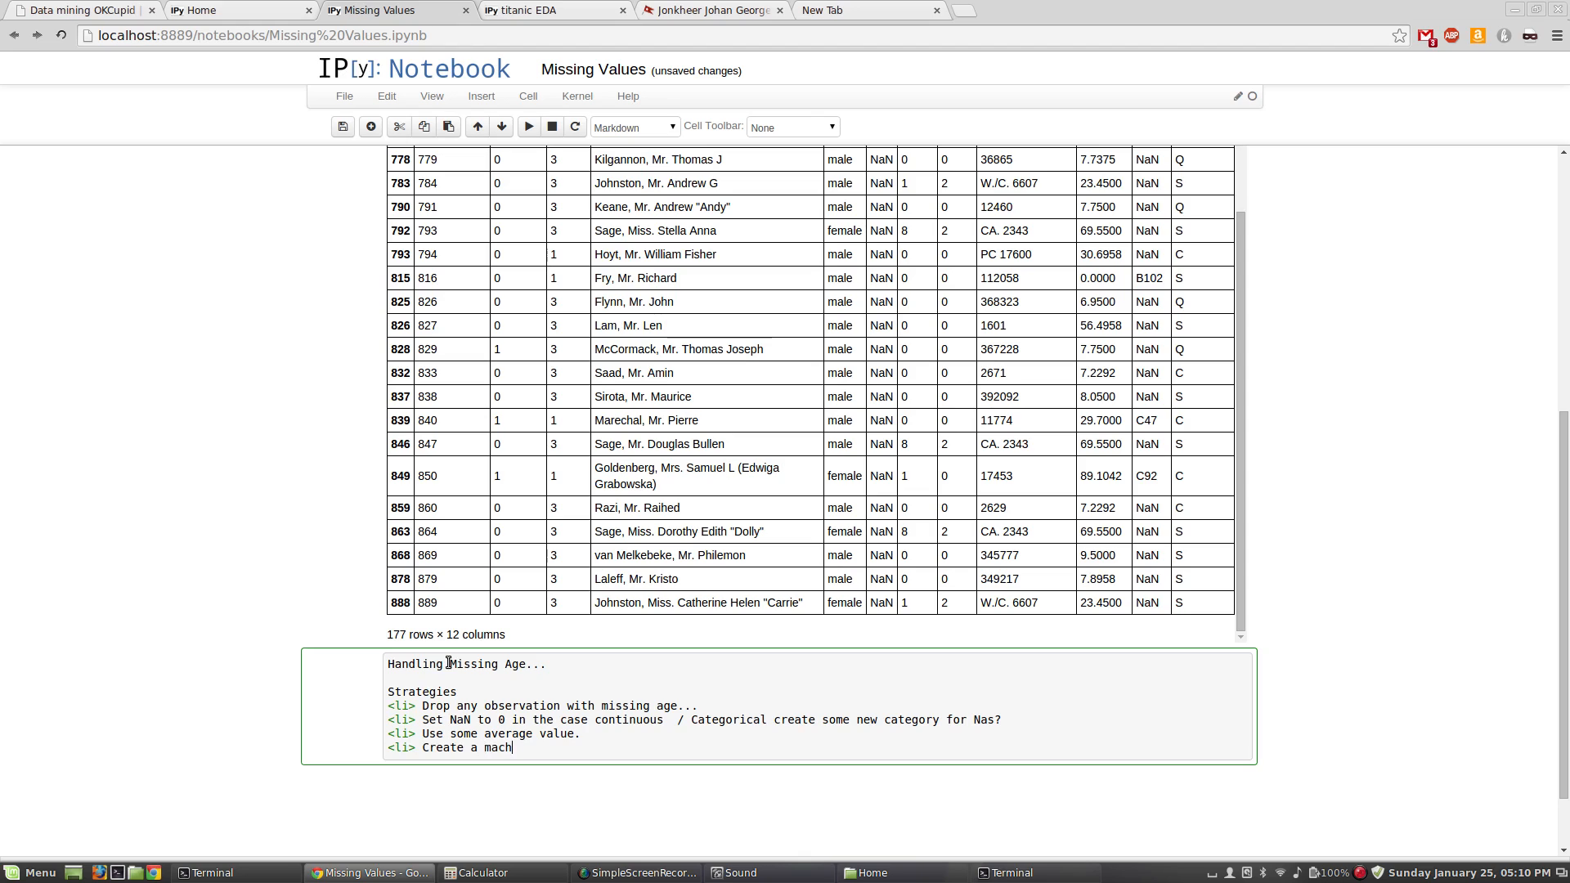
text(ine lear)
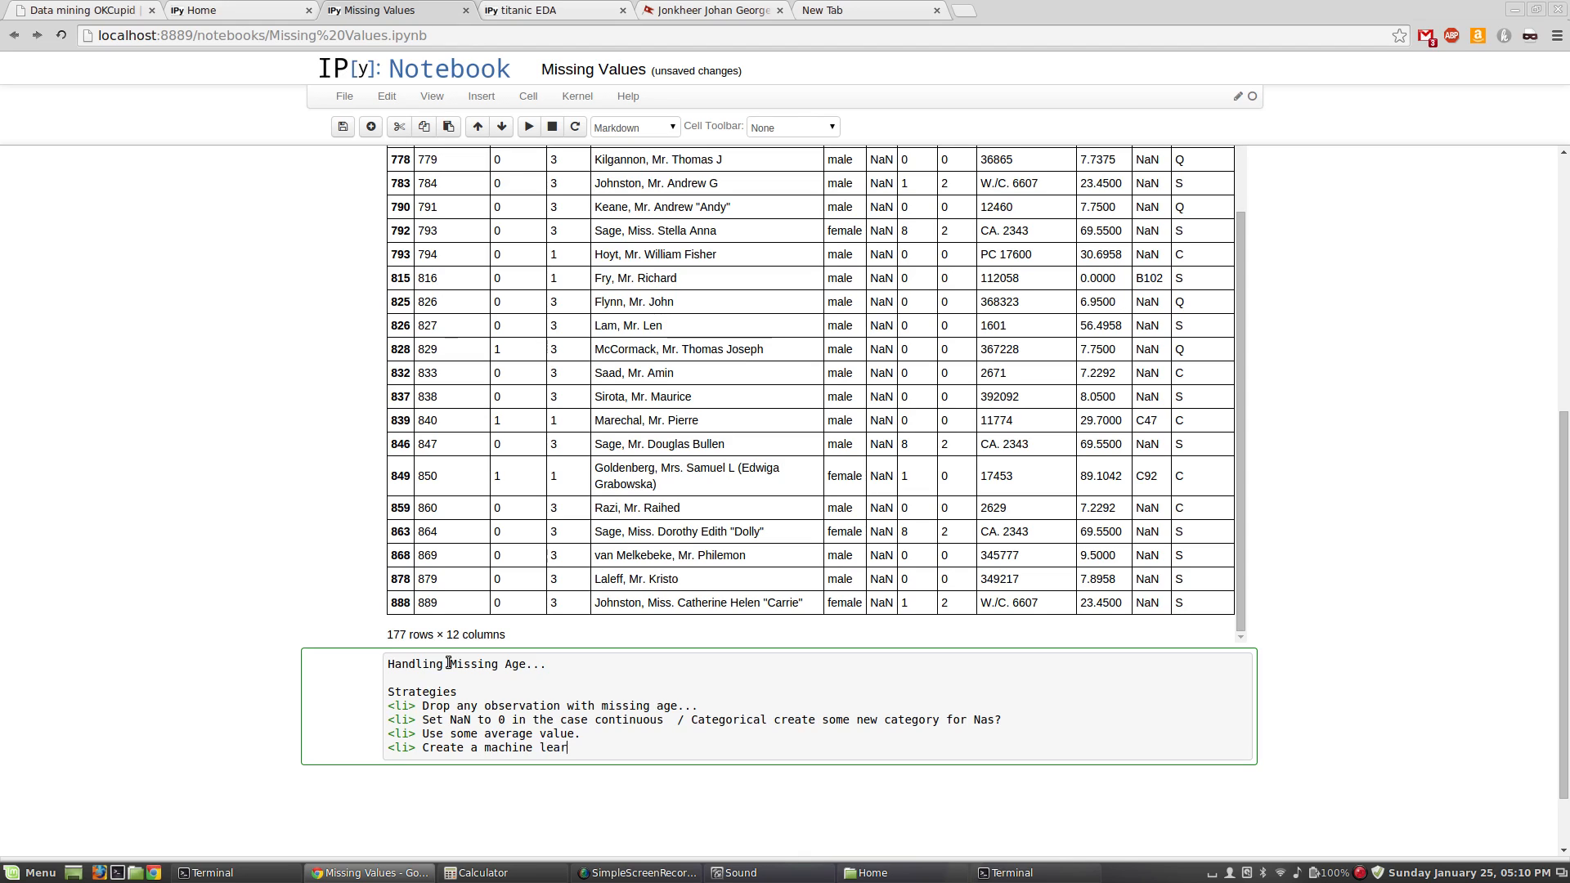
text(ning algorithm)
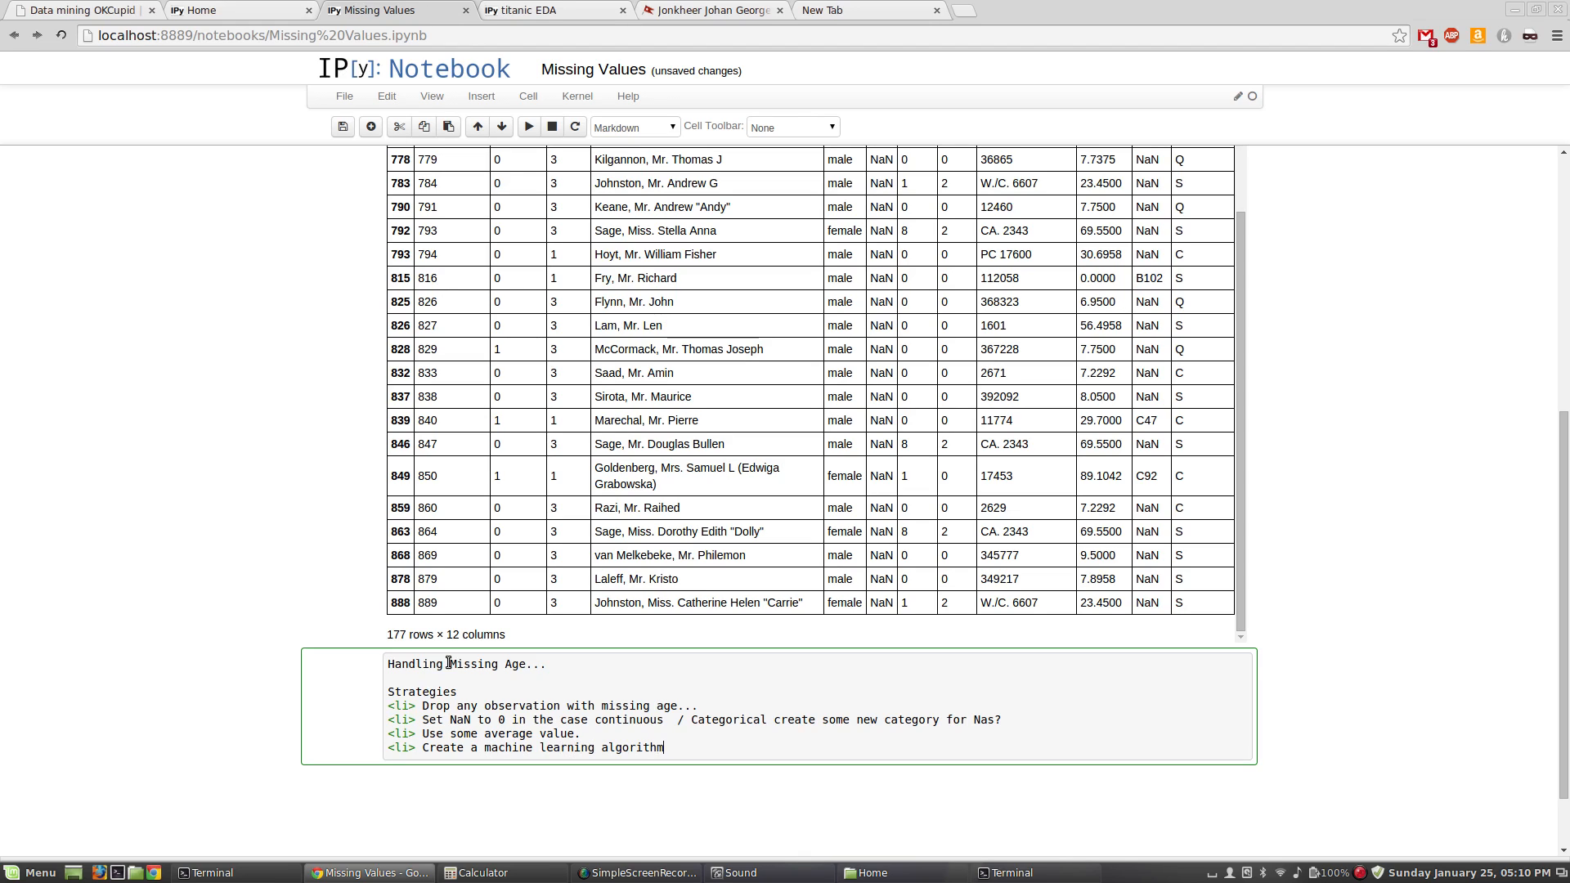
text(to predict the mis)
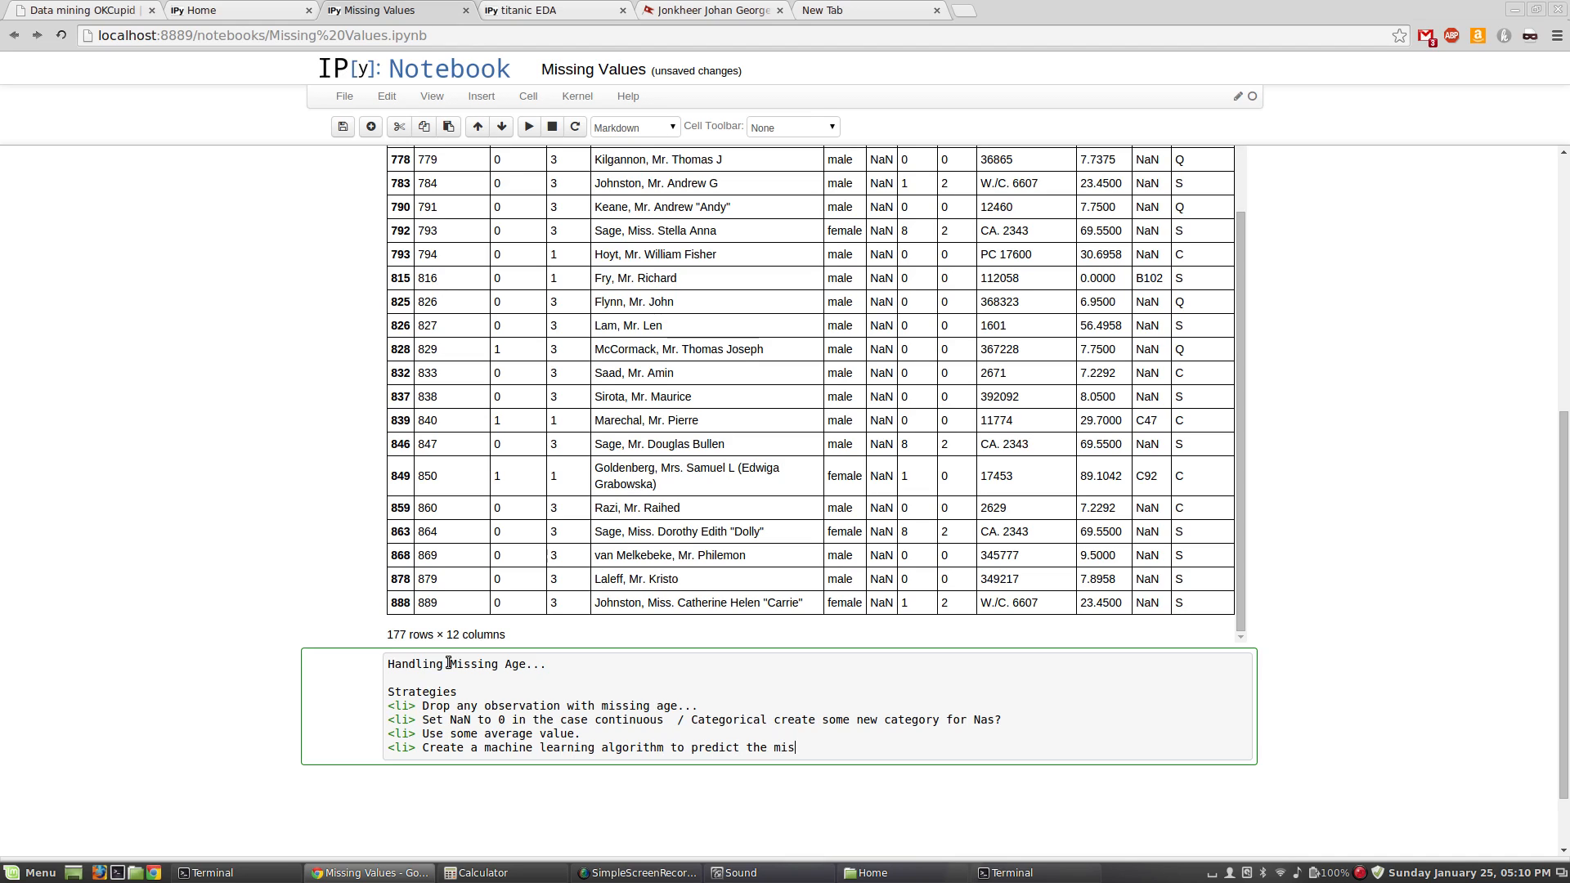
text(sing value!)
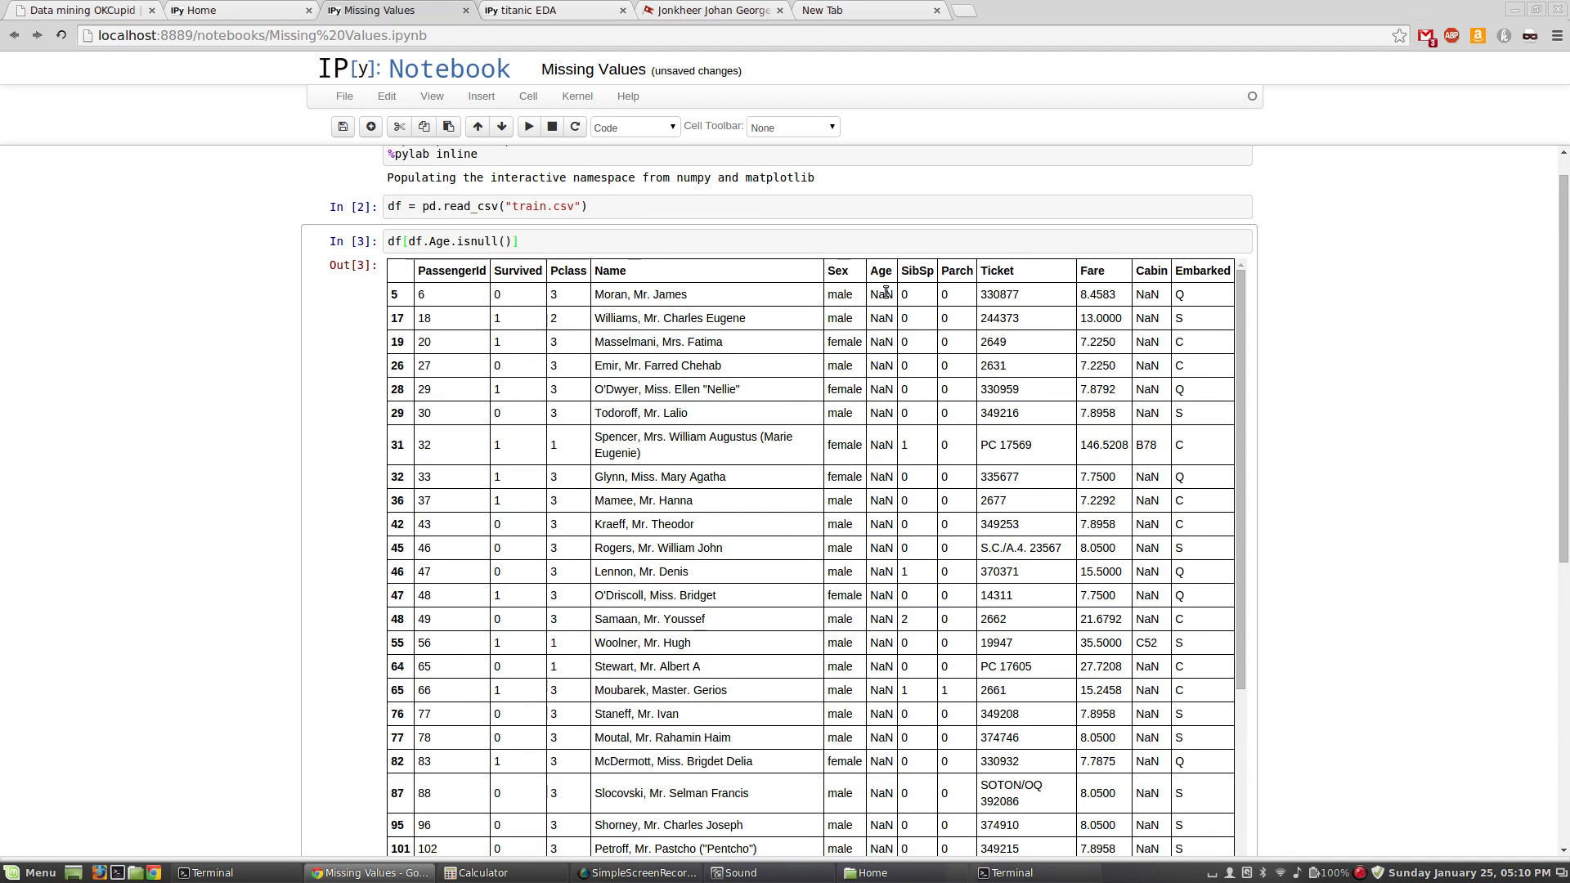
mouse_move(551, 291)
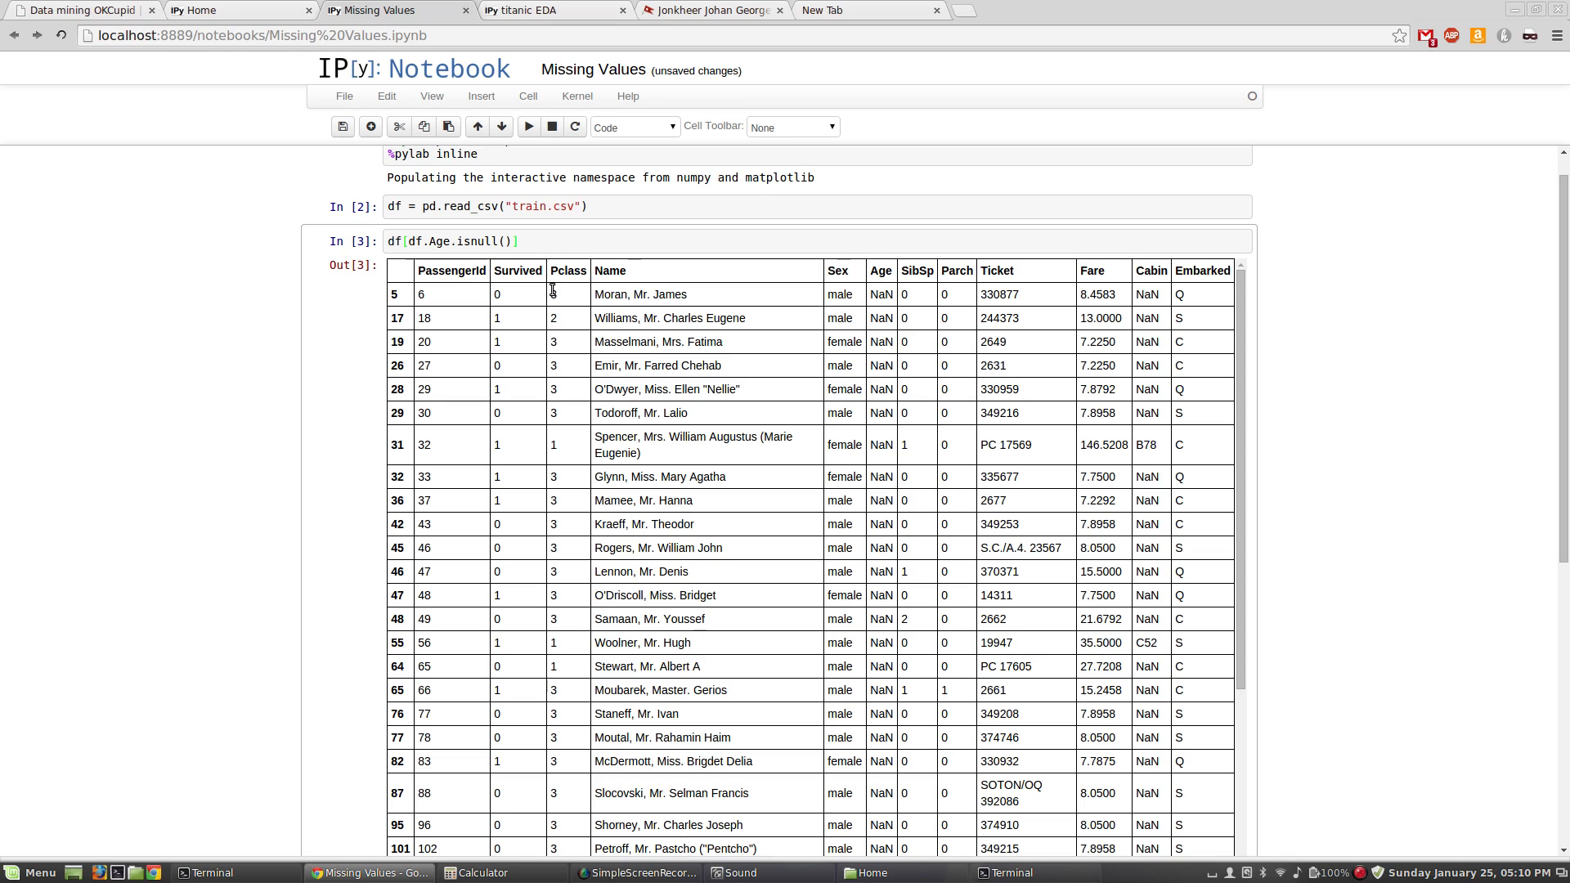
mouse_move(448, 300)
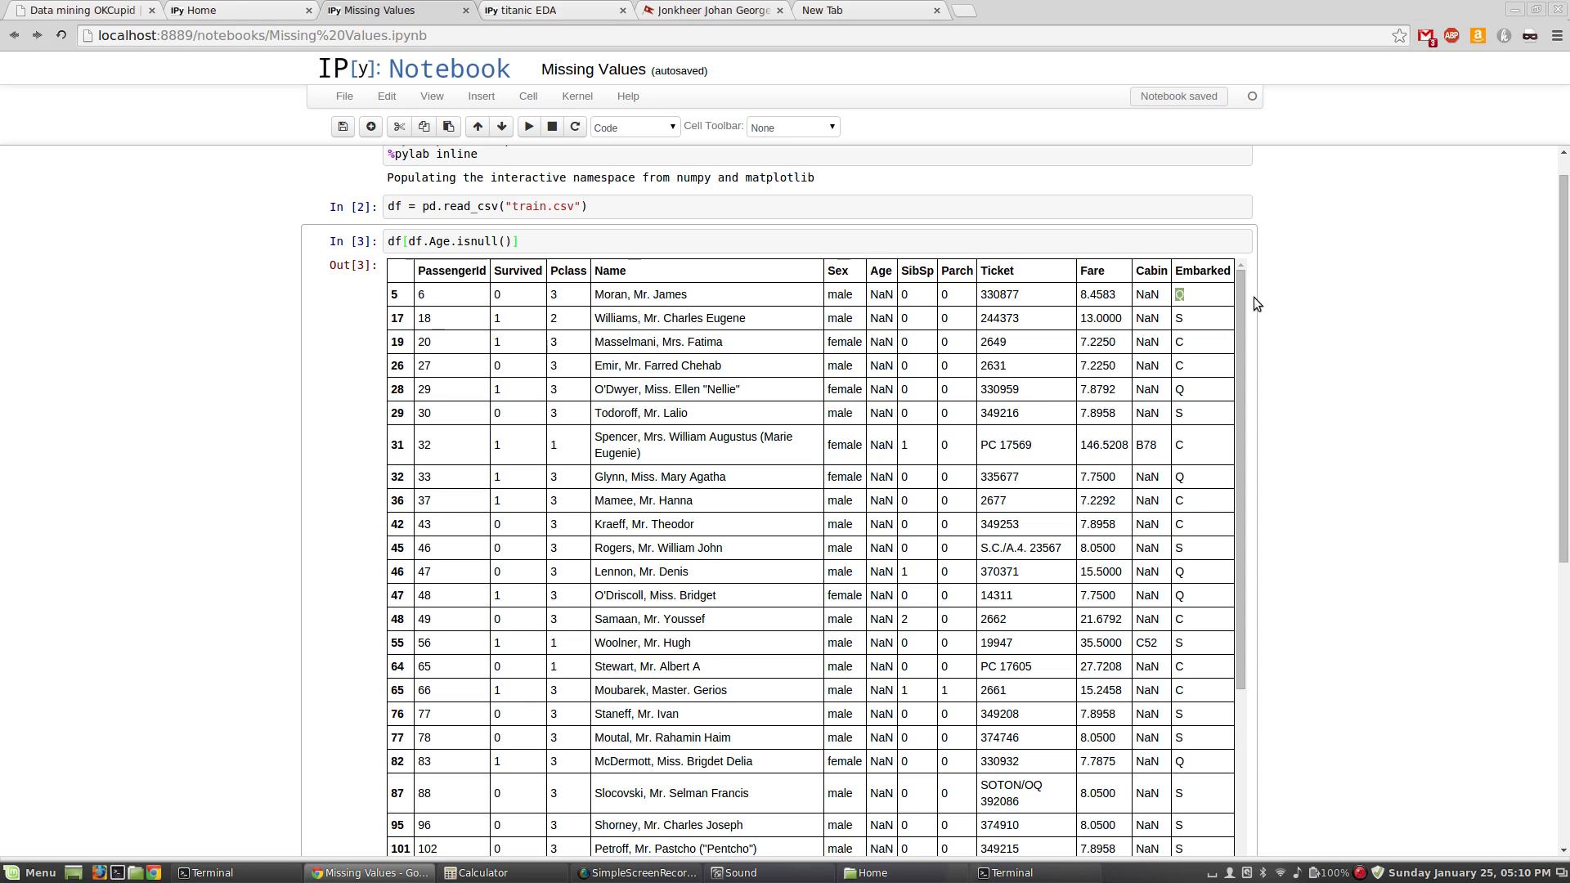
mouse_move(1251, 349)
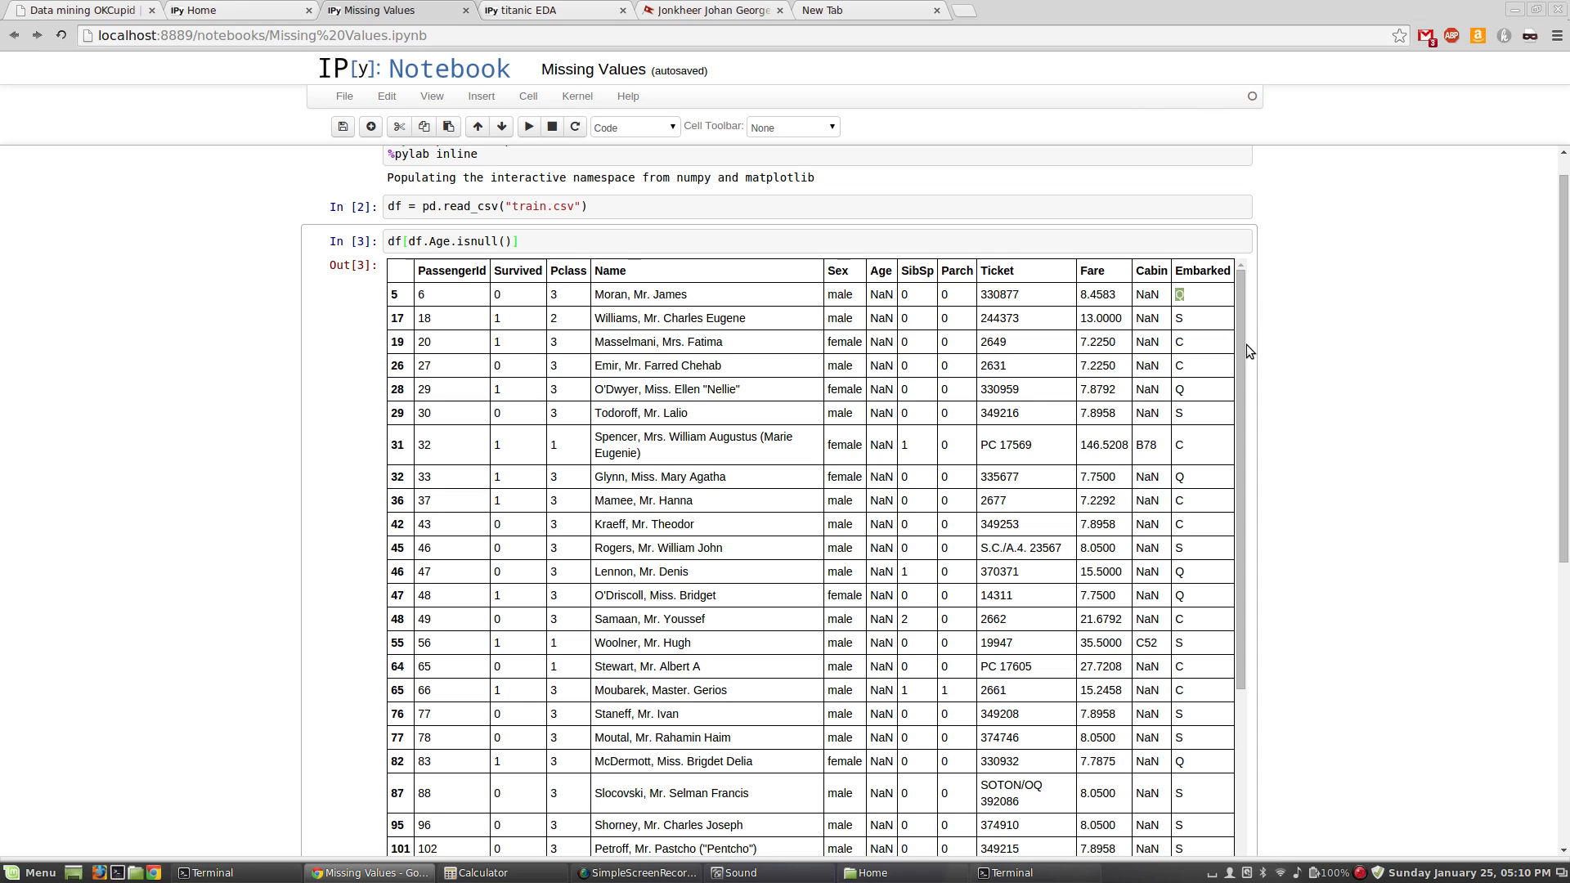
mouse_move(1272, 394)
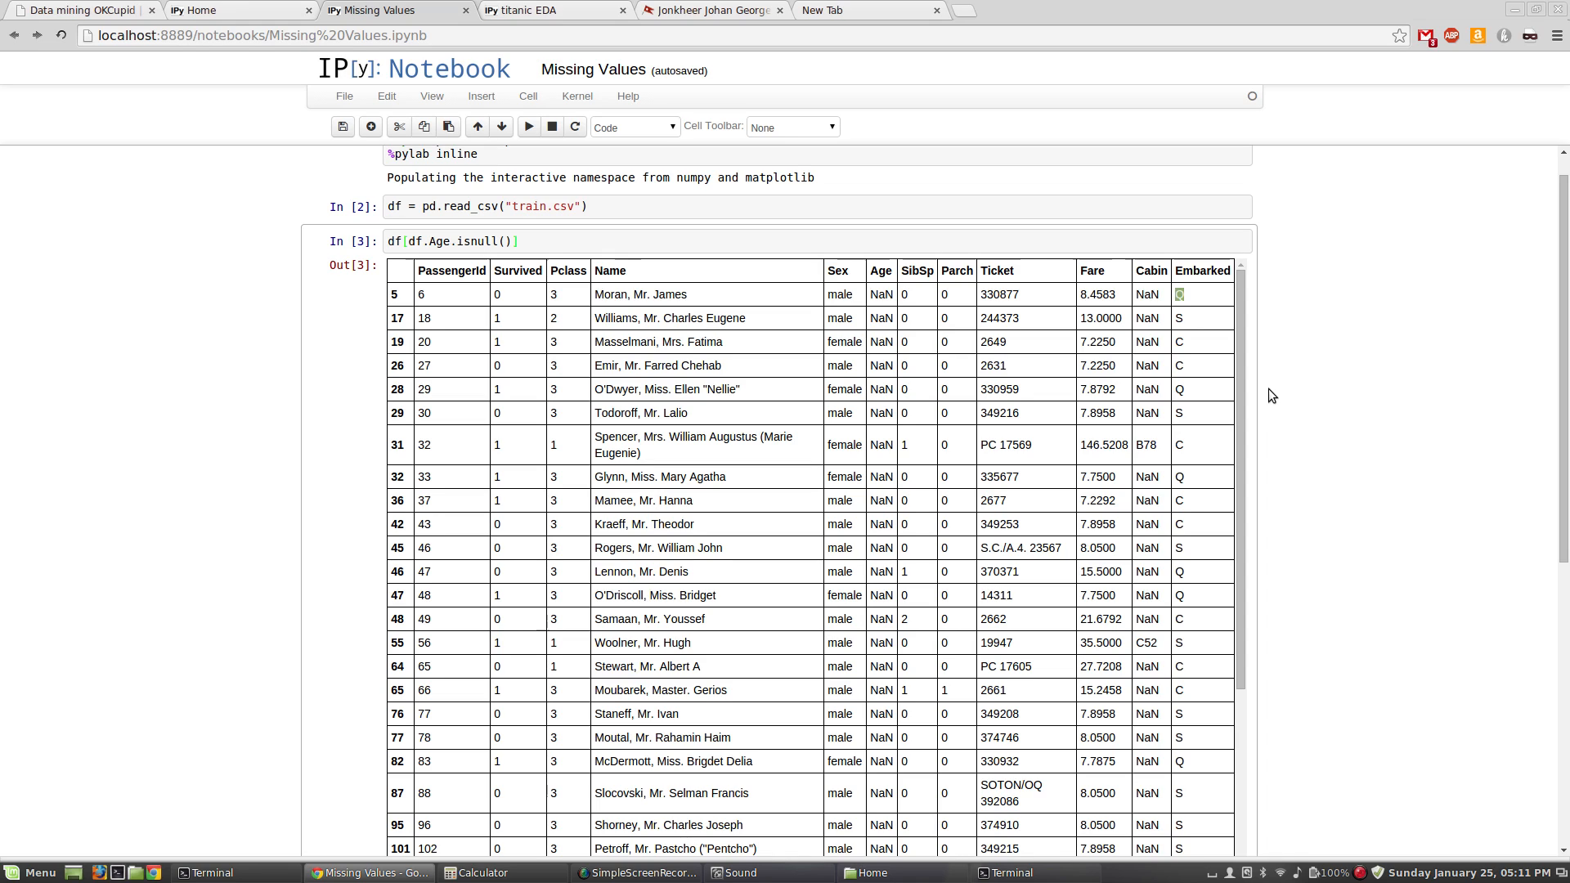
mouse_move(1186, 391)
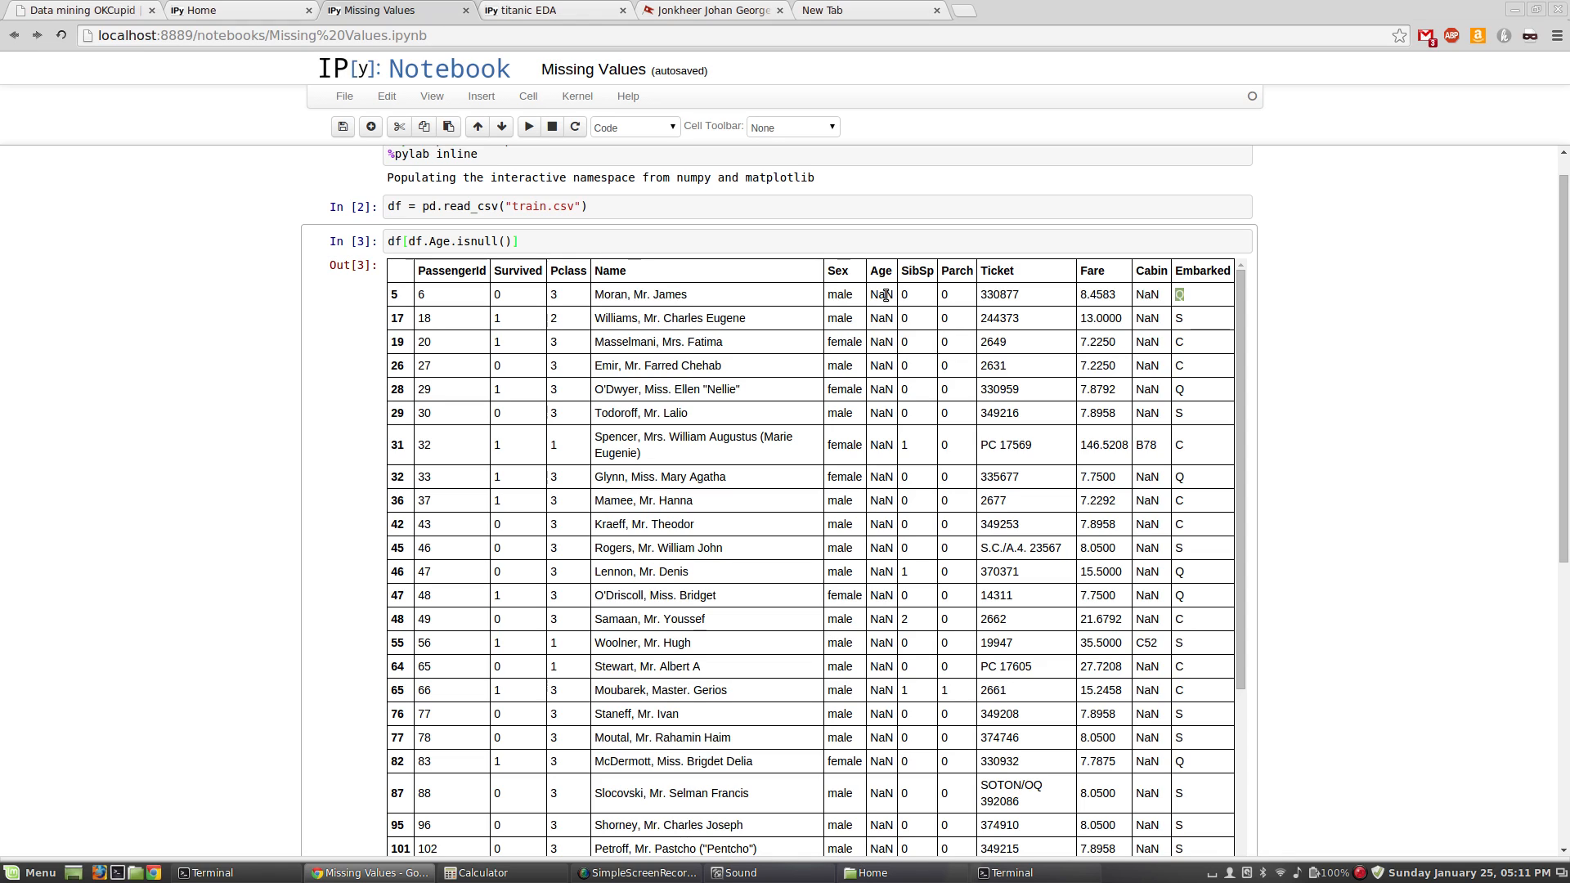
mouse_move(1320, 497)
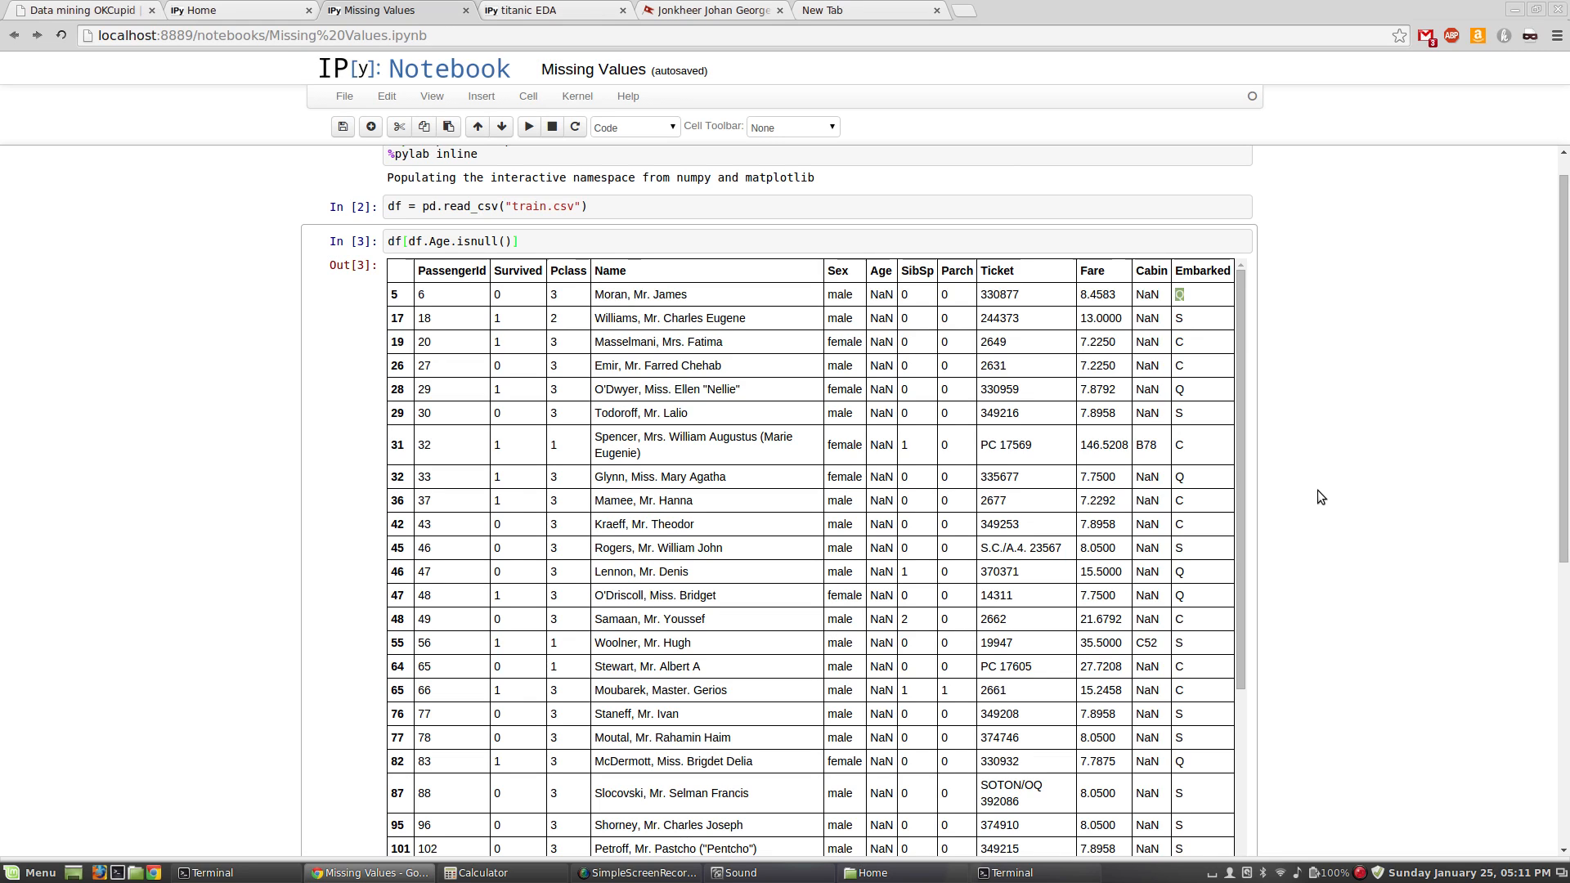
scroll(down, 3)
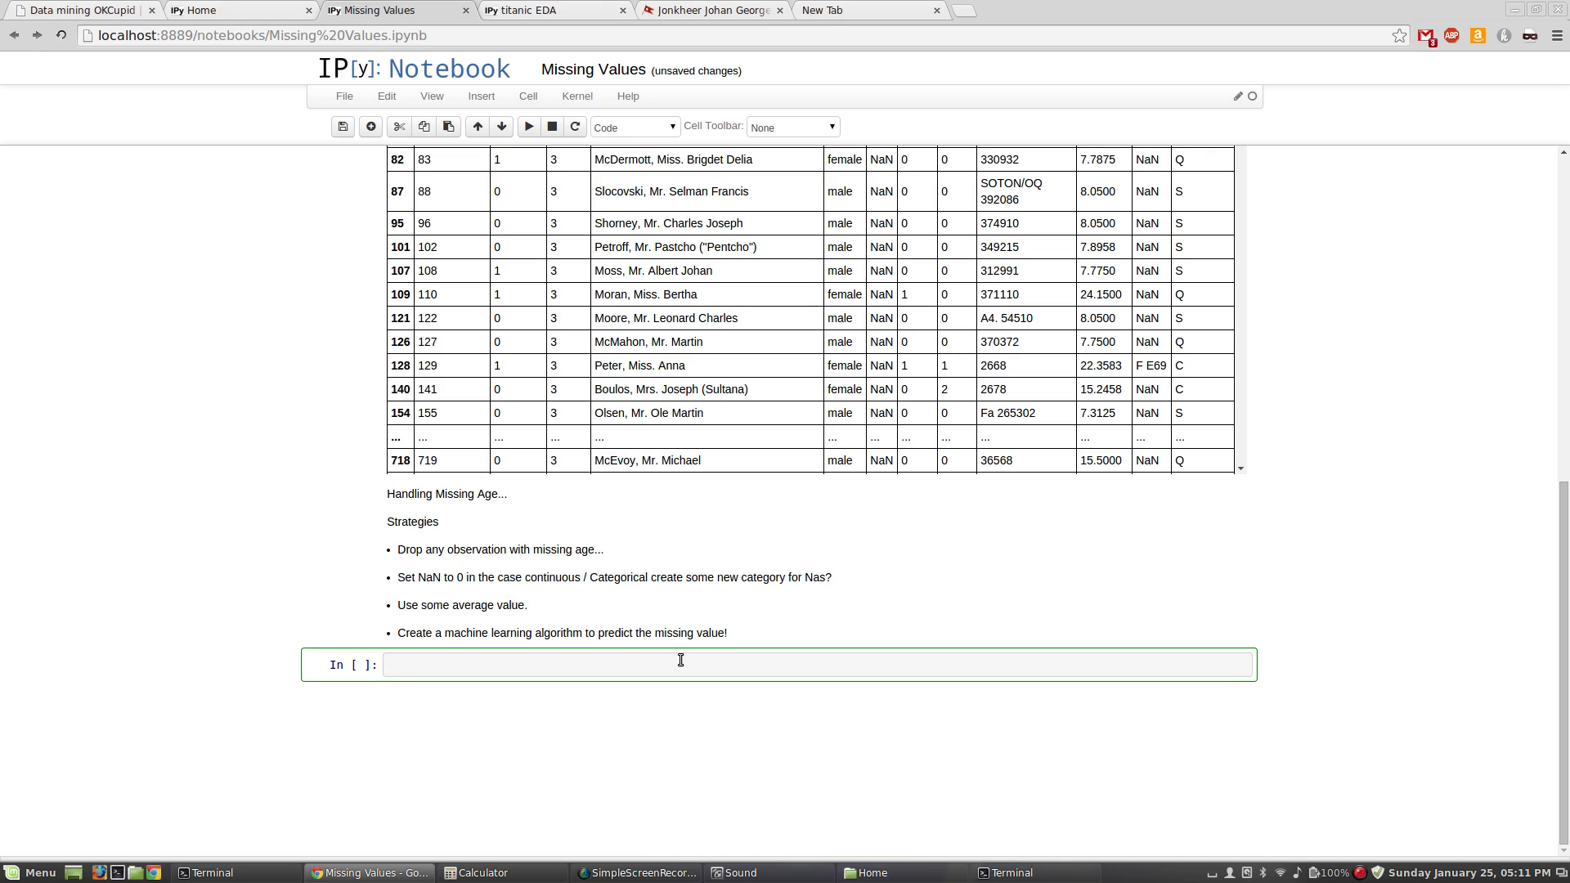
Step: Compute df.Age.mean() (about 29.699) and store it as avgAge = df.Age.mean()
text(df.Ag)
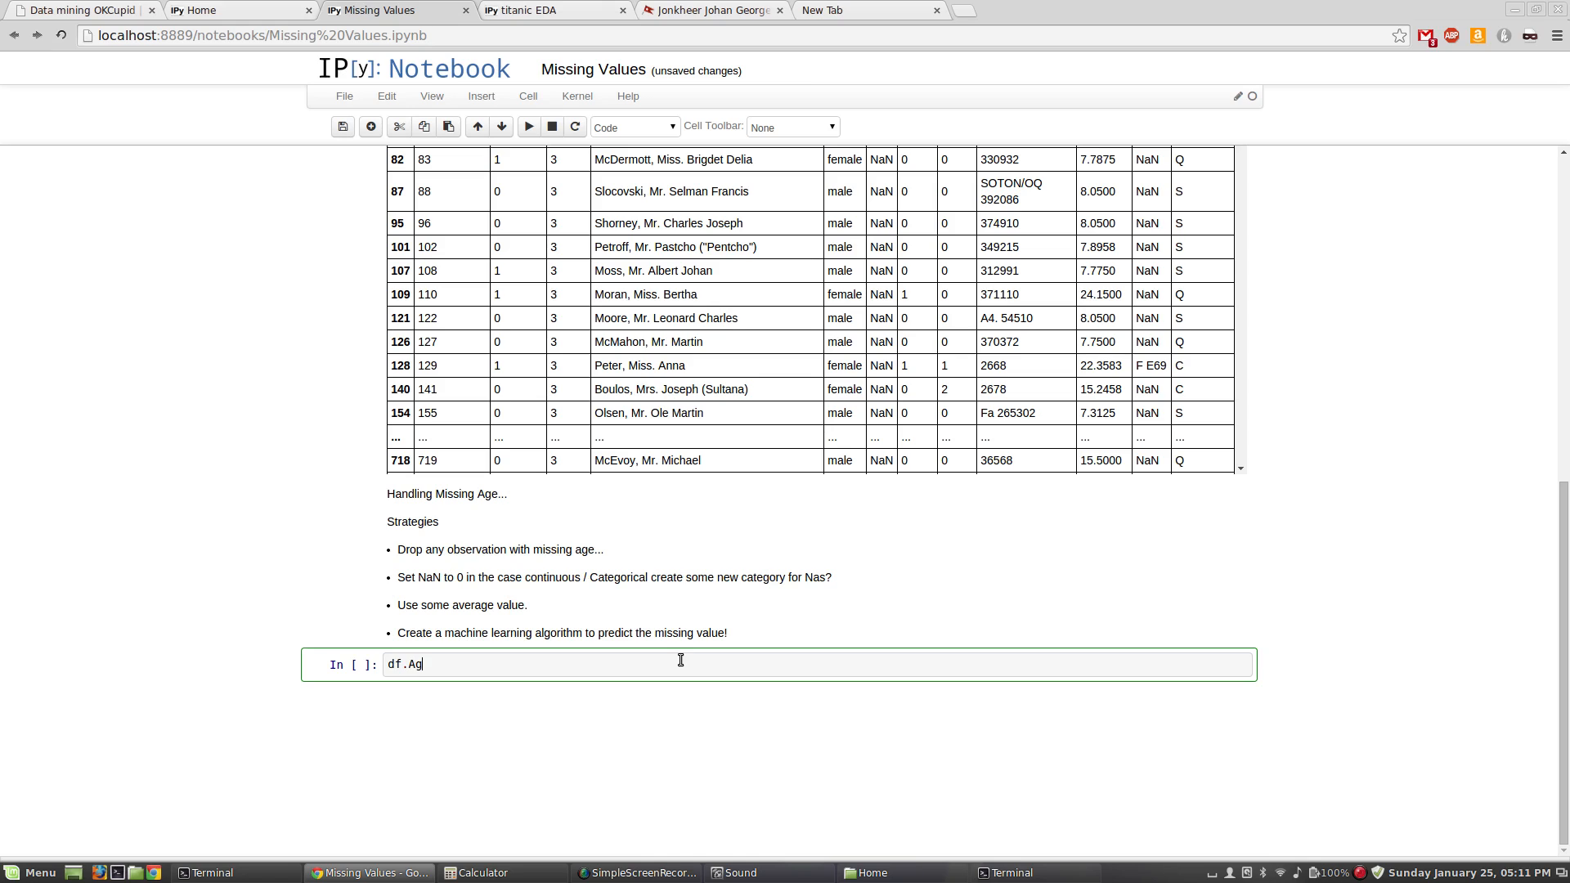
text(e)
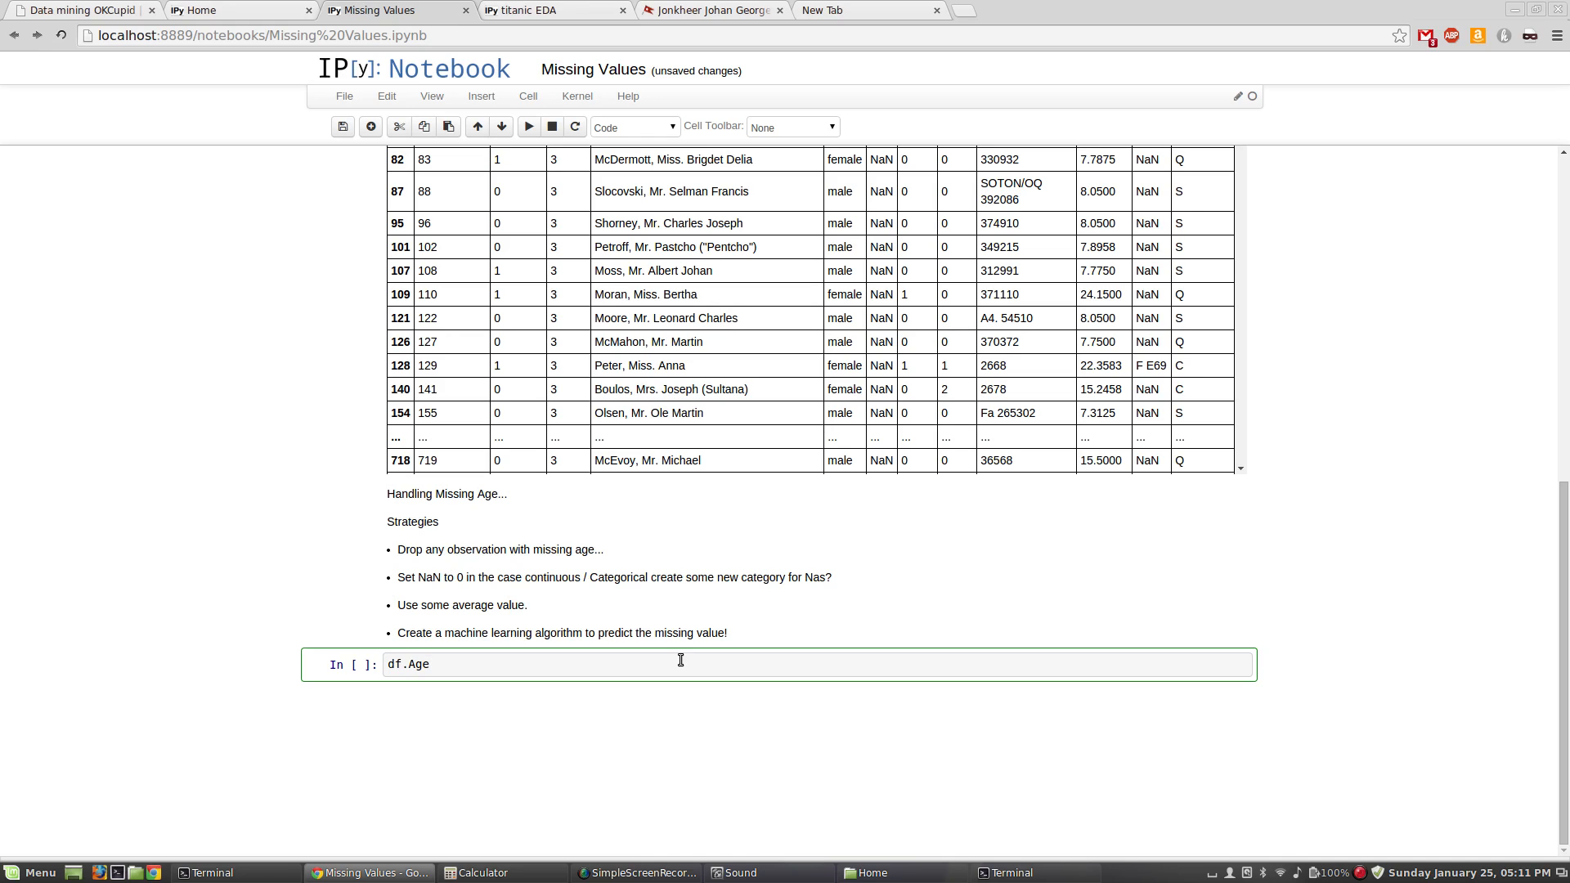
text(.mean)
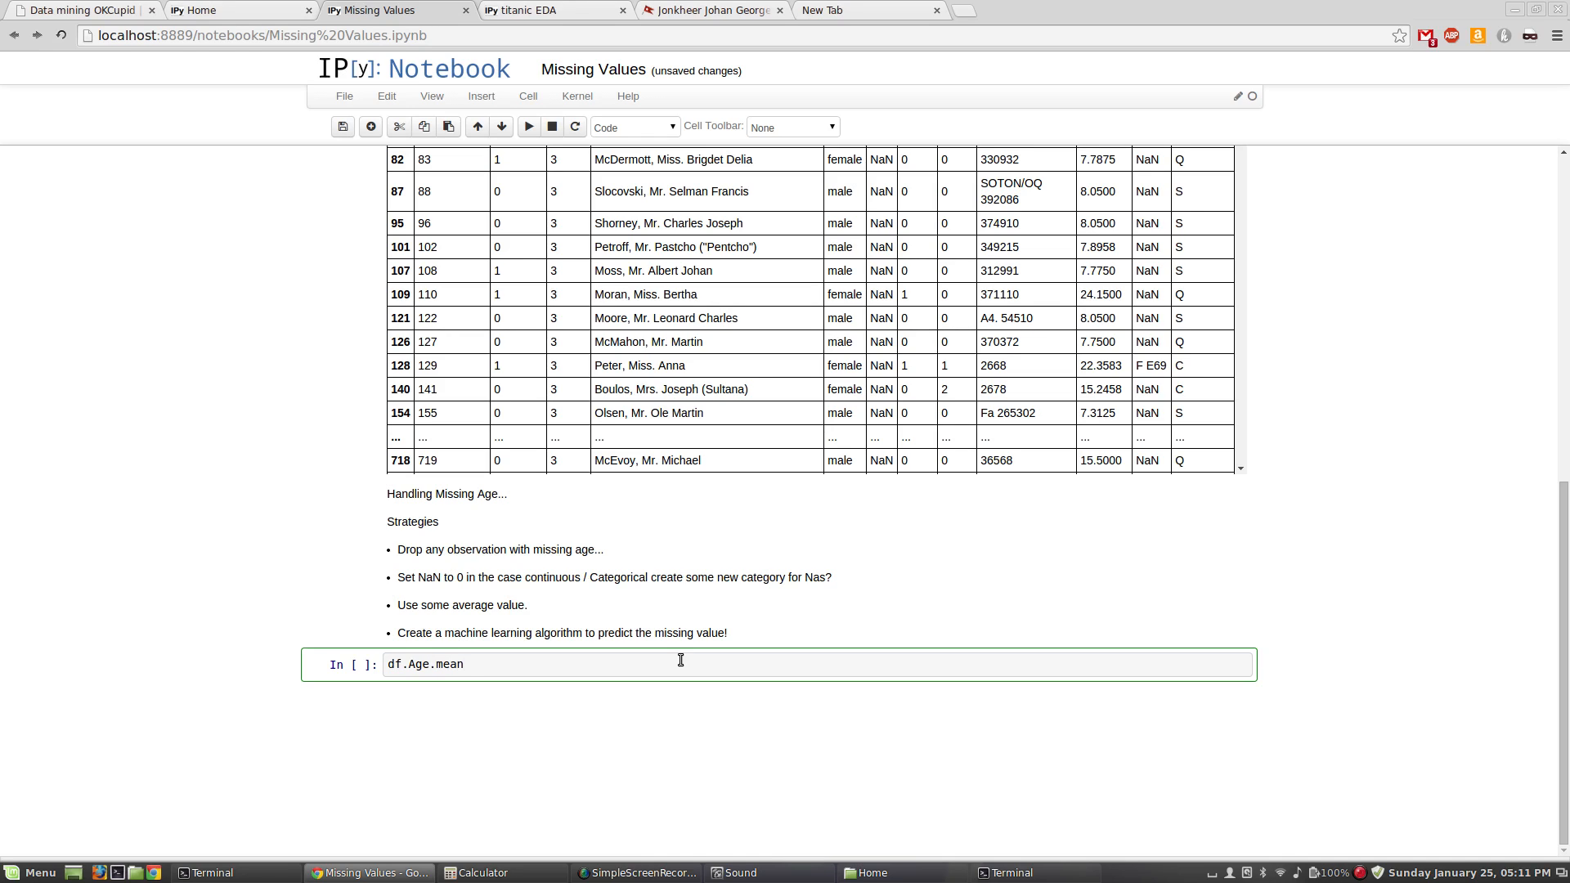
text(())
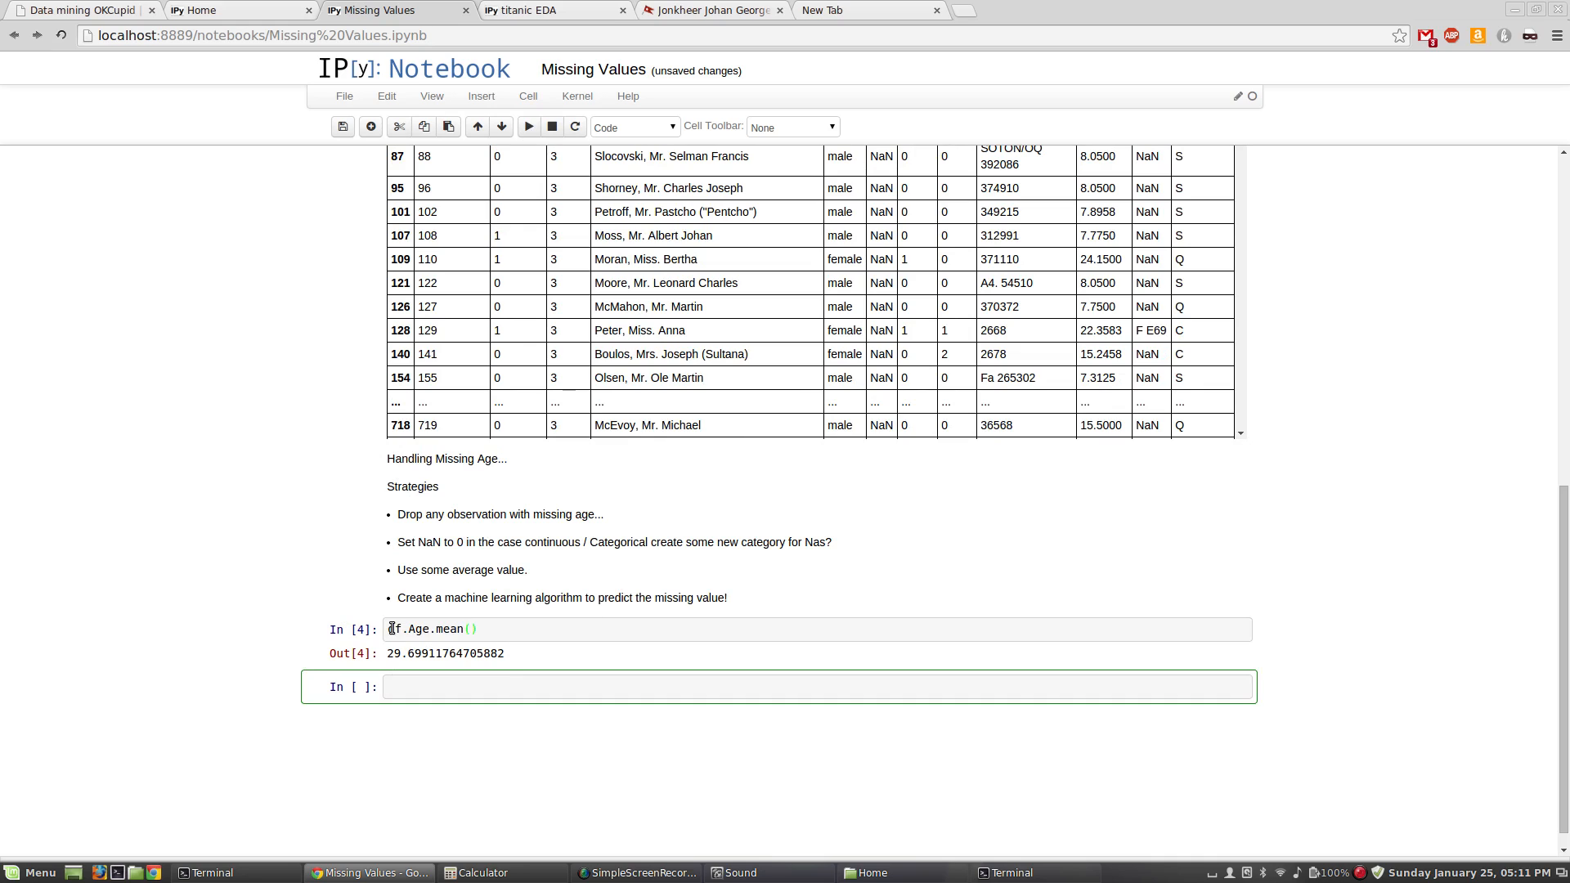
text(avgAge =)
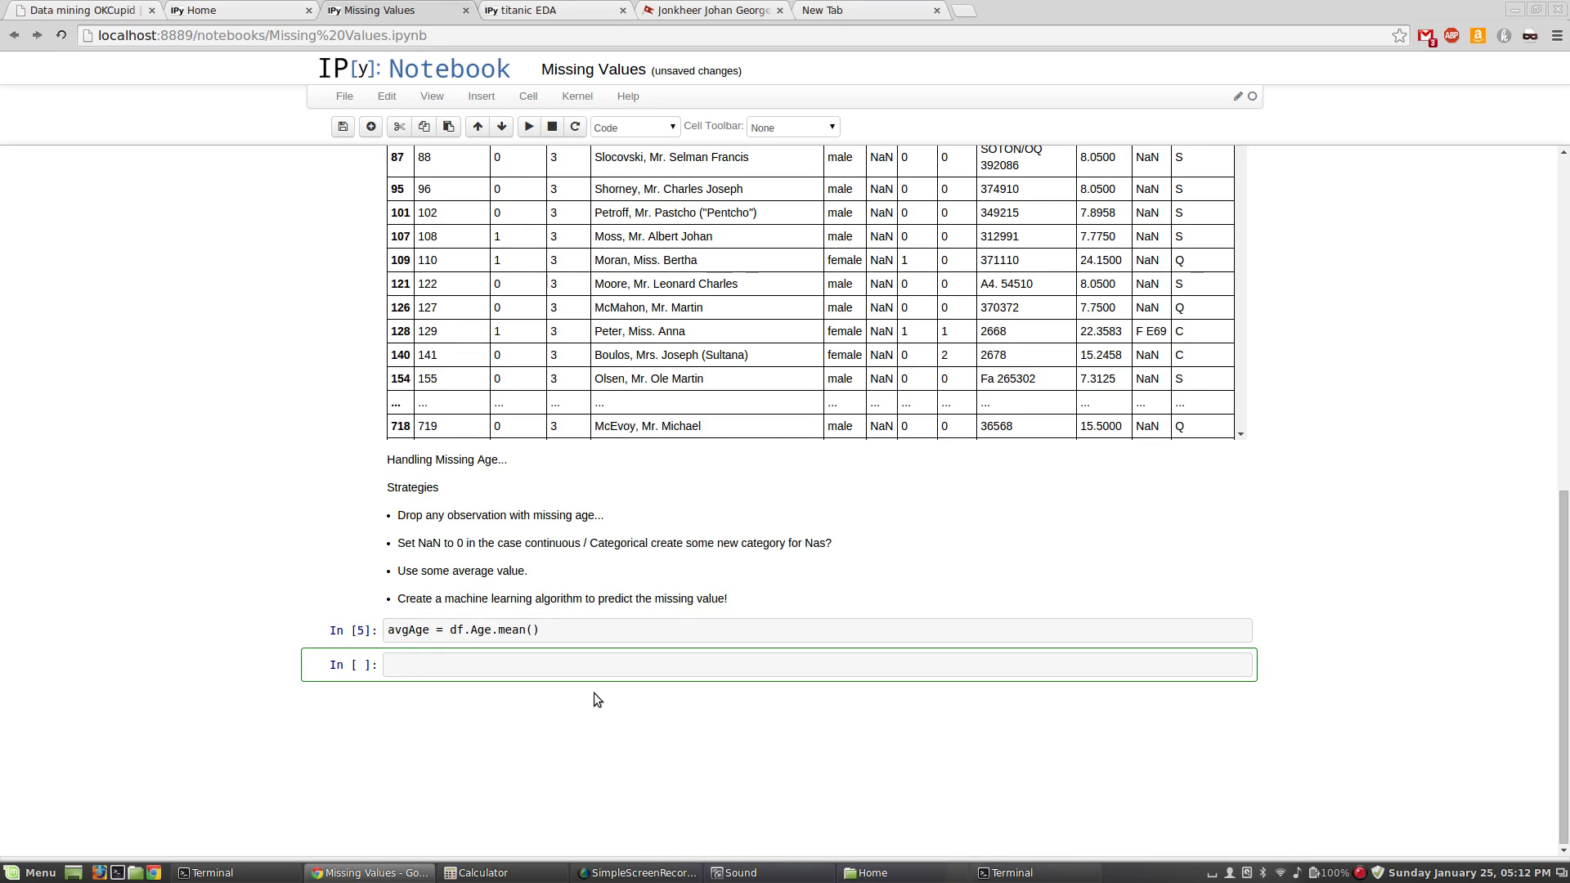
Step: Run df.Age = df.Age.fillna(value=avgAge) to replace missing ages with the mean
text(df.Age)
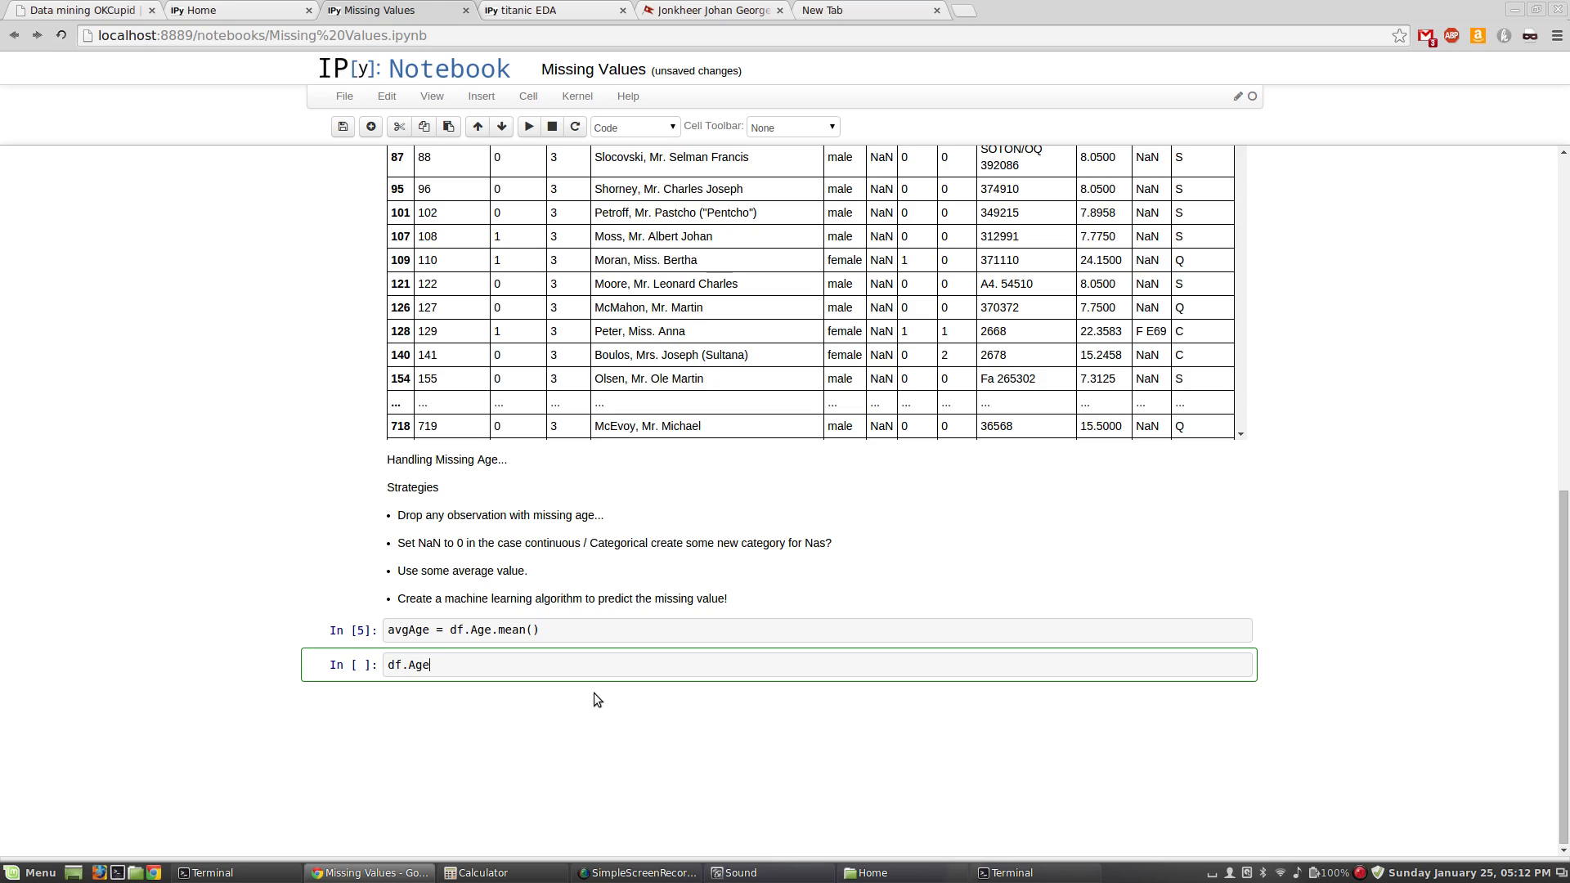
text(= df.)
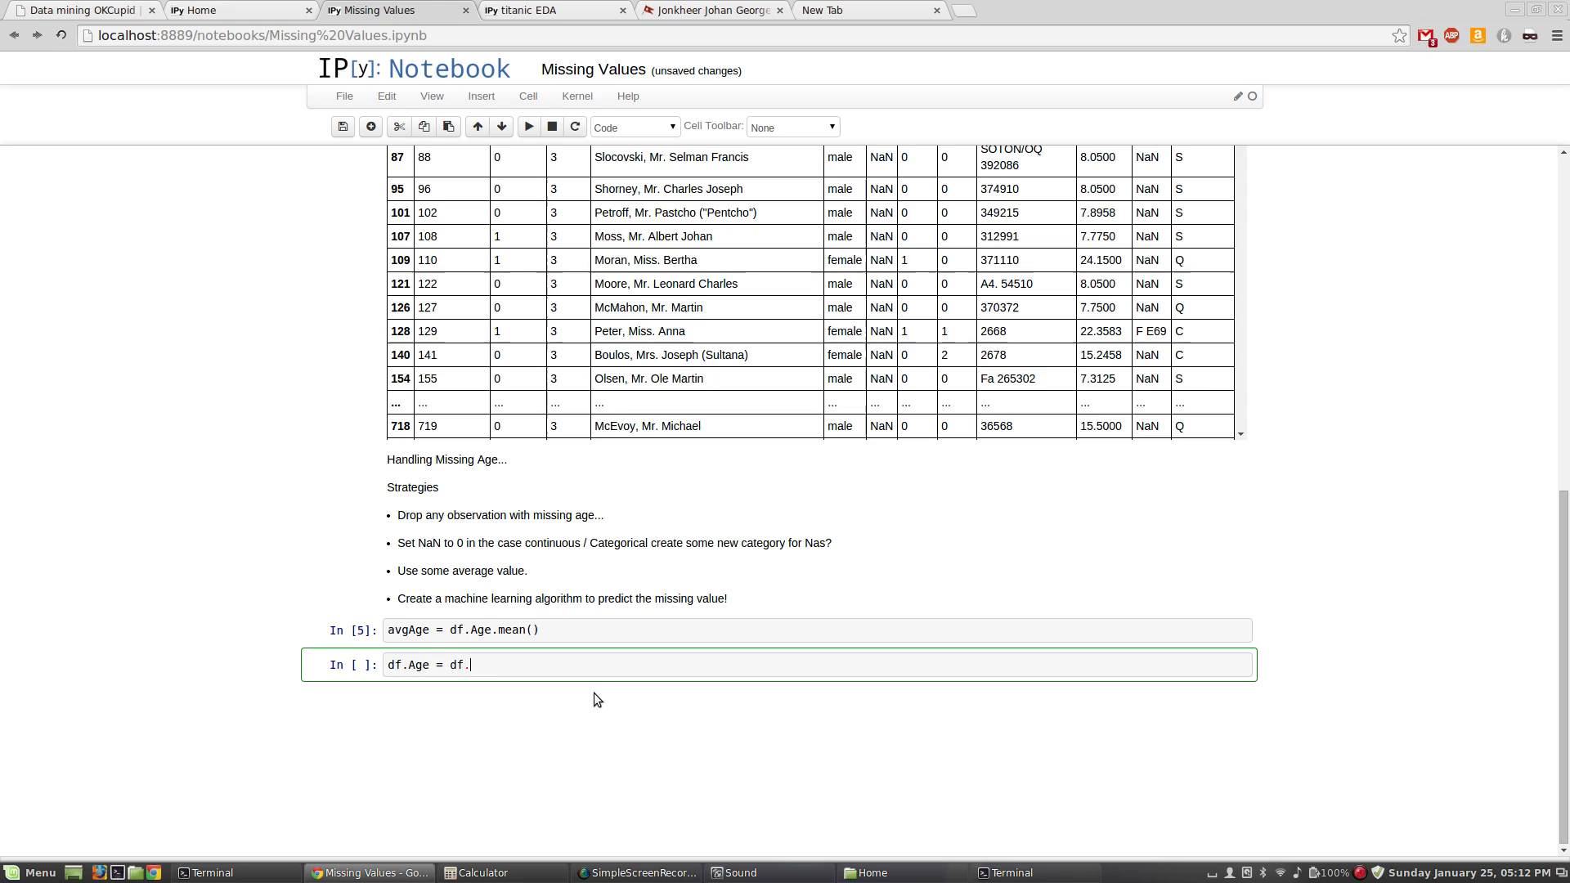
text(Age.)
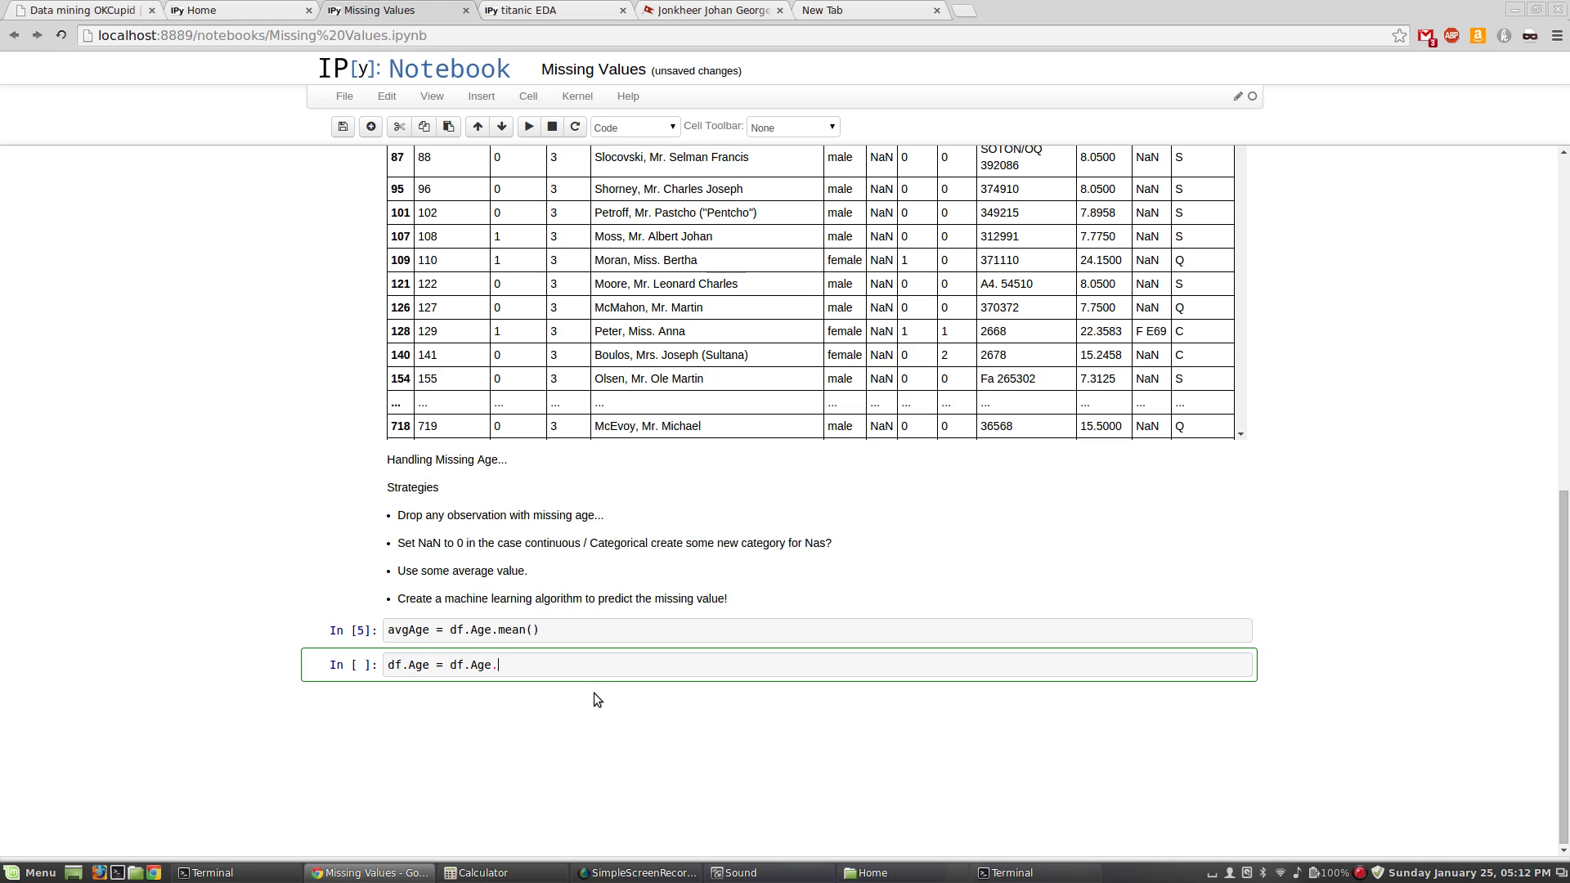
text(fillna)
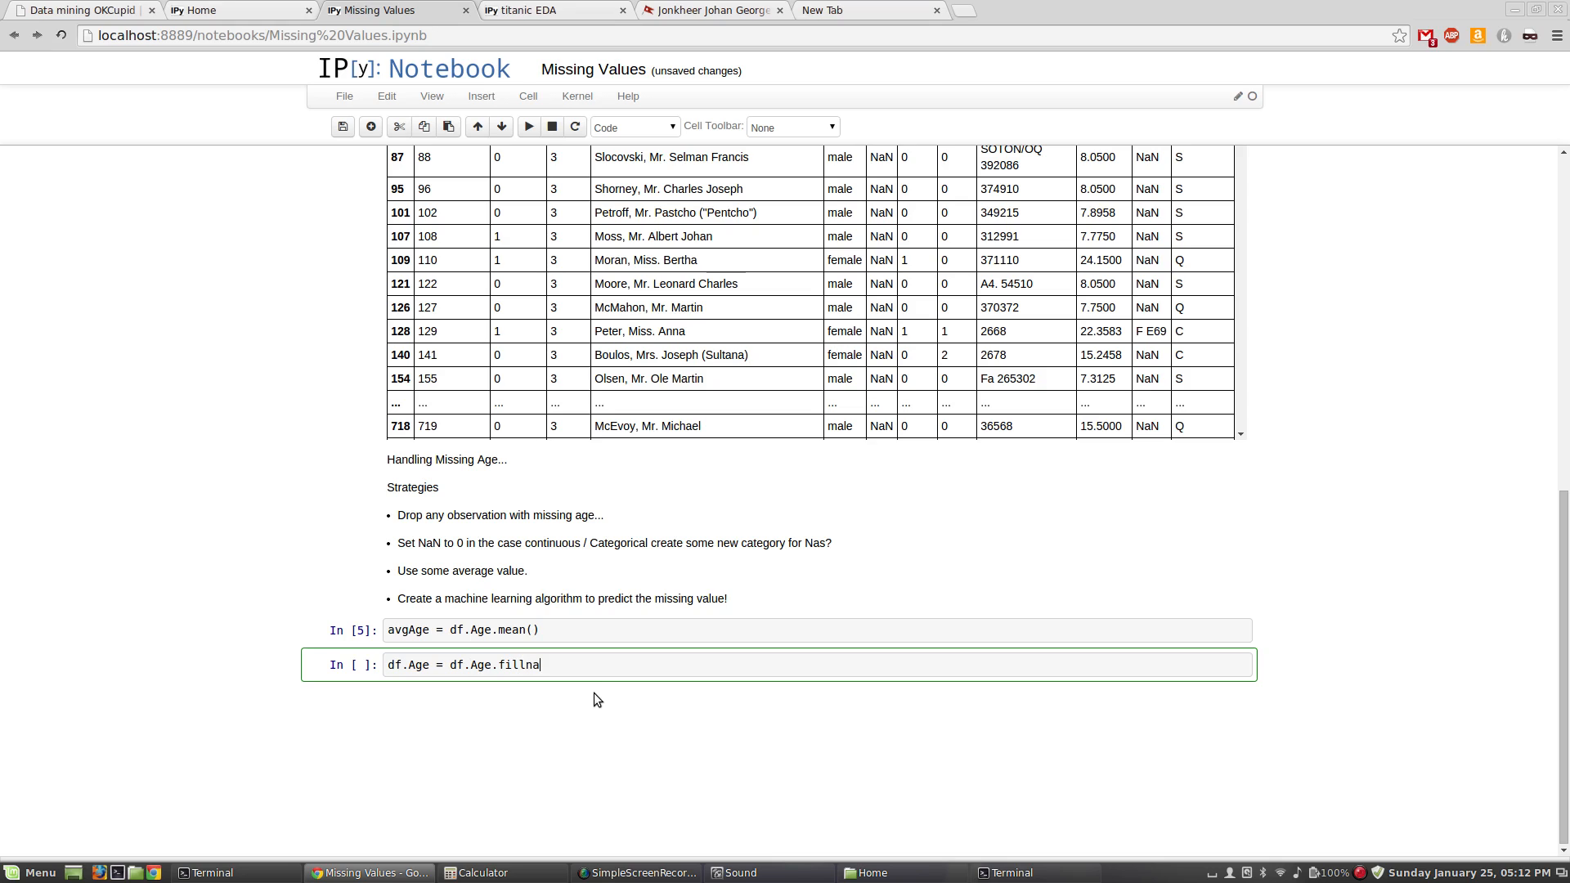
text(()
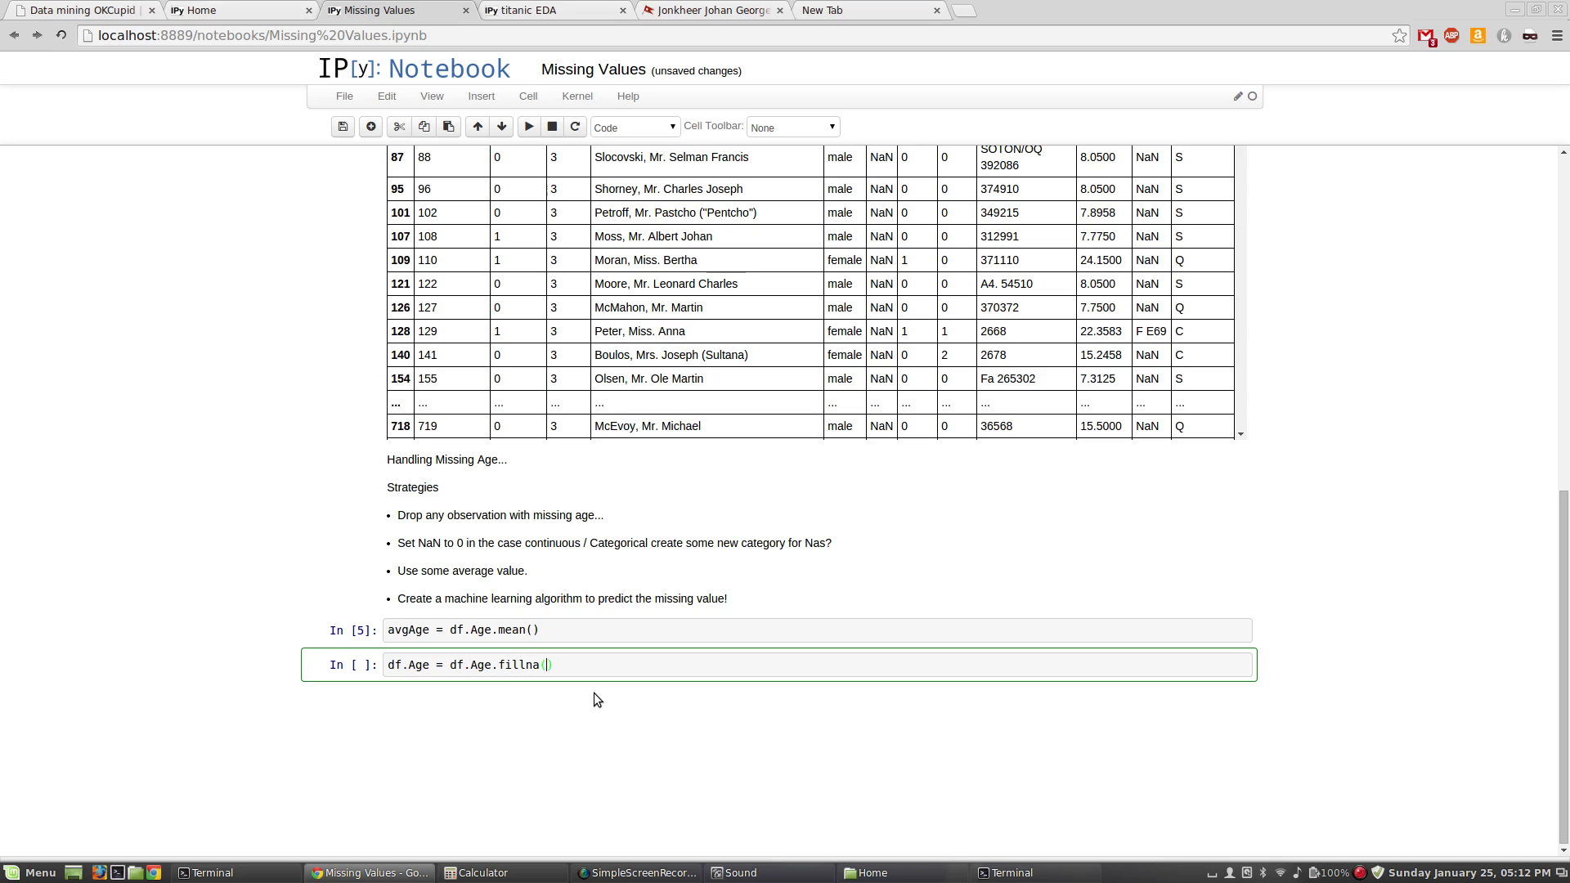
text(value=)
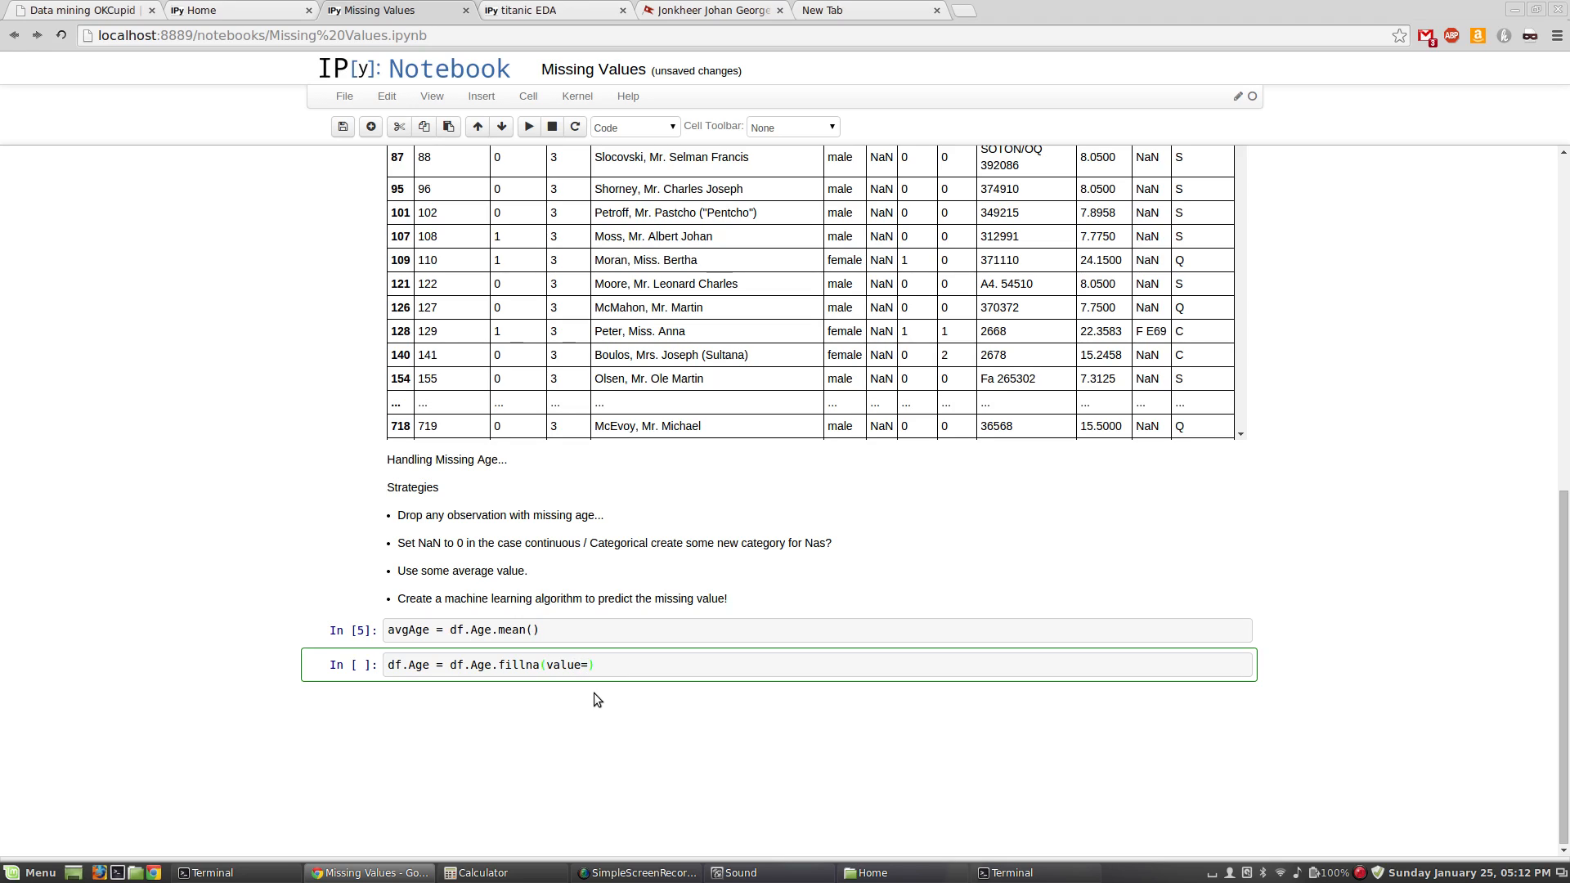
text(av)
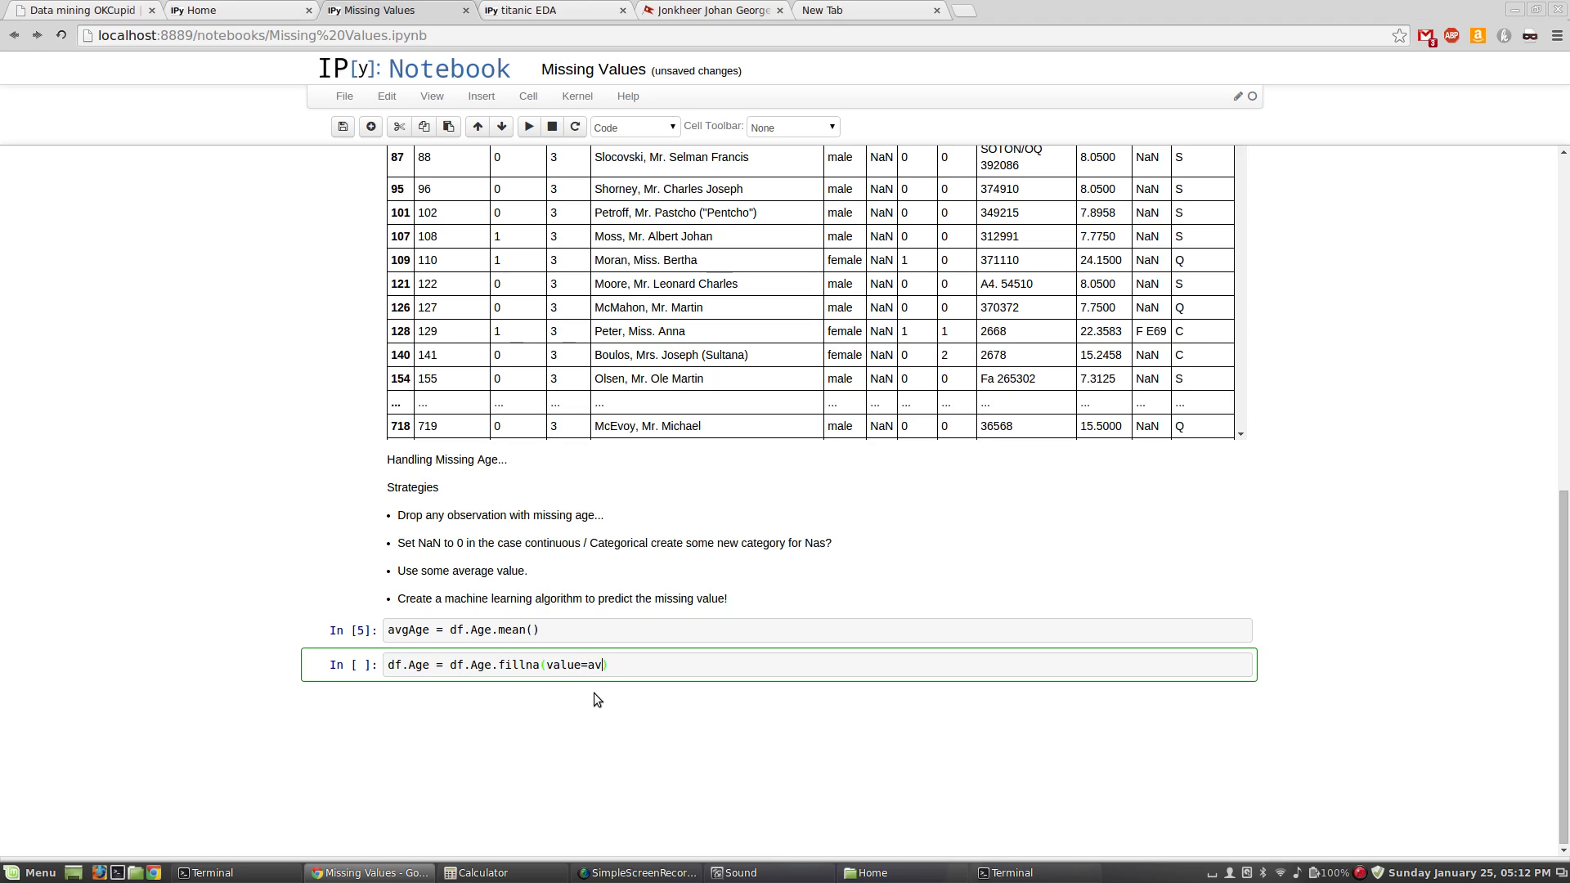
text(gAge))
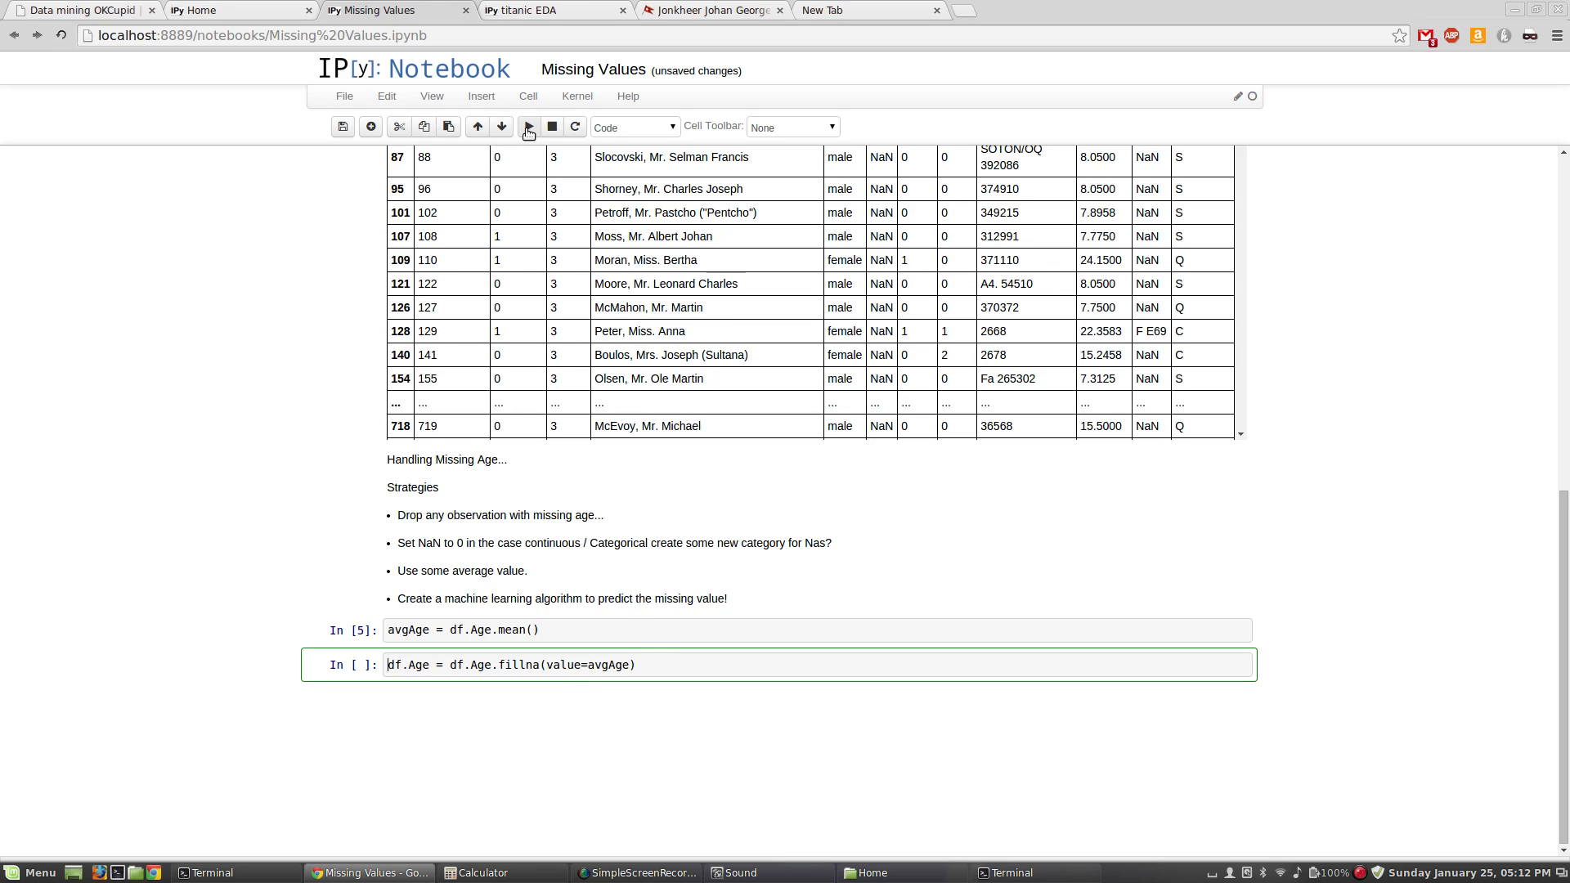
click(529, 126)
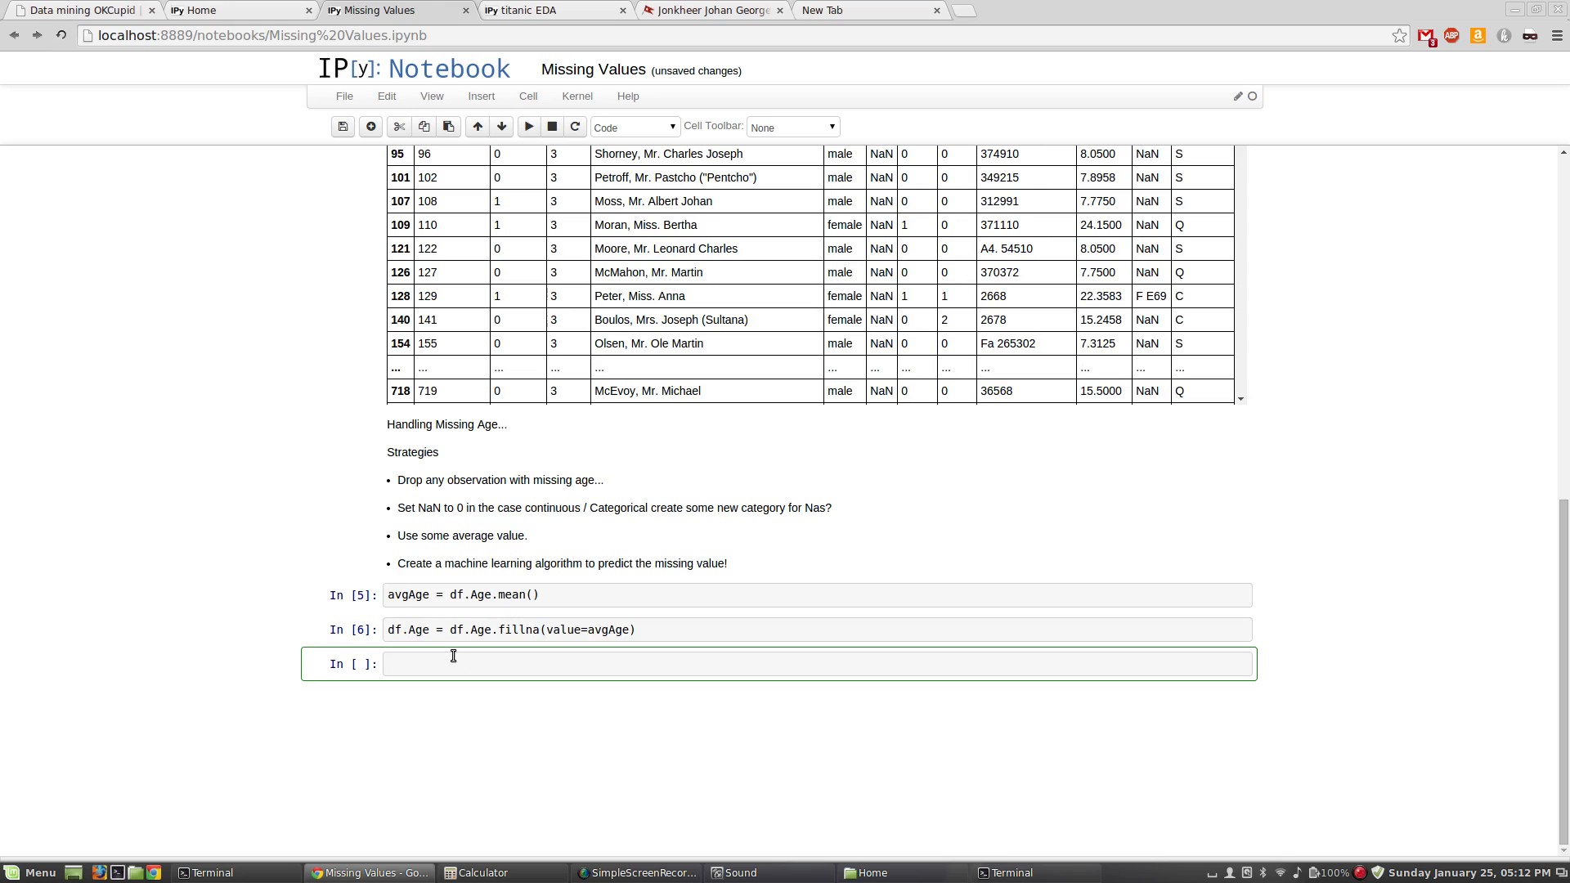
Step: Re-run df[df.Age.isnull()] to get an empty table, then display df showing ages of 29.699118
text(df)
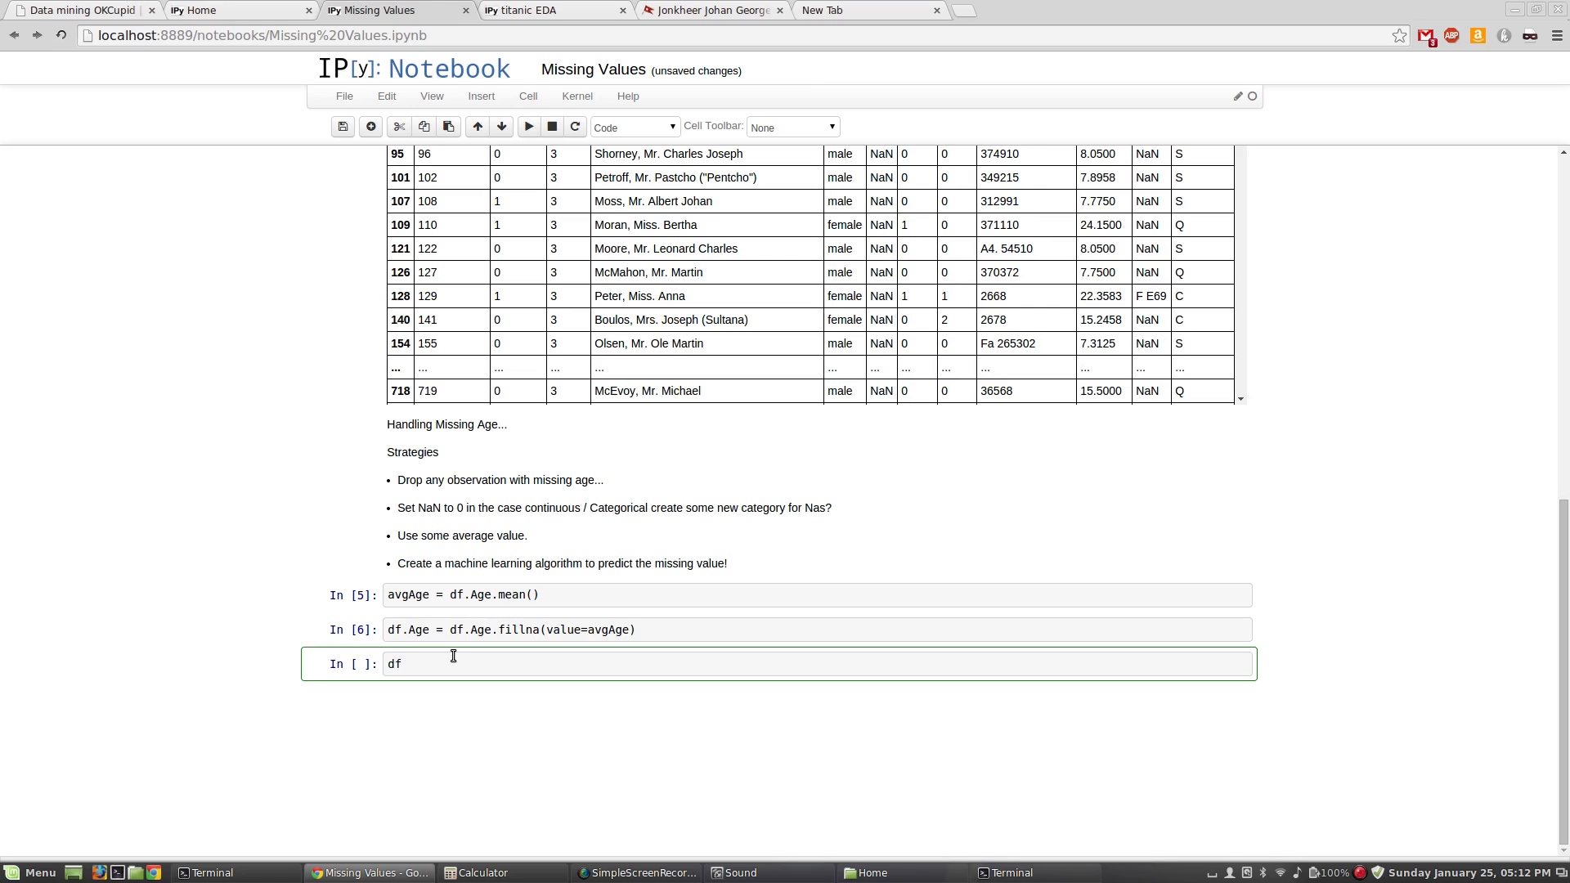
text([df.Age.isnull()
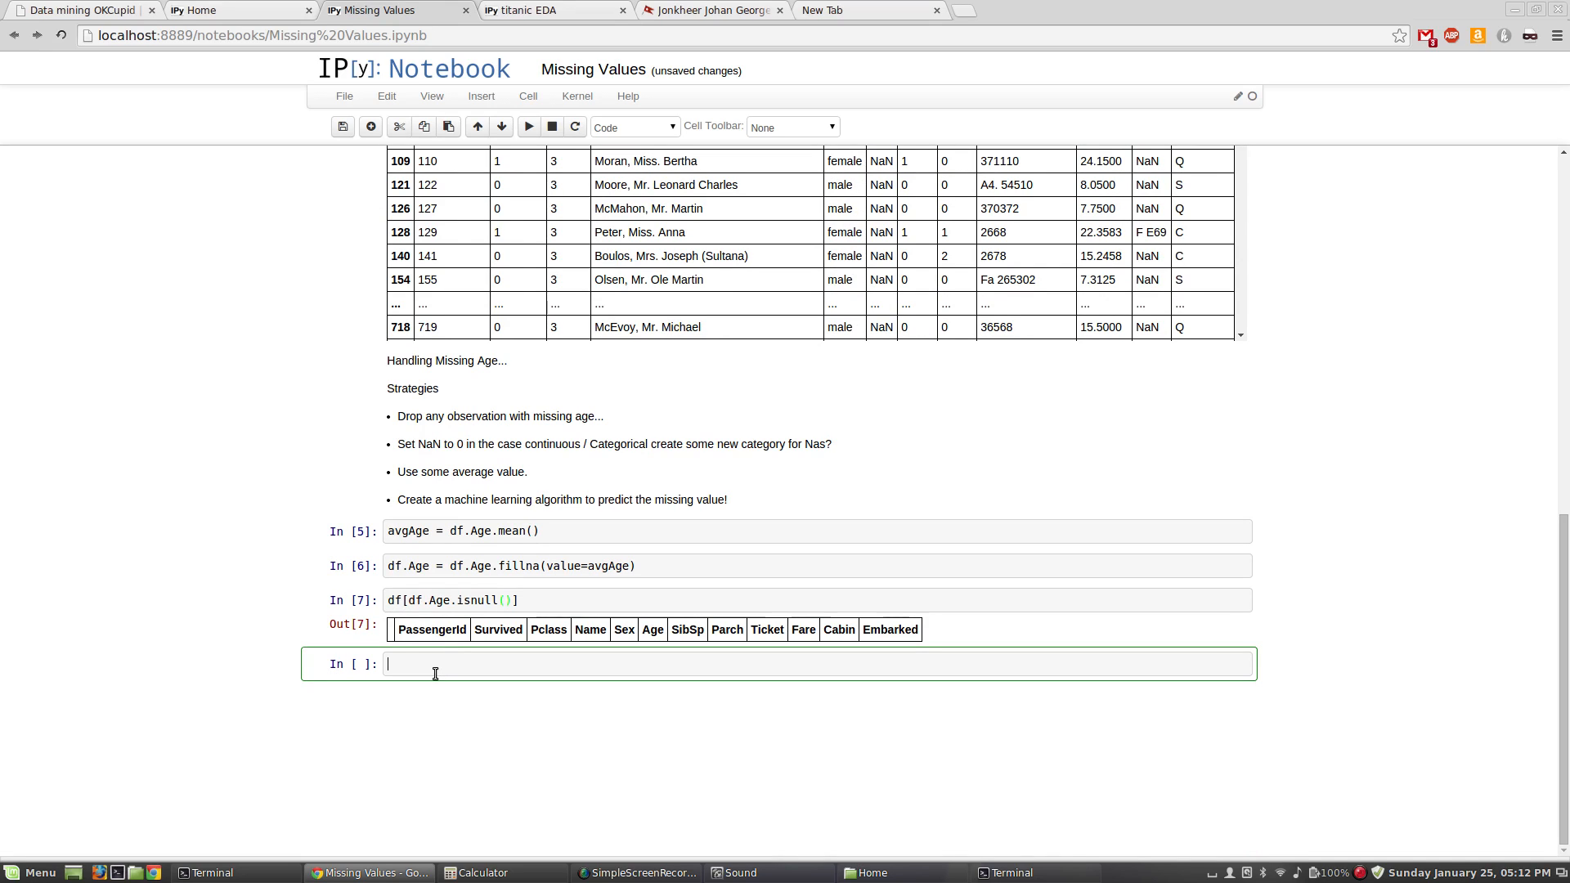
text(df)
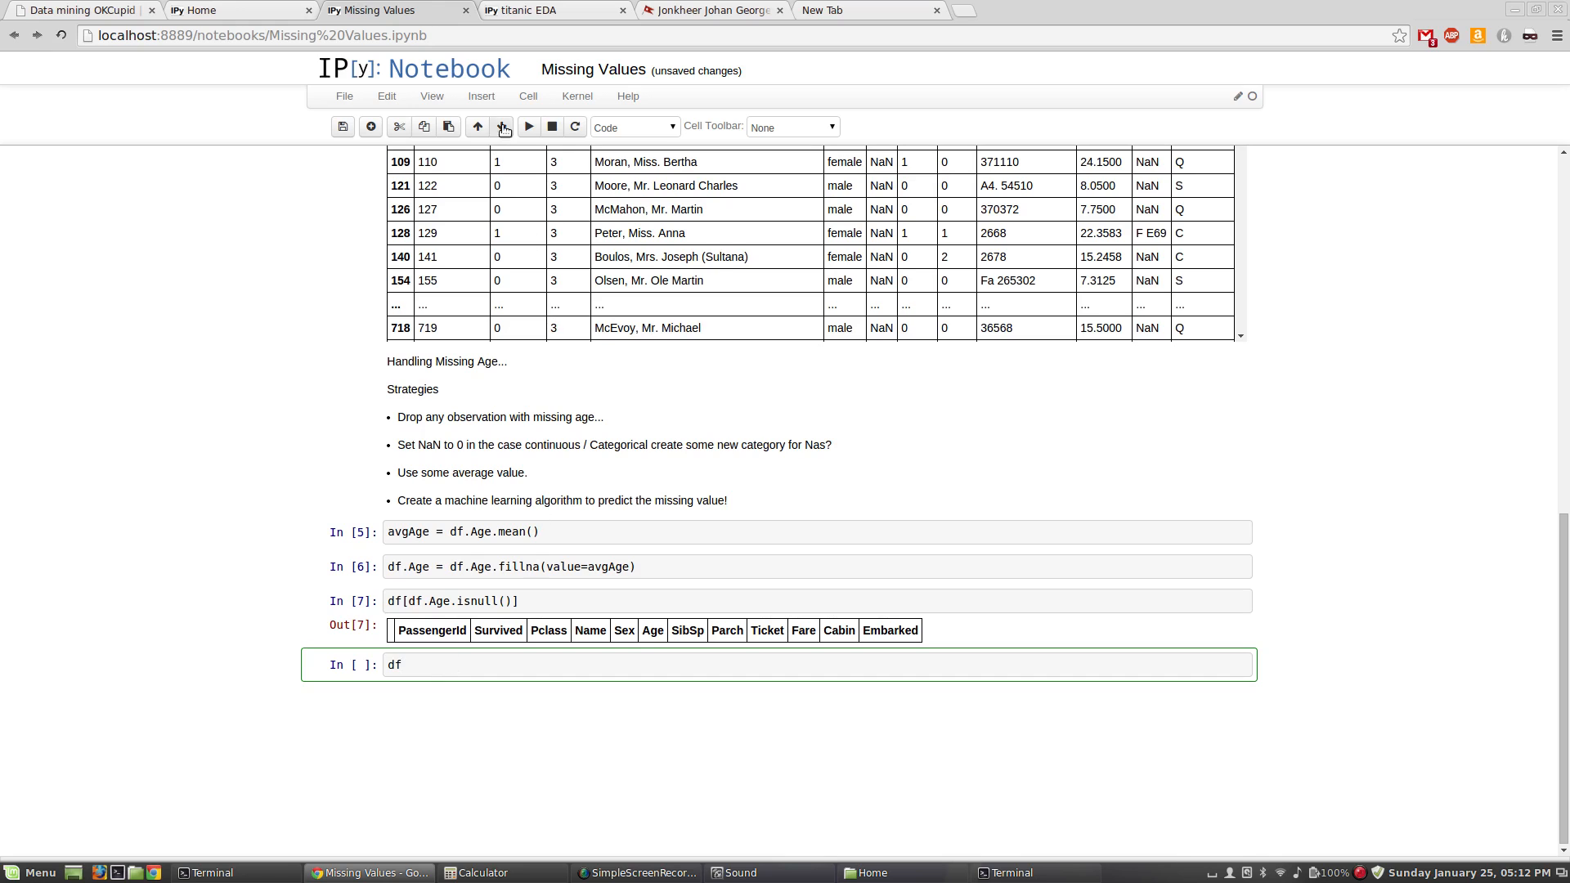
click(526, 126)
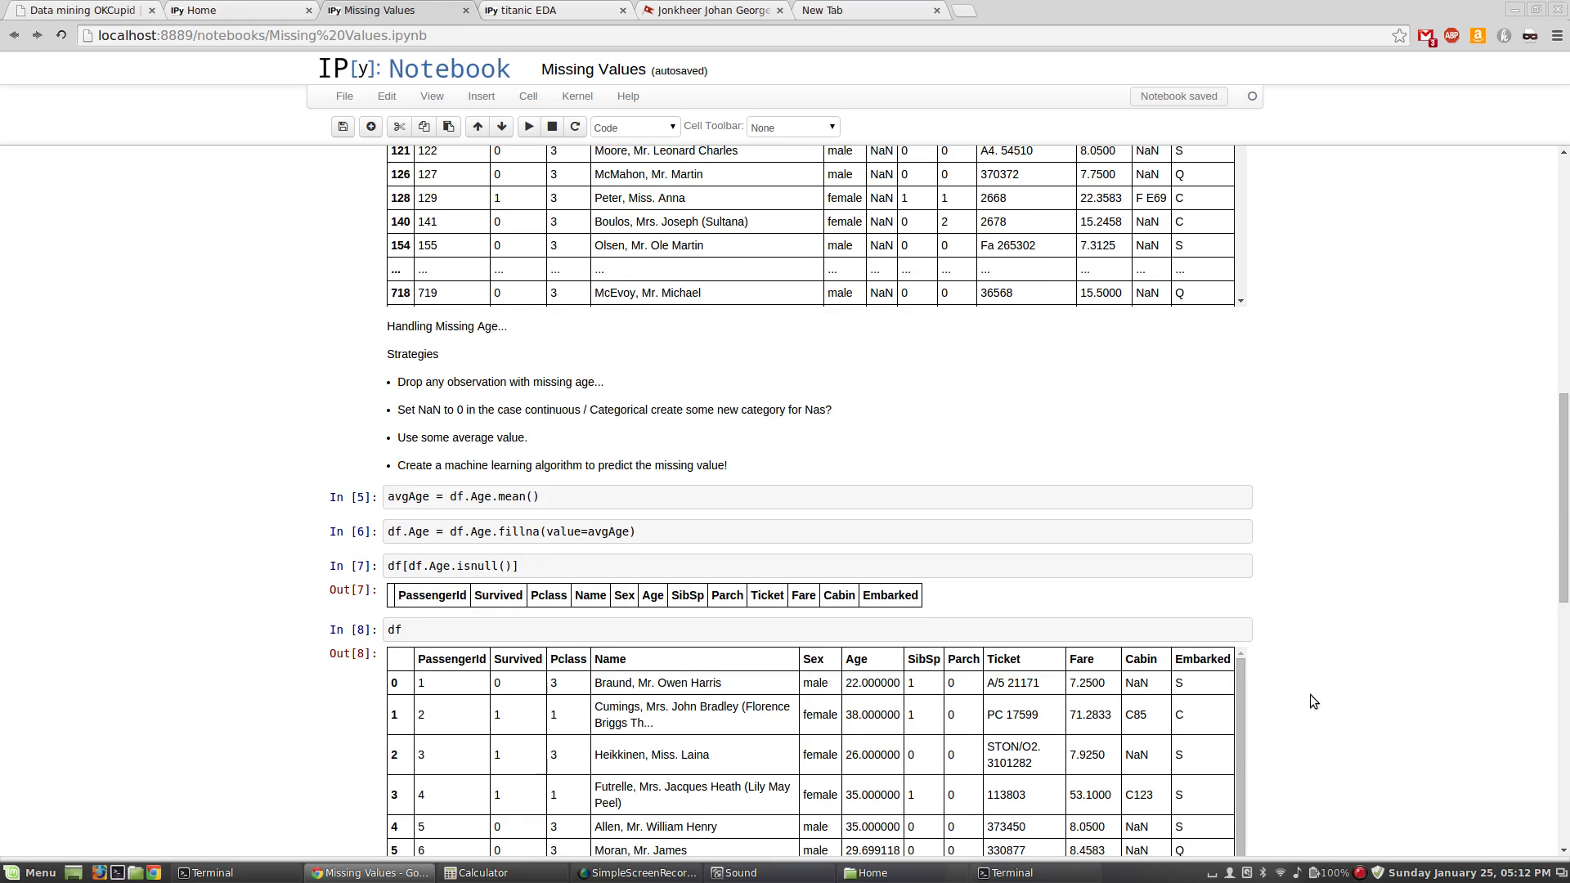
scroll(down, 3)
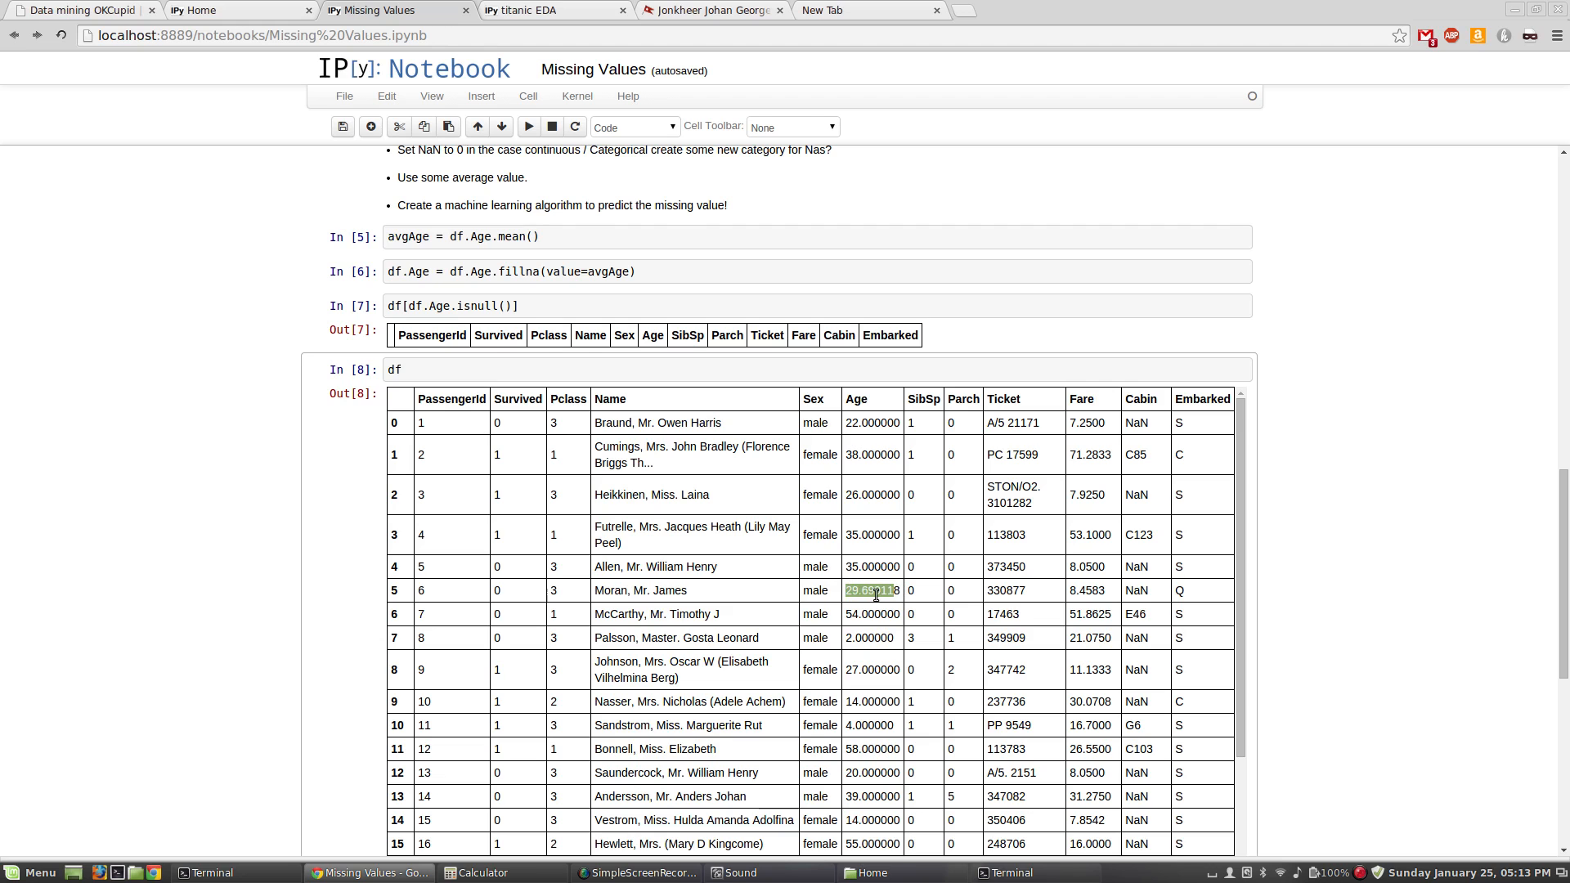
scroll(down, 3)
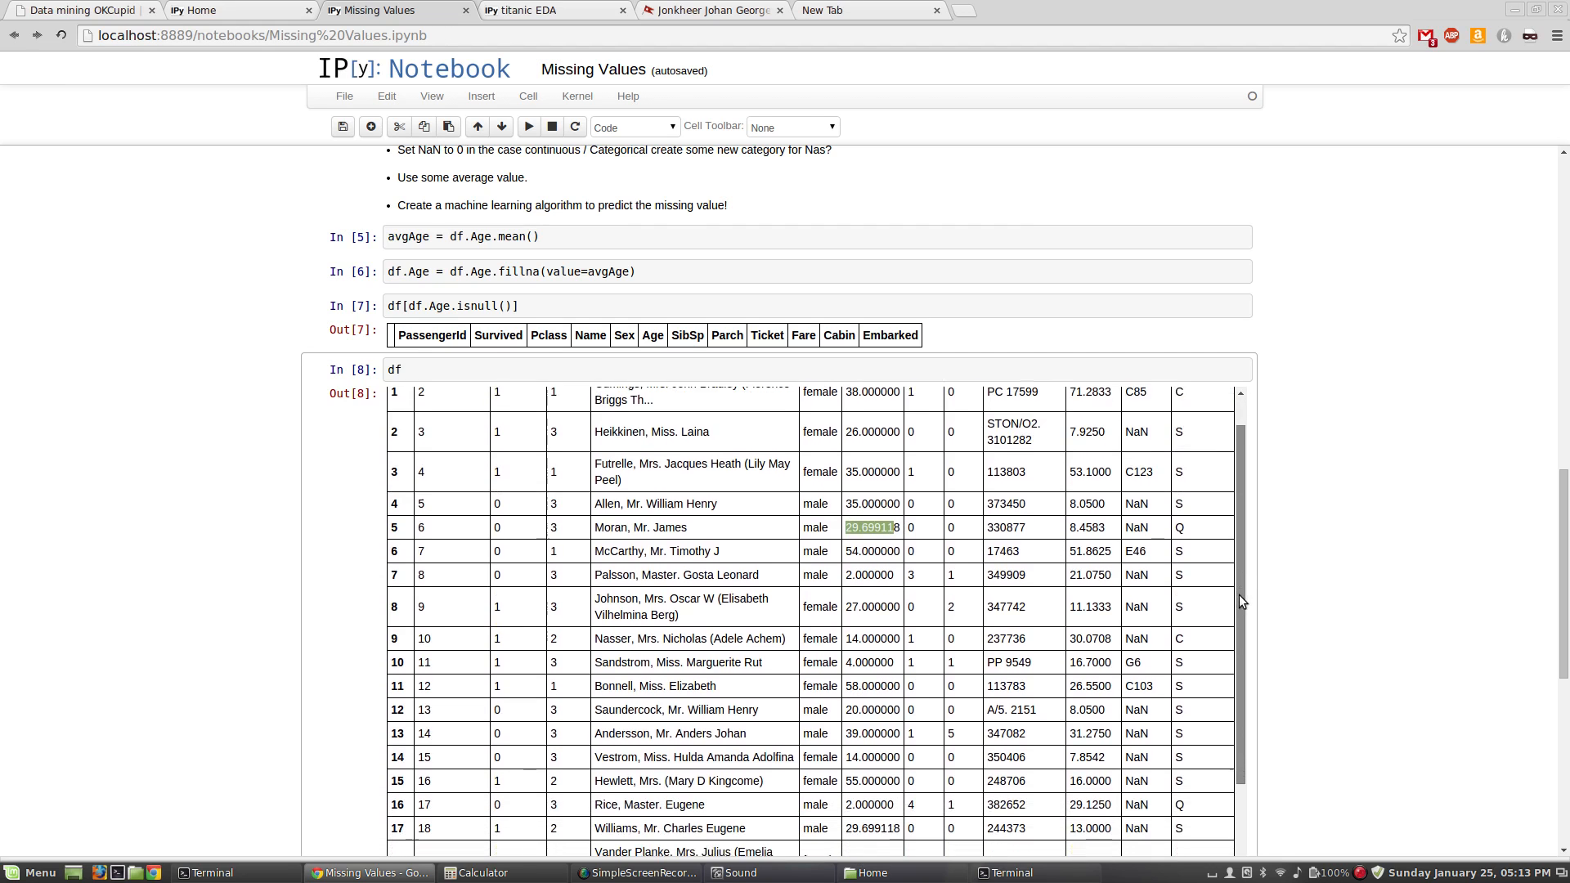
scroll(down, 3)
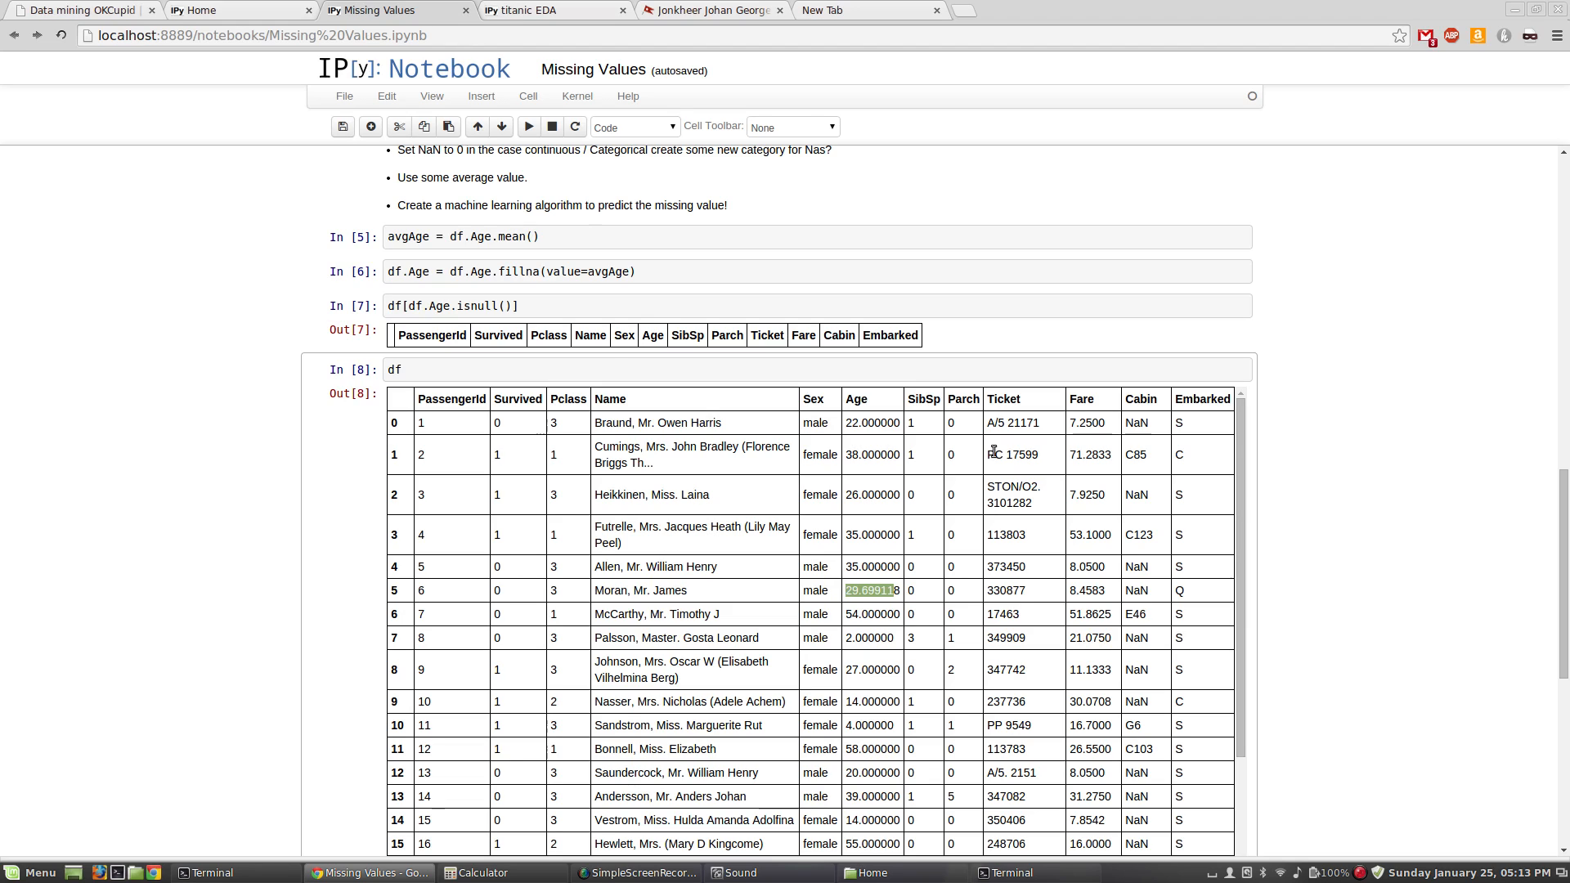
click(610, 368)
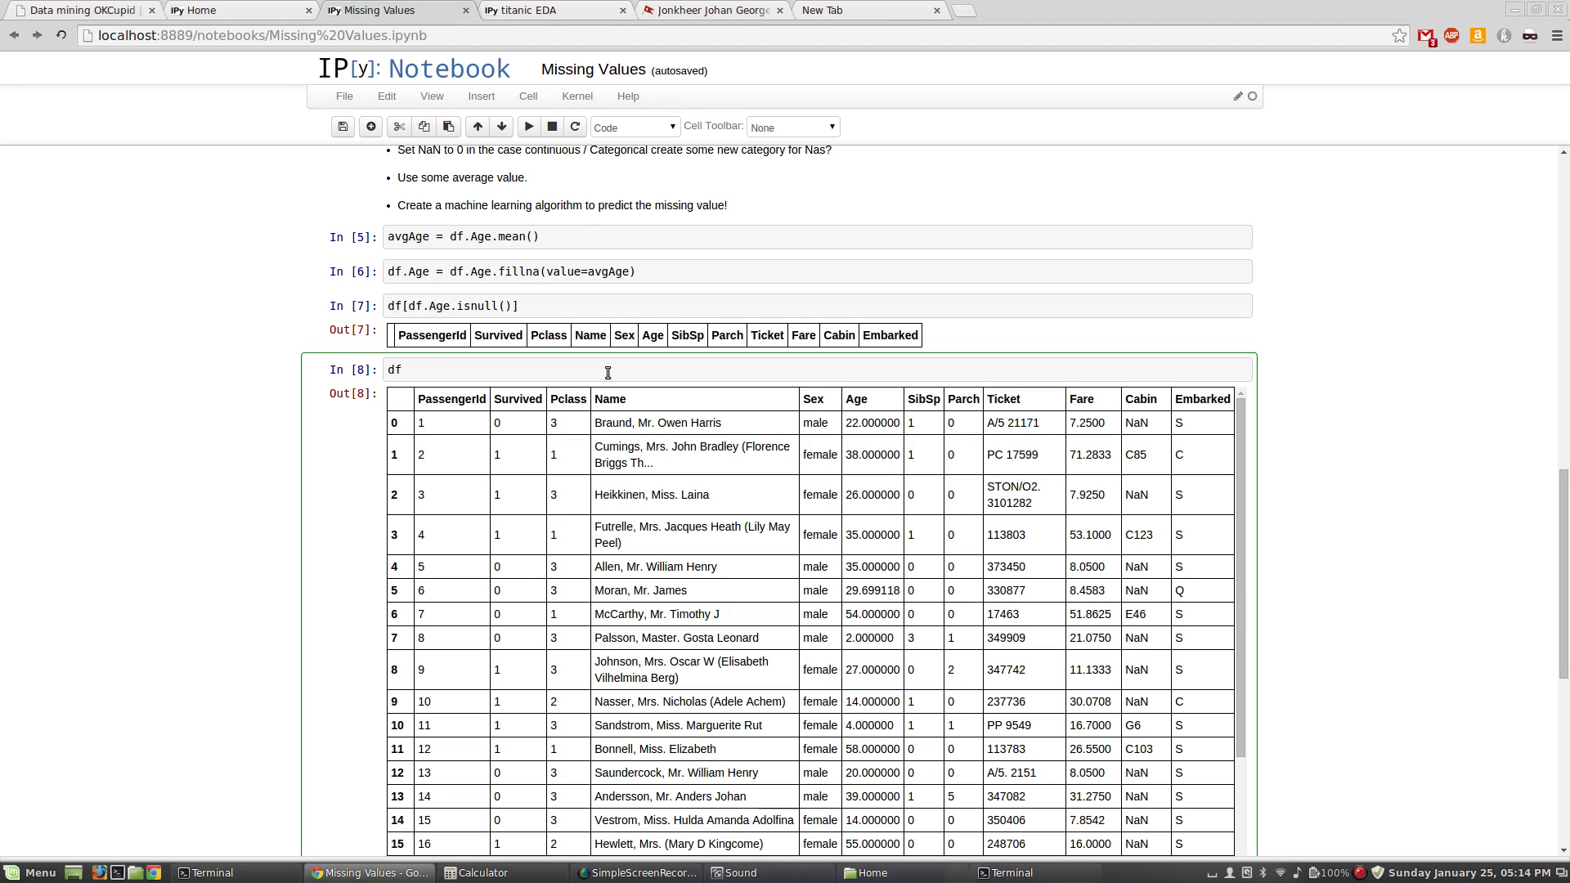
mouse_move(607, 391)
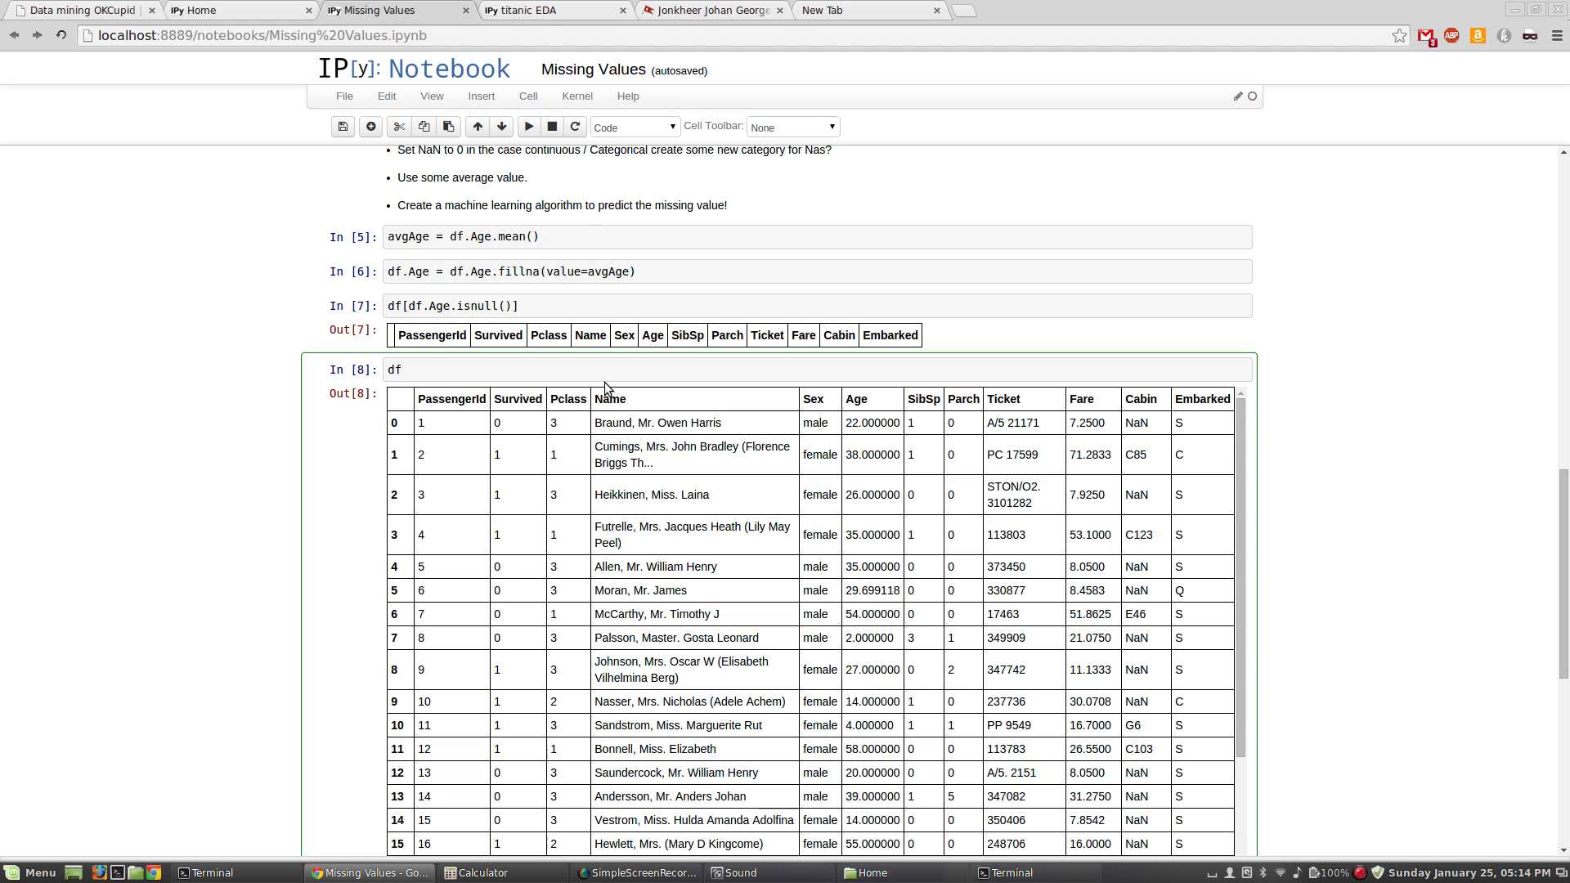
mouse_move(522, 376)
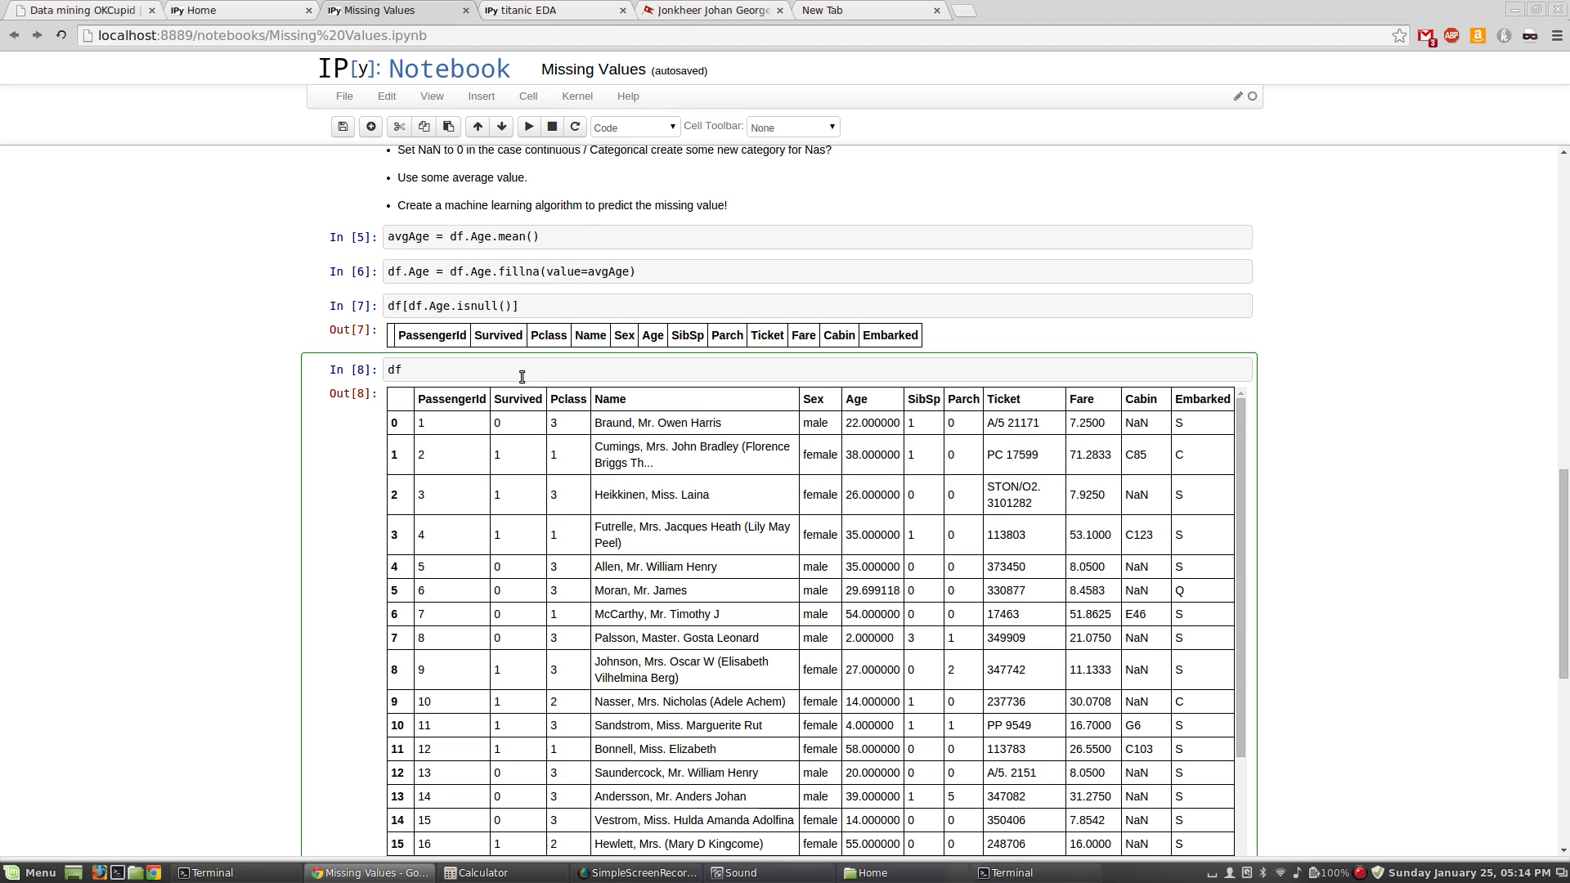